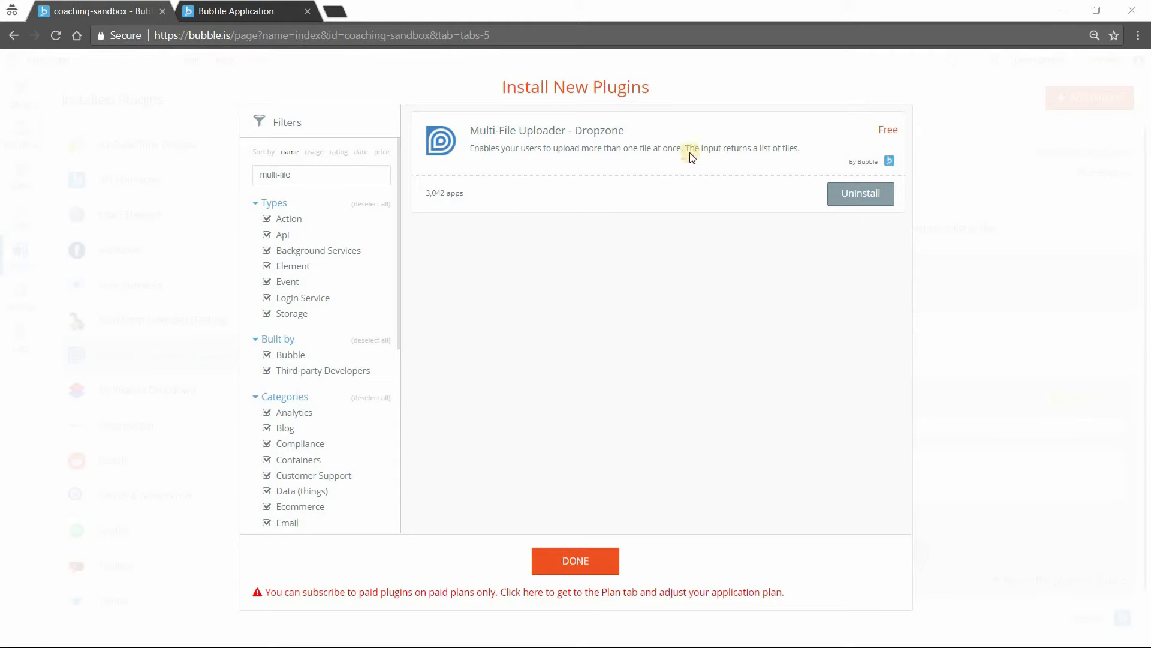
pyautogui.moveTo(477, 150)
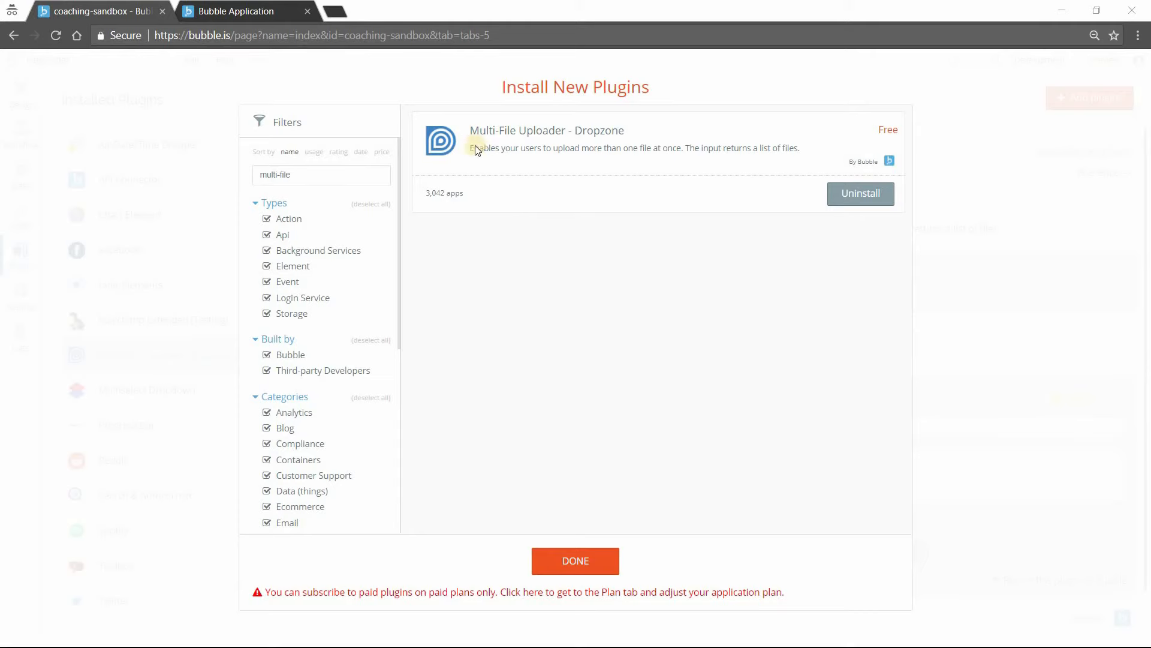
pyautogui.moveTo(606, 139)
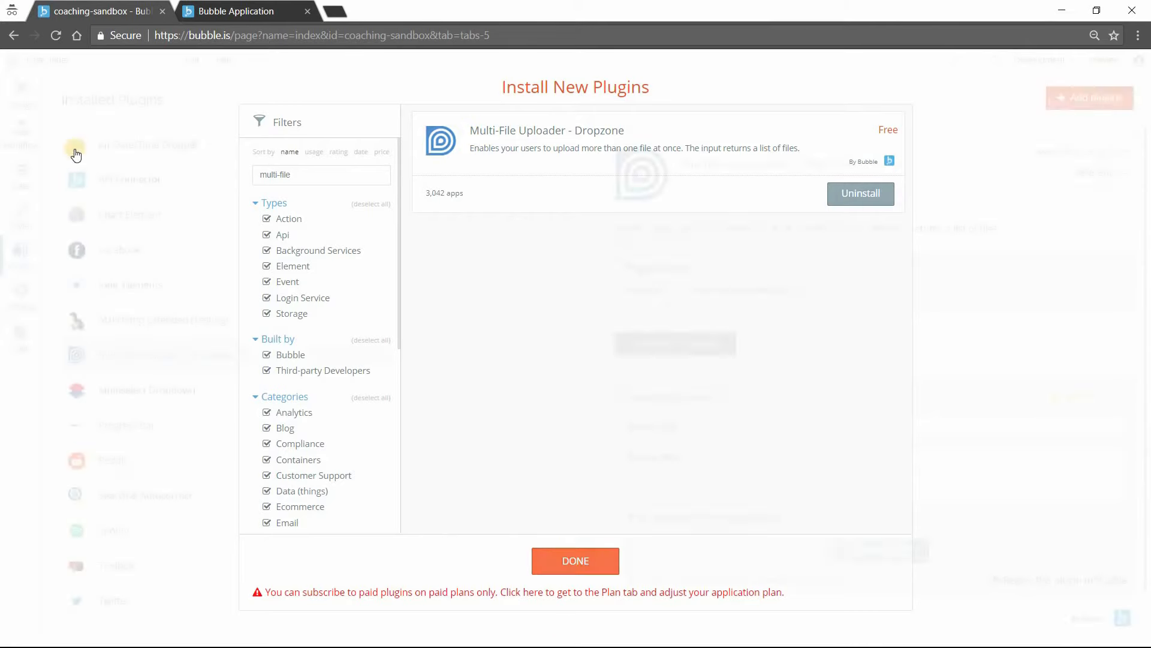
# Leave the plugins view and draw a Multi-File Uploader onto the index page
pyautogui.click(574, 560)
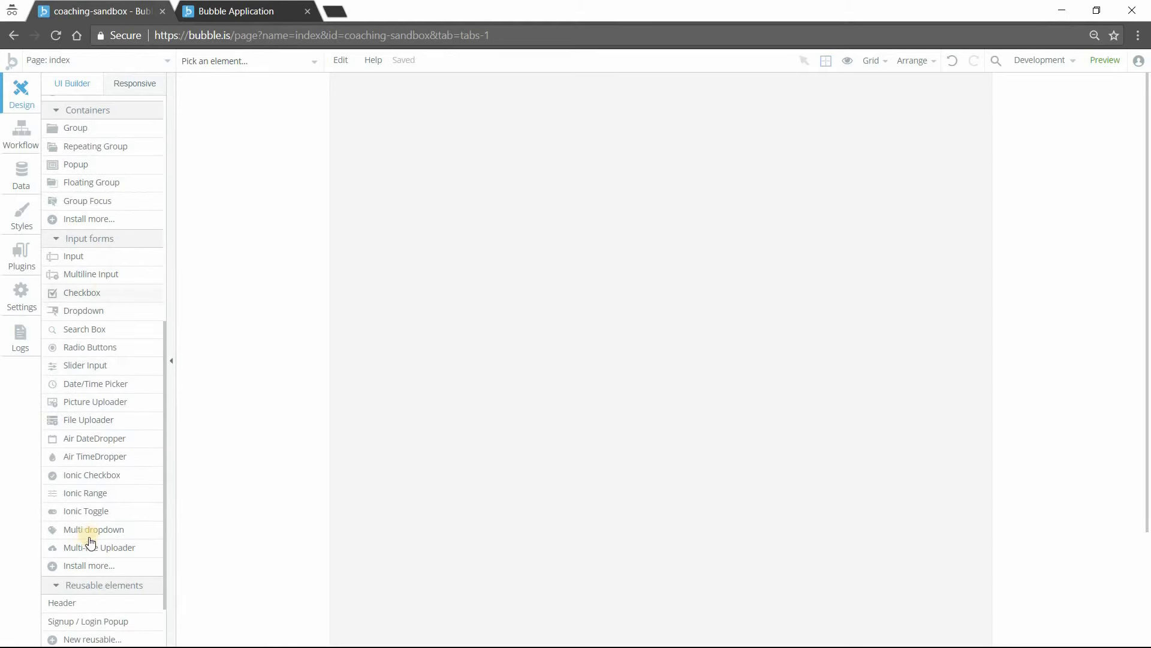
pyautogui.click(100, 547)
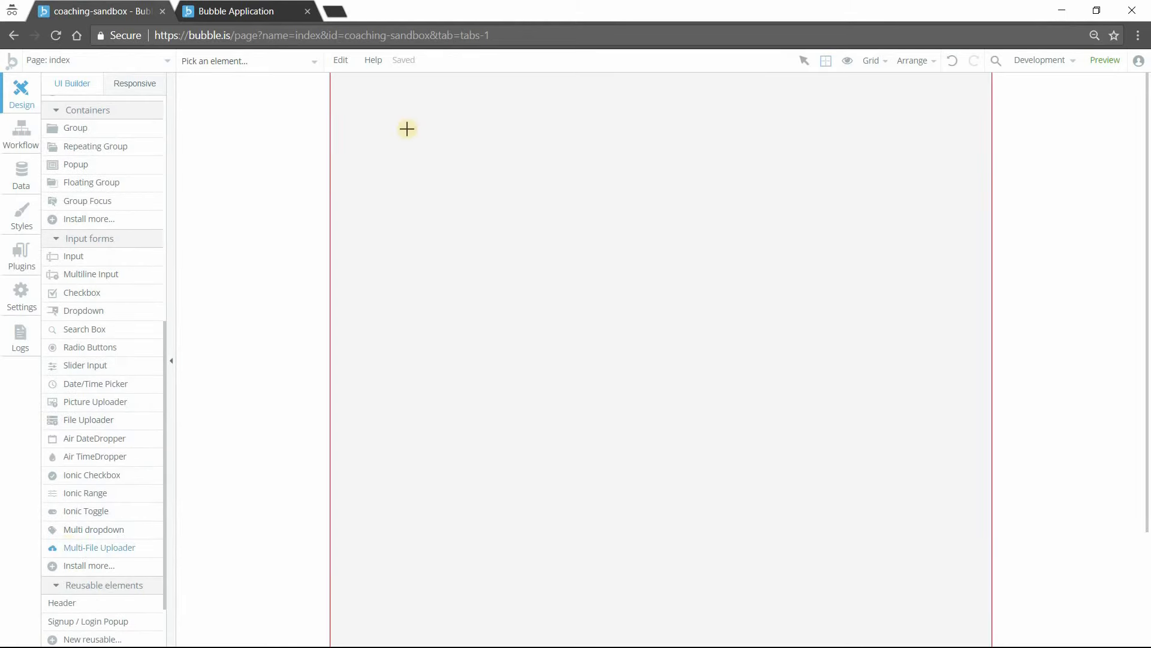
pyautogui.moveTo(406, 130); pyautogui.dragTo(549, 414)
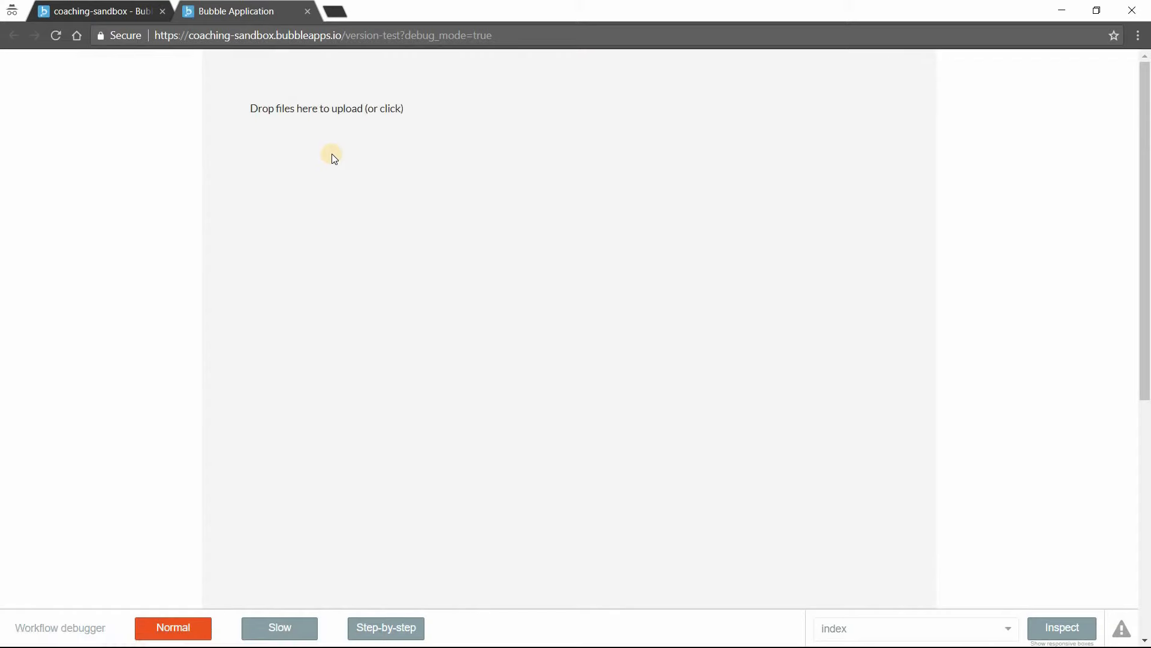
# Upload download (3), download (4) and unnamed from the Batch folder through the preview uploader
pyautogui.click(331, 157)
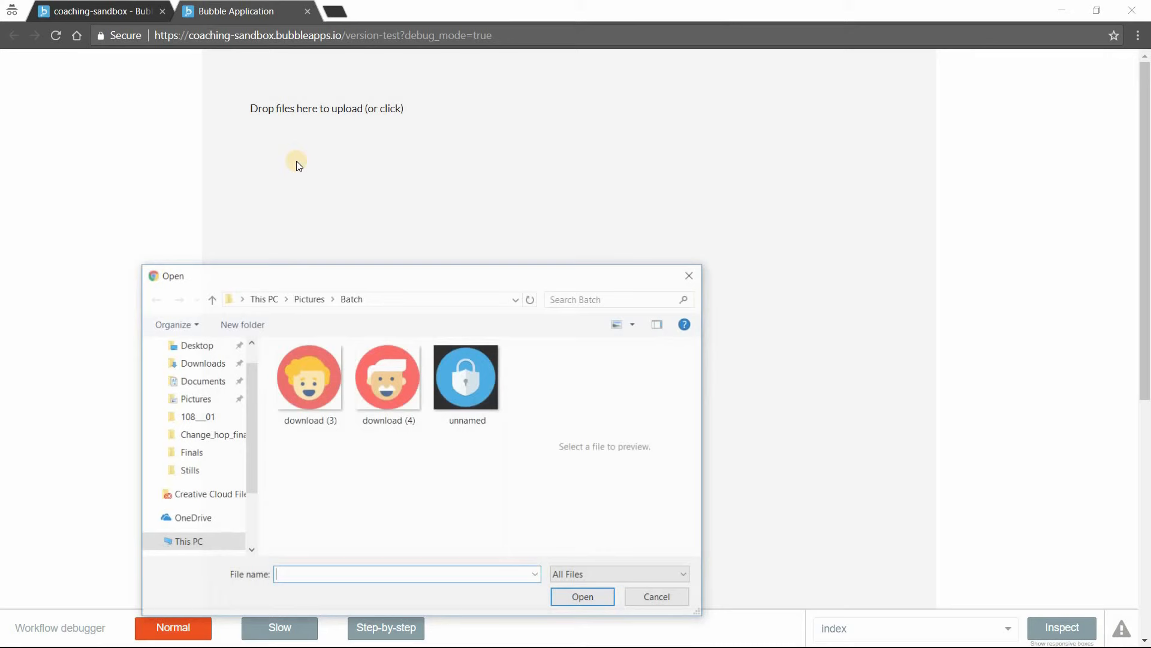
pyautogui.click(387, 378)
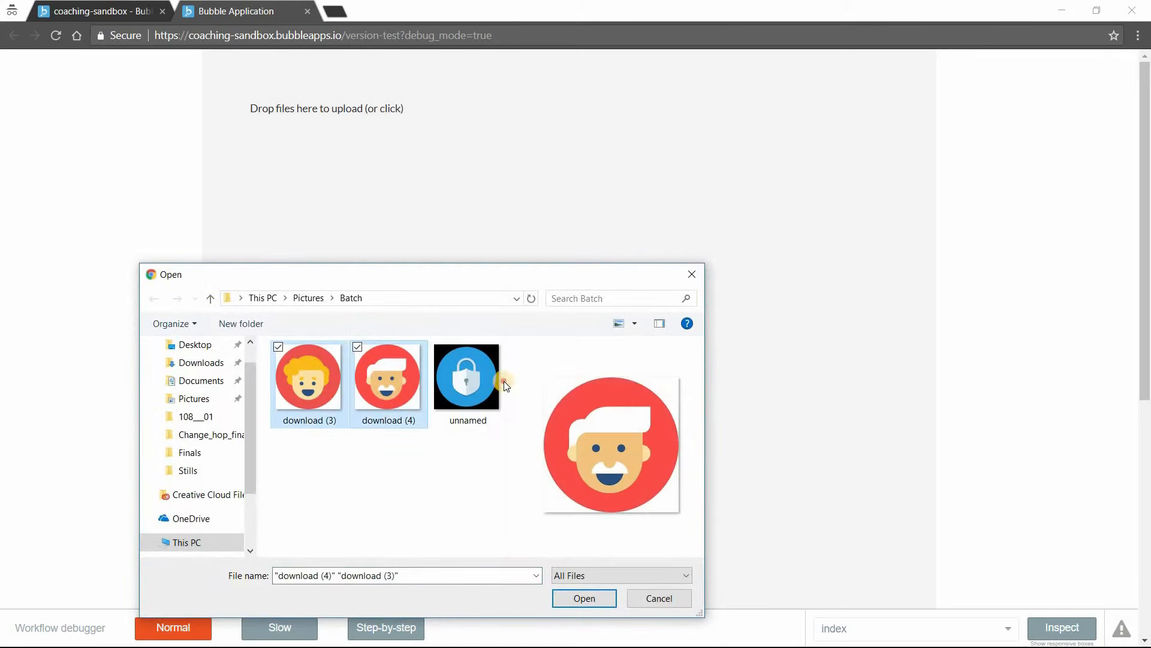
pyautogui.click(466, 376)
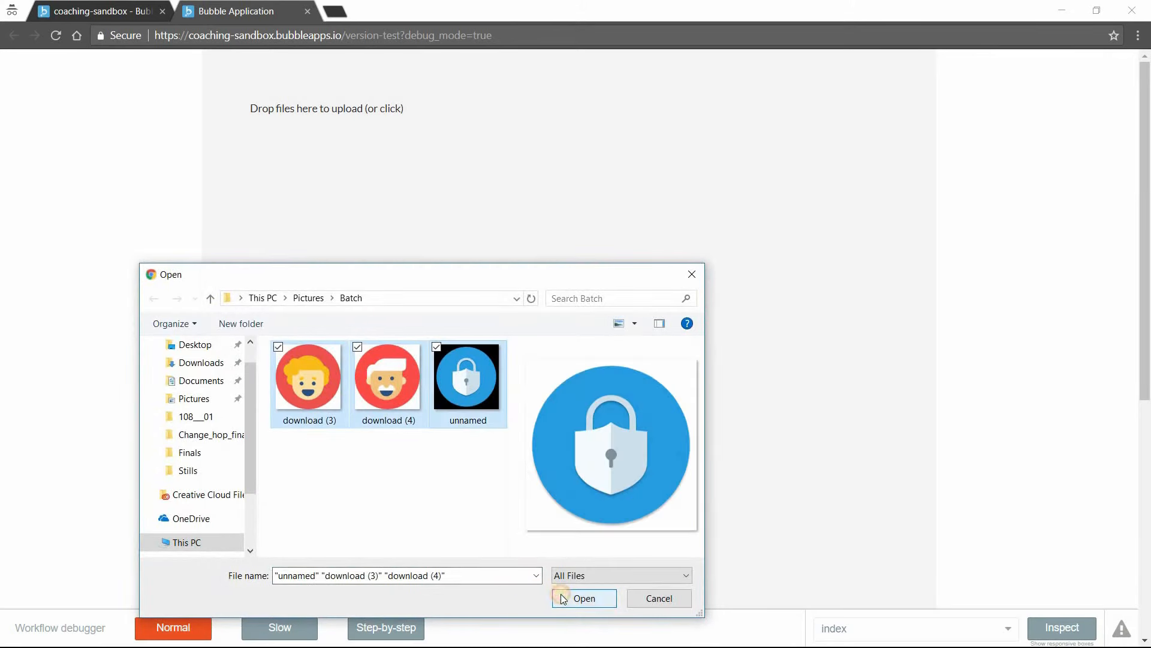
pyautogui.click(584, 598)
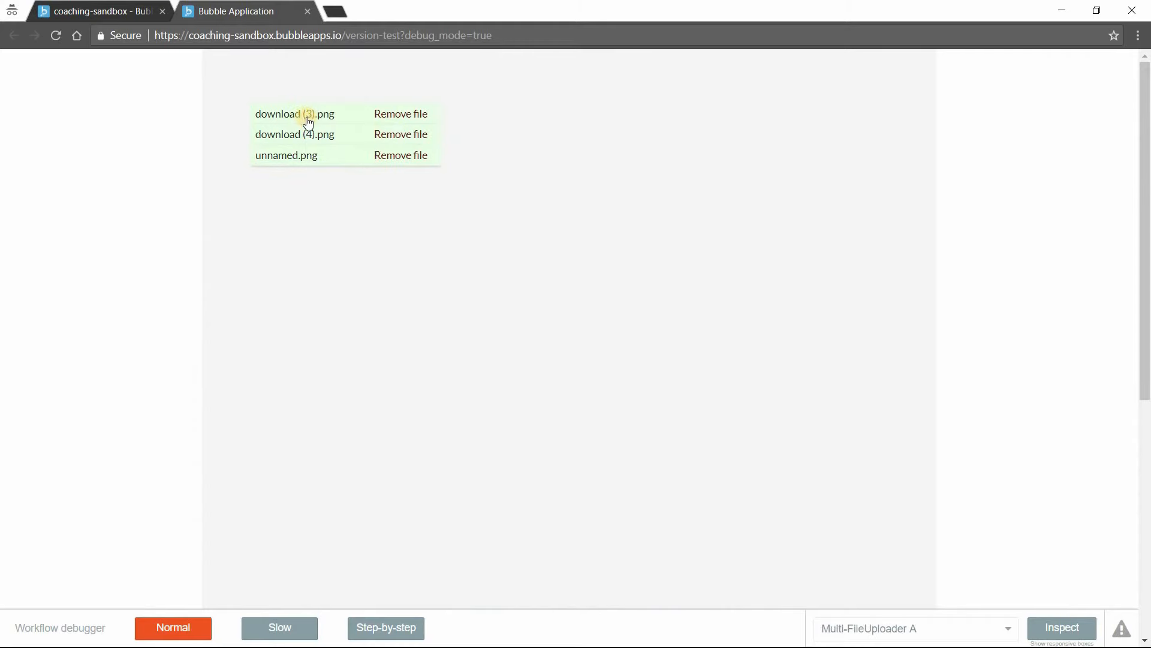
pyautogui.moveTo(312, 121)
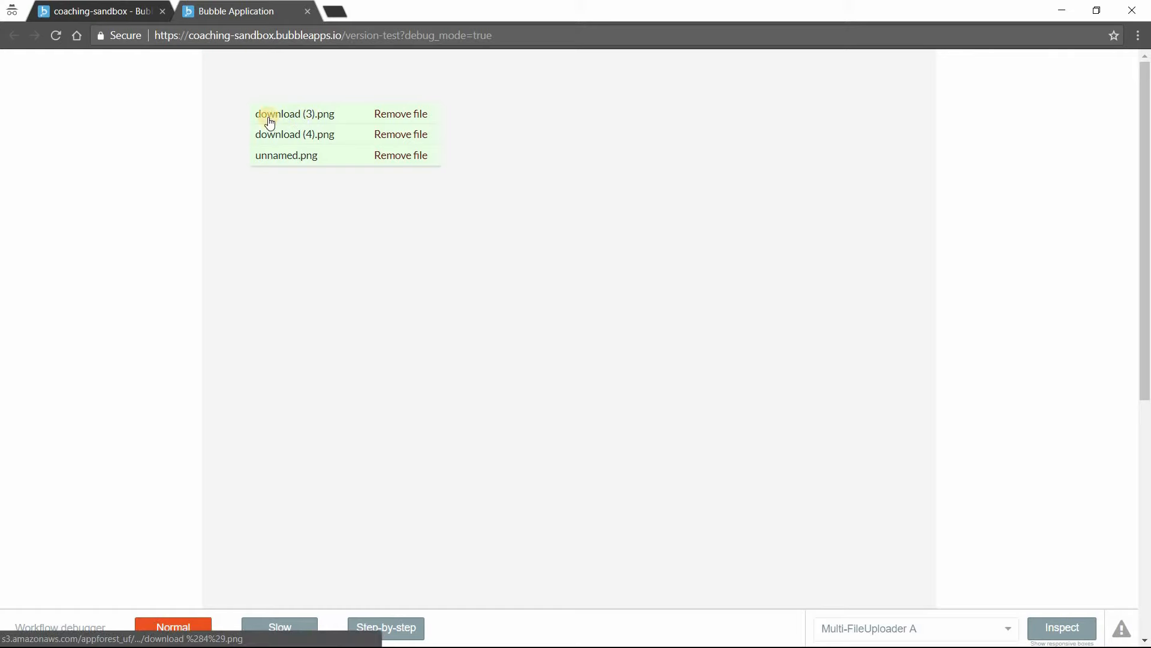
pyautogui.moveTo(293, 122)
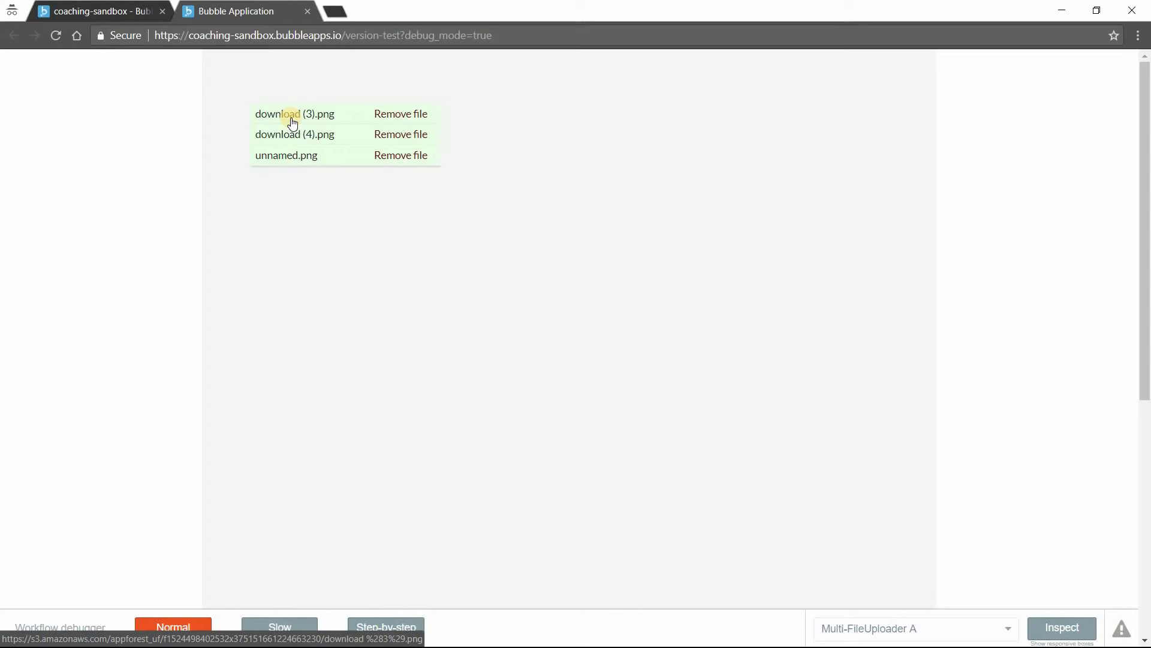
pyautogui.moveTo(296, 149)
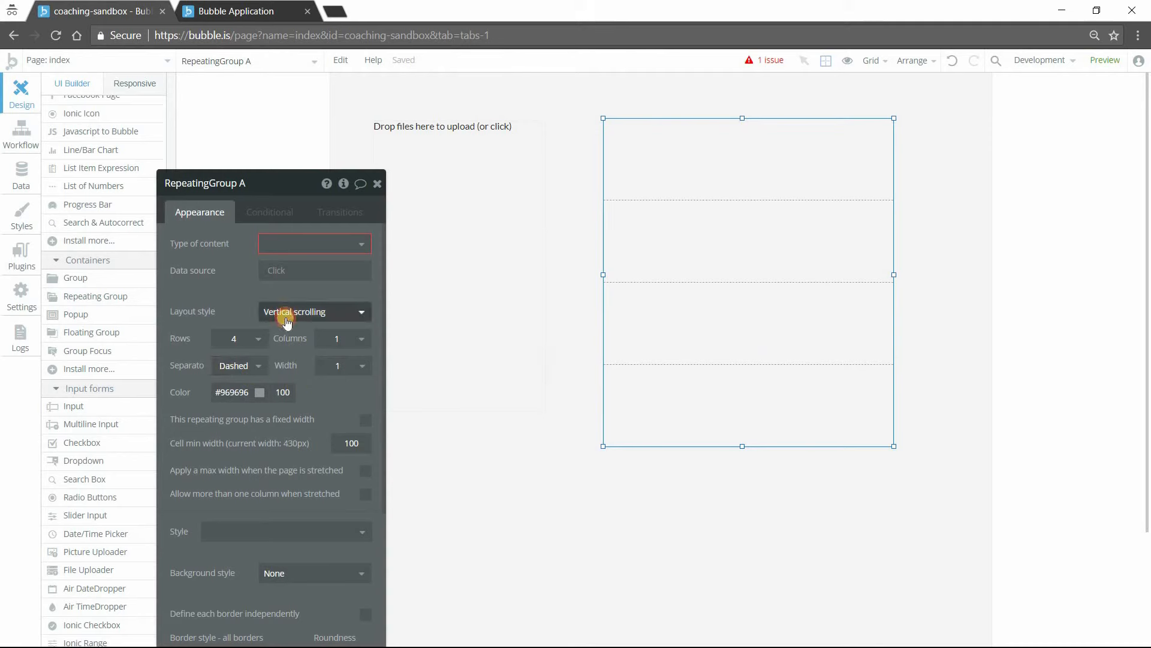
# Make the repeating group a Full list of type file sourced from Multi-FileUploader A's value
pyautogui.click(313, 312)
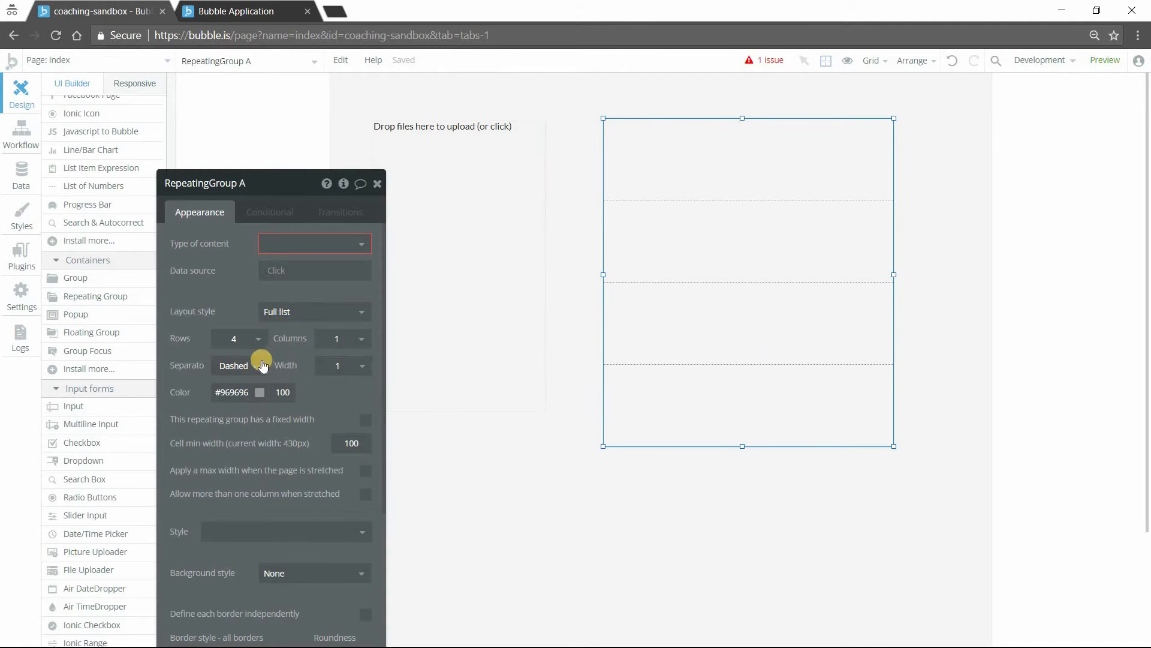
pyautogui.click(313, 244)
pyautogui.write('file')
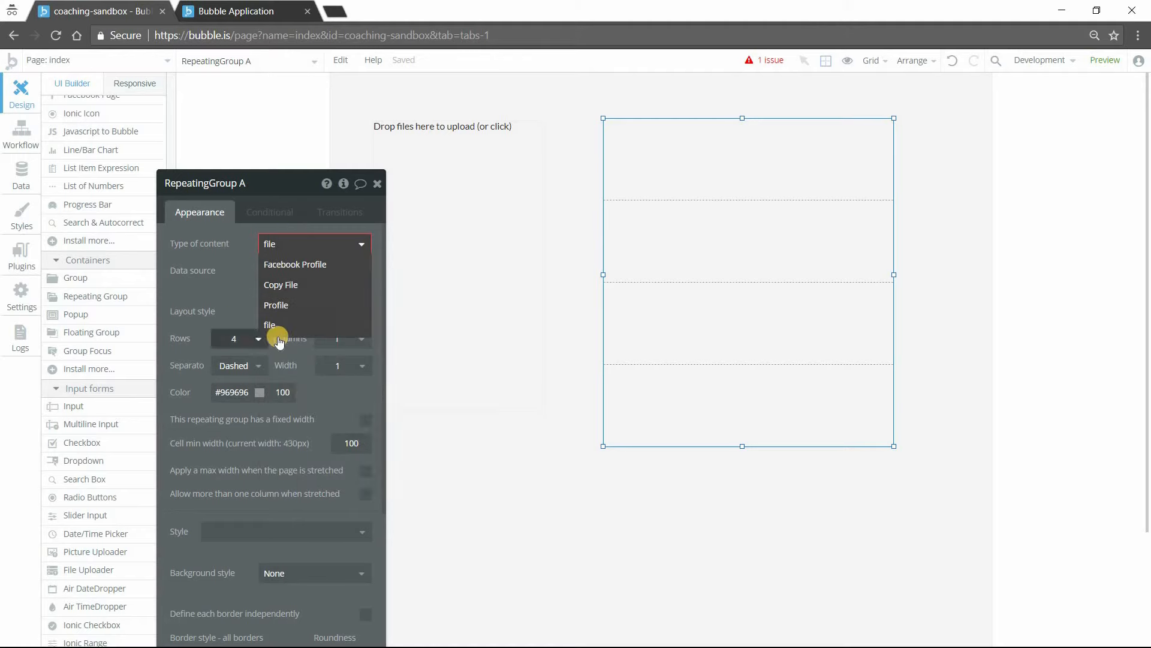
pyautogui.click(270, 325)
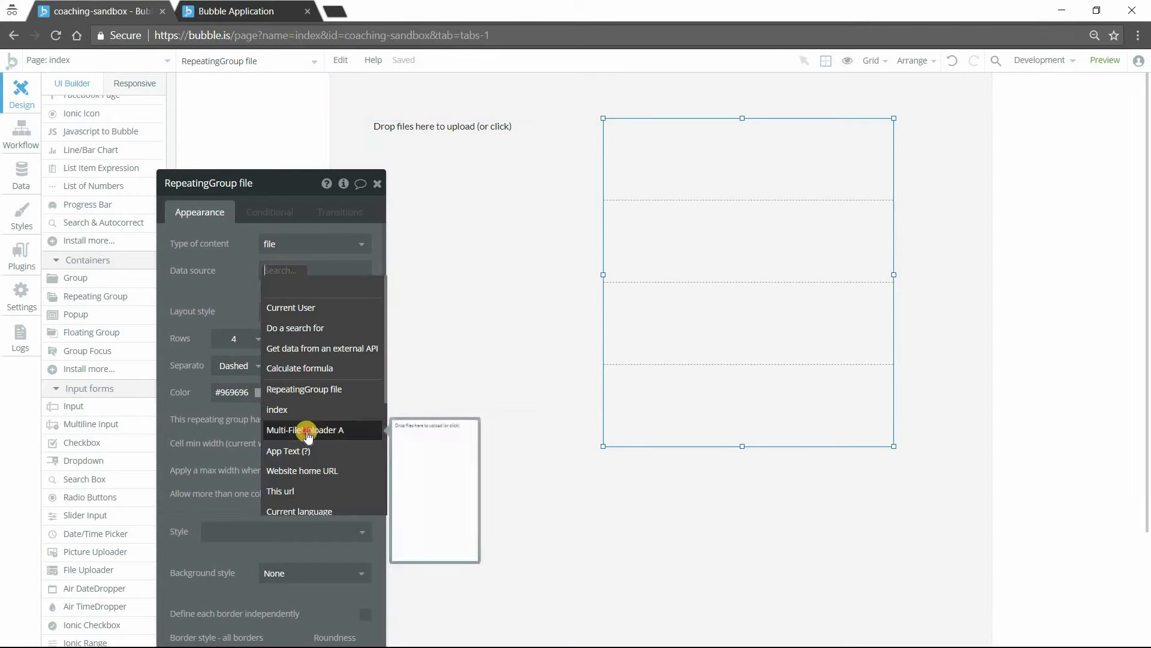
pyautogui.click(305, 430)
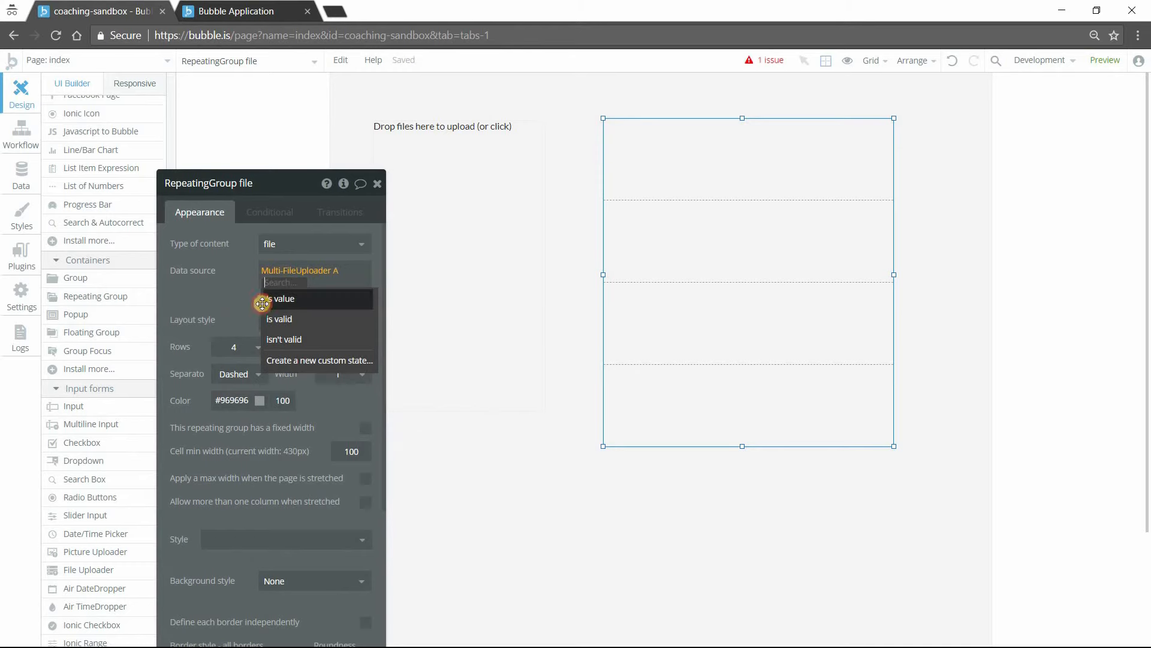
pyautogui.click(283, 299)
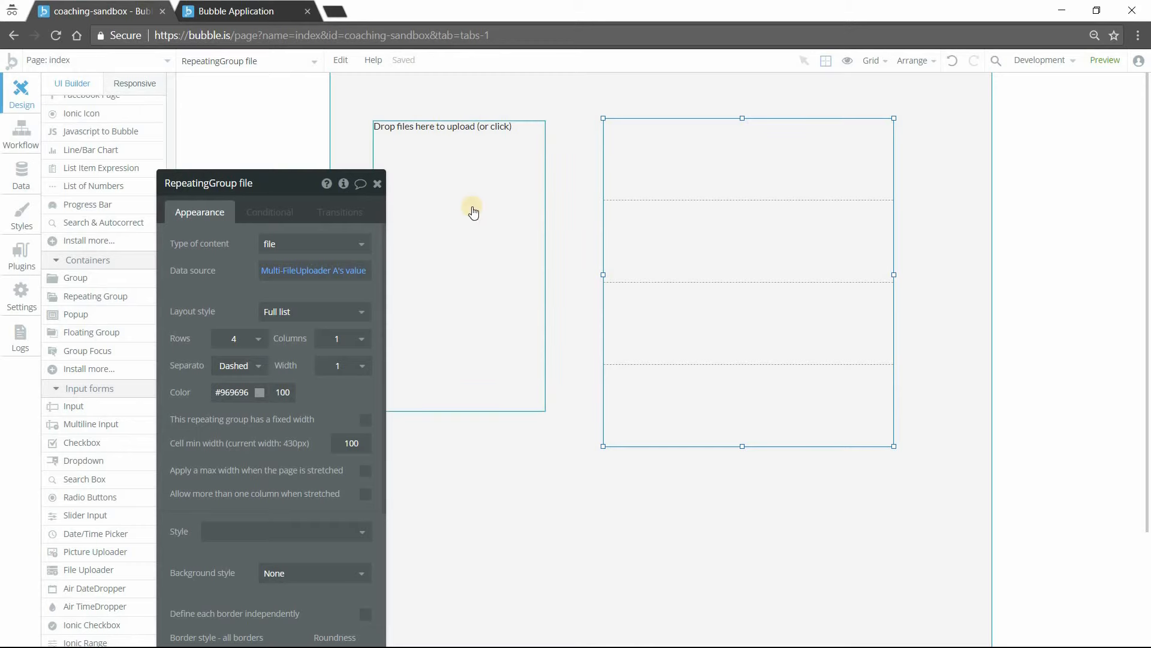
pyautogui.moveTo(479, 191)
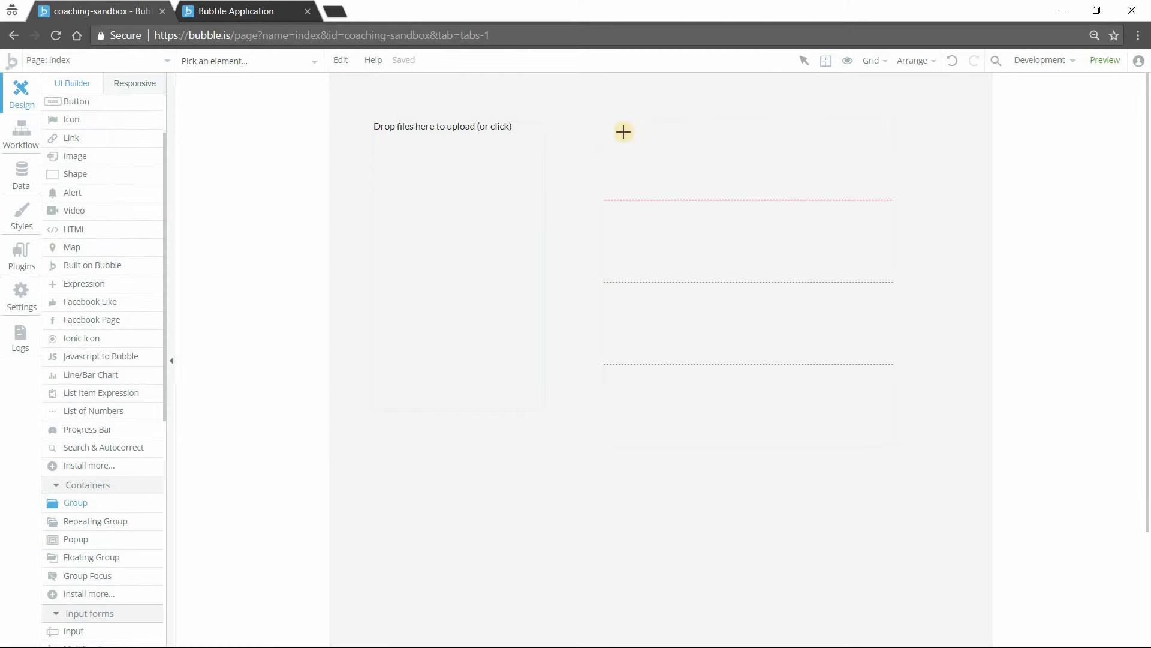
# Draw a group in the first cell with content type file, fed by the current cell's file
pyautogui.moveTo(623, 131); pyautogui.dragTo(862, 185)
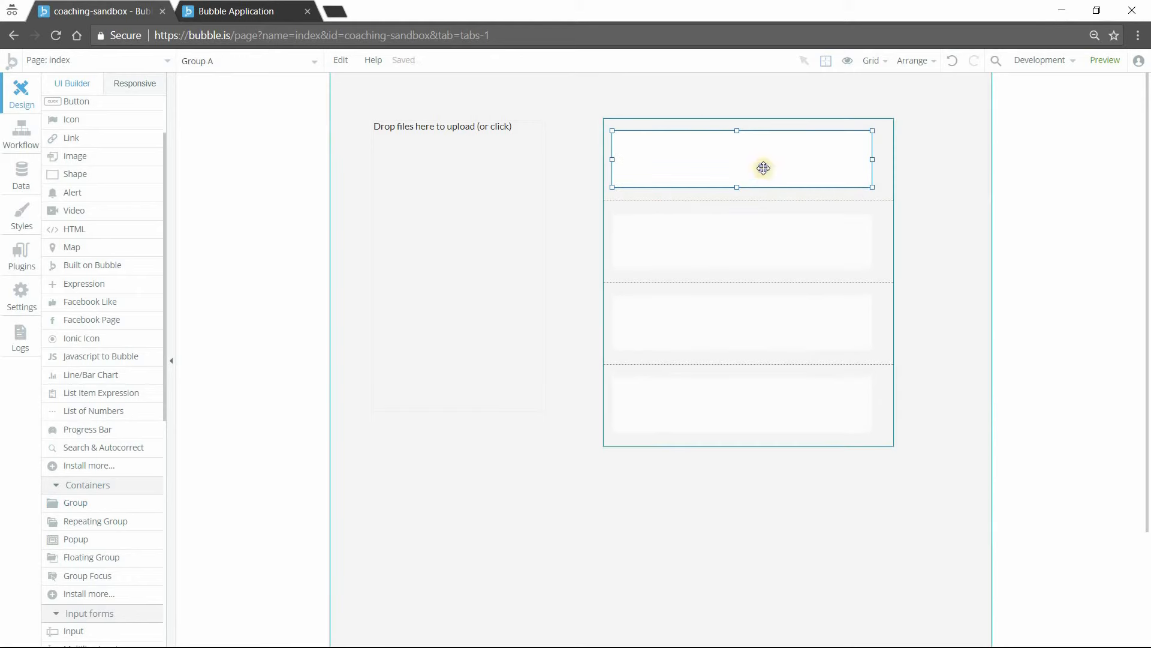
pyautogui.moveTo(762, 168); pyautogui.dragTo(788, 181)
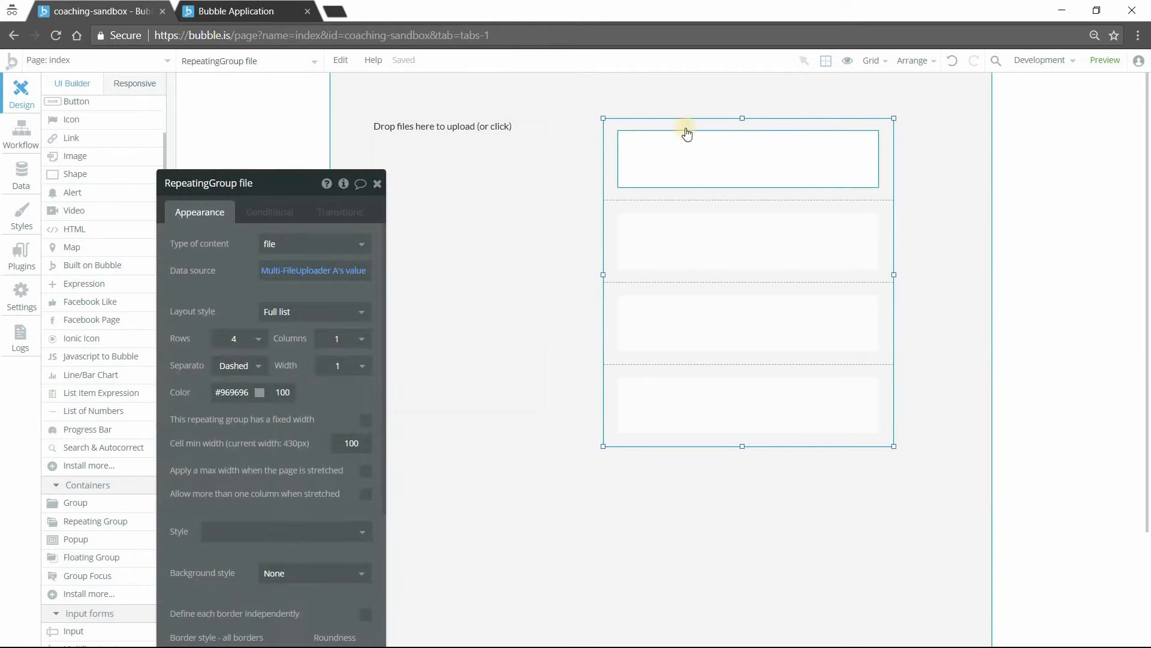
pyautogui.click(686, 132)
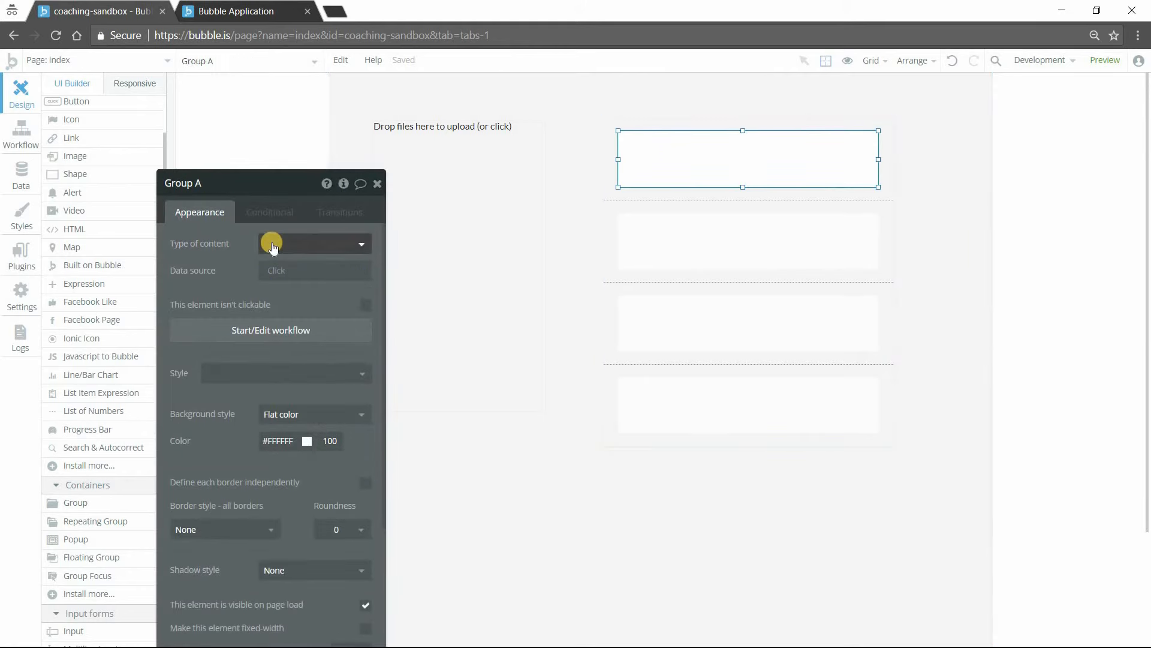
pyautogui.click(314, 244)
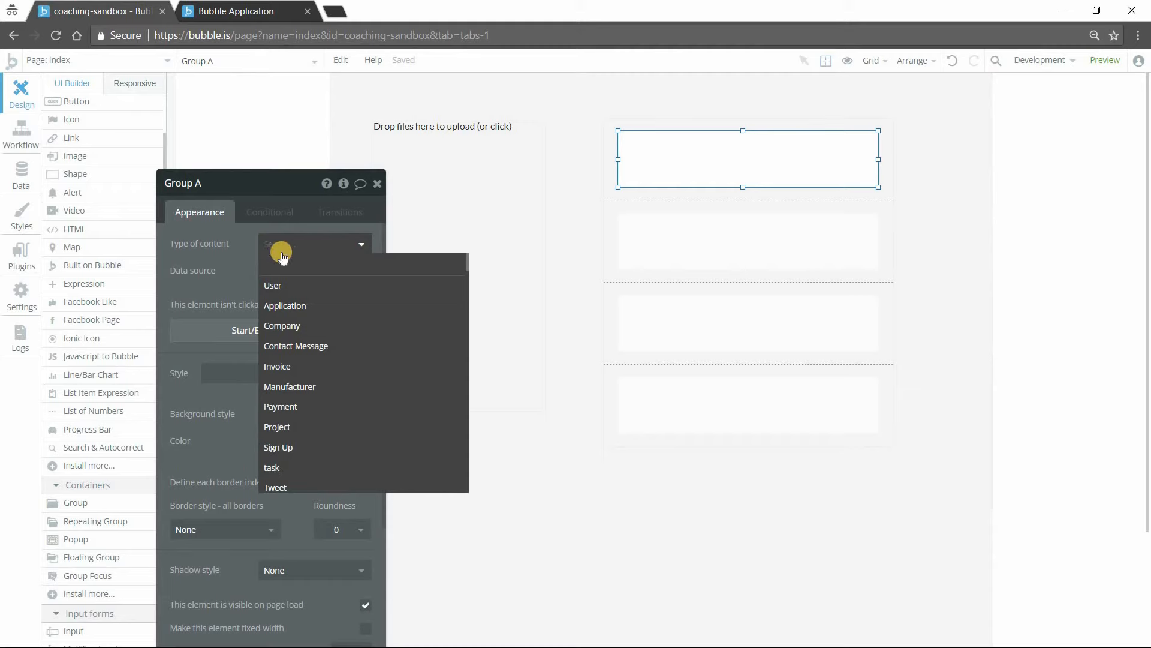
pyautogui.write('fil')
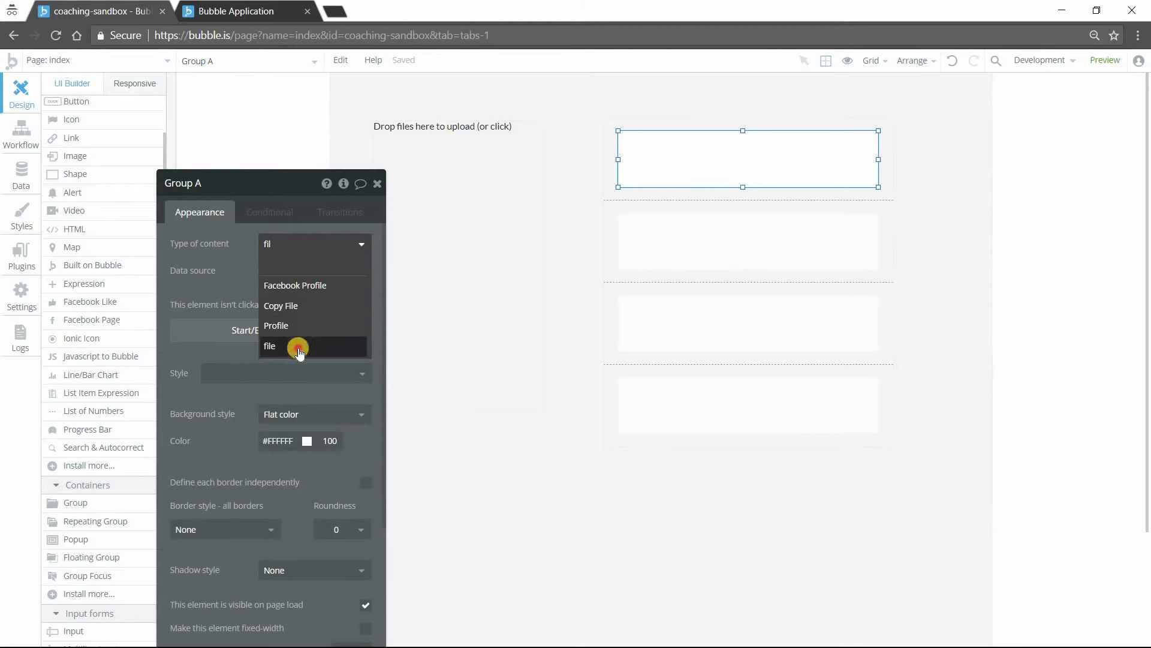
pyautogui.click(269, 345)
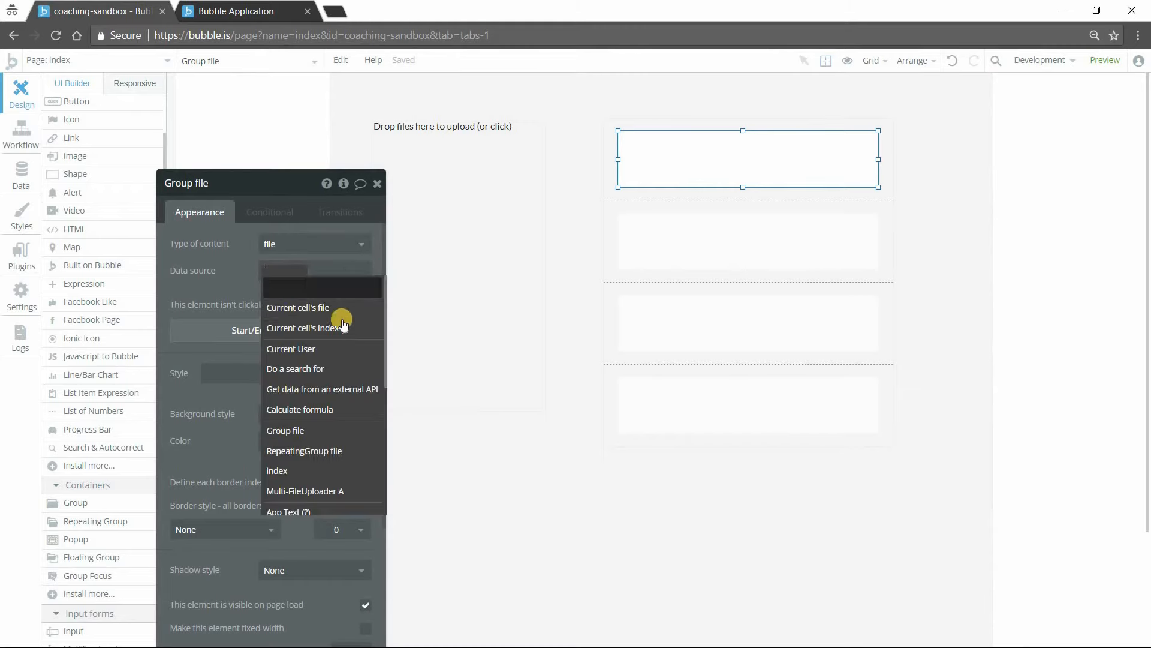
pyautogui.click(297, 307)
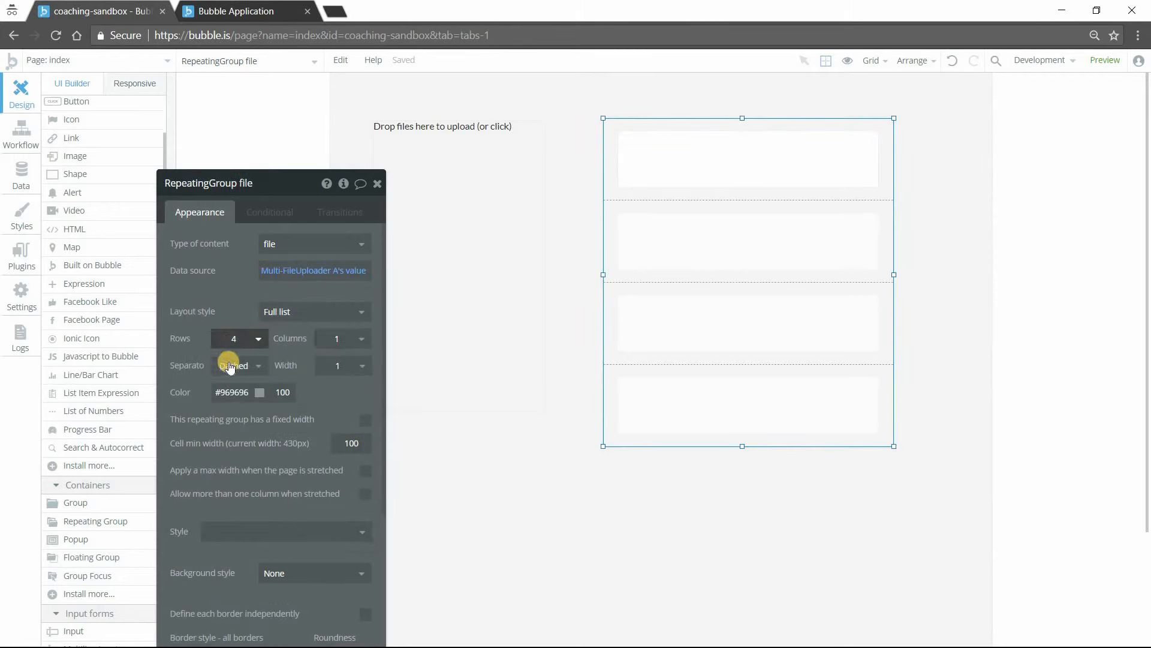
# Set the repeating group's row separator to None
pyautogui.click(235, 365)
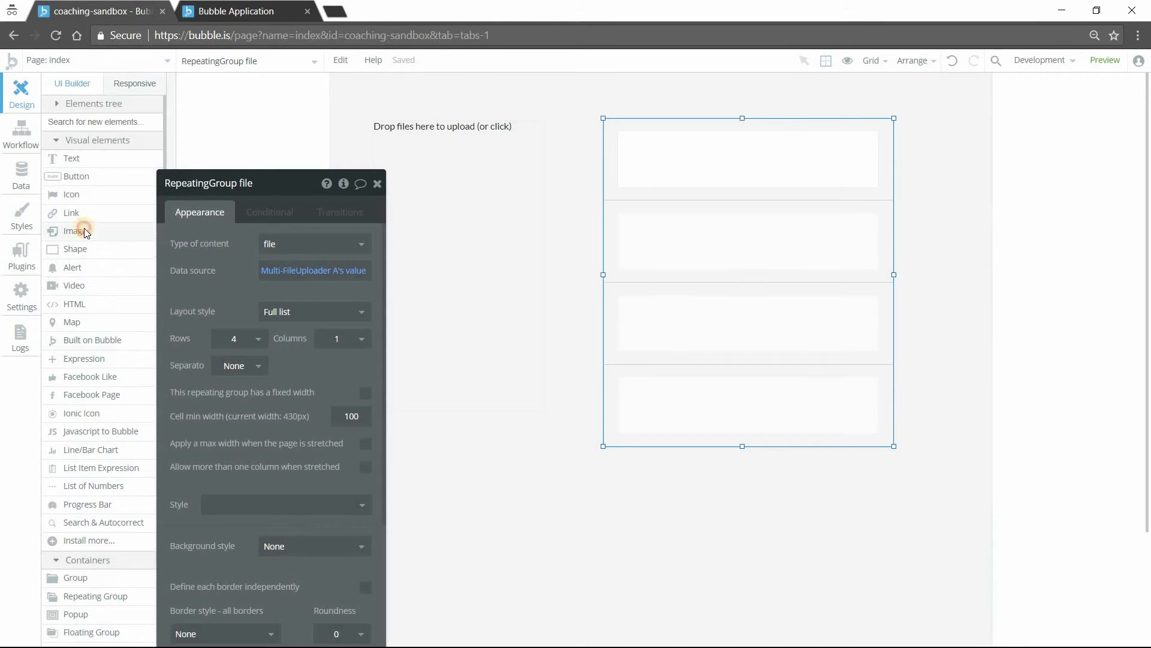
# Add an image to the cell whose source is Parent group's file's URL
pyautogui.click(74, 231)
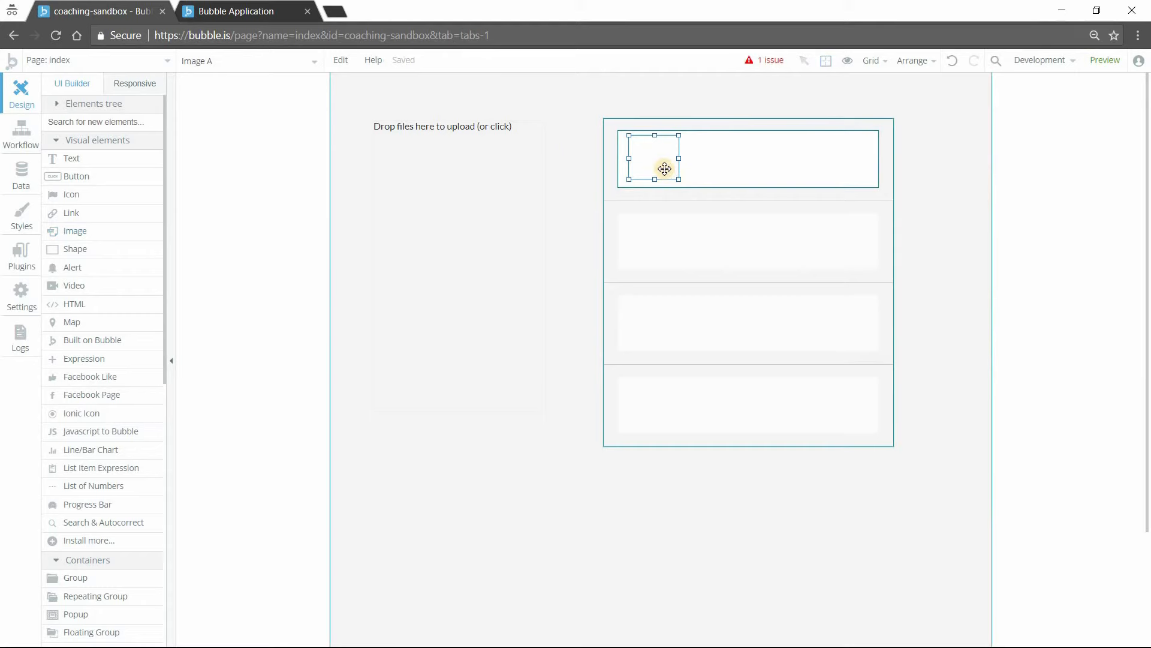
pyautogui.doubleClick(653, 159)
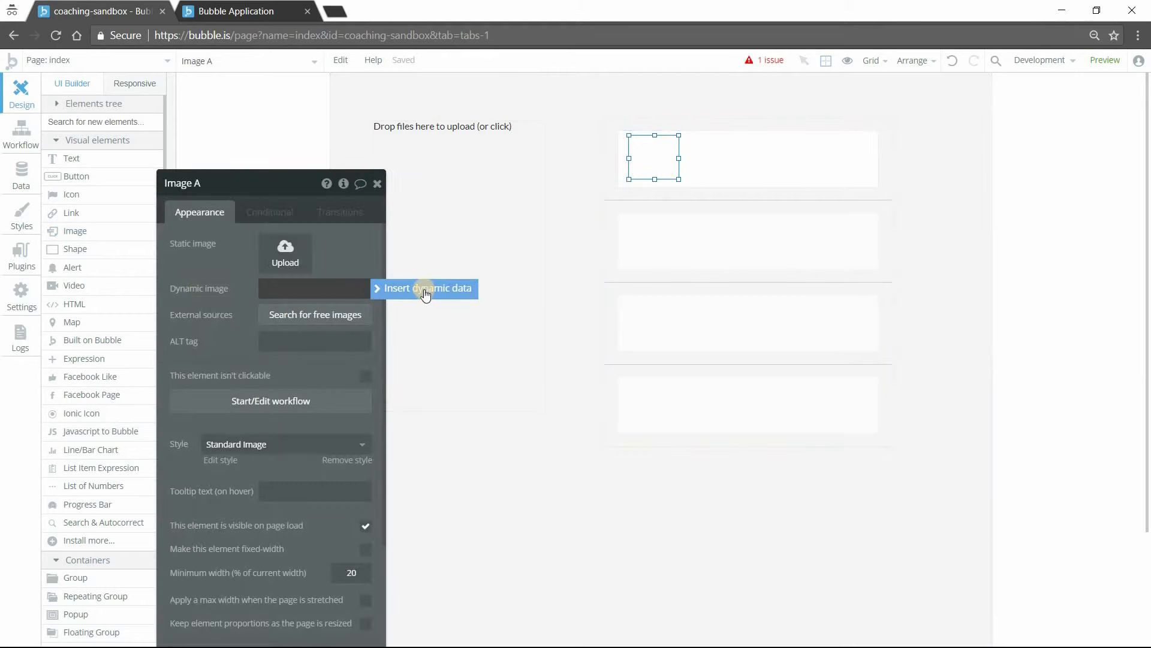
pyautogui.click(427, 288)
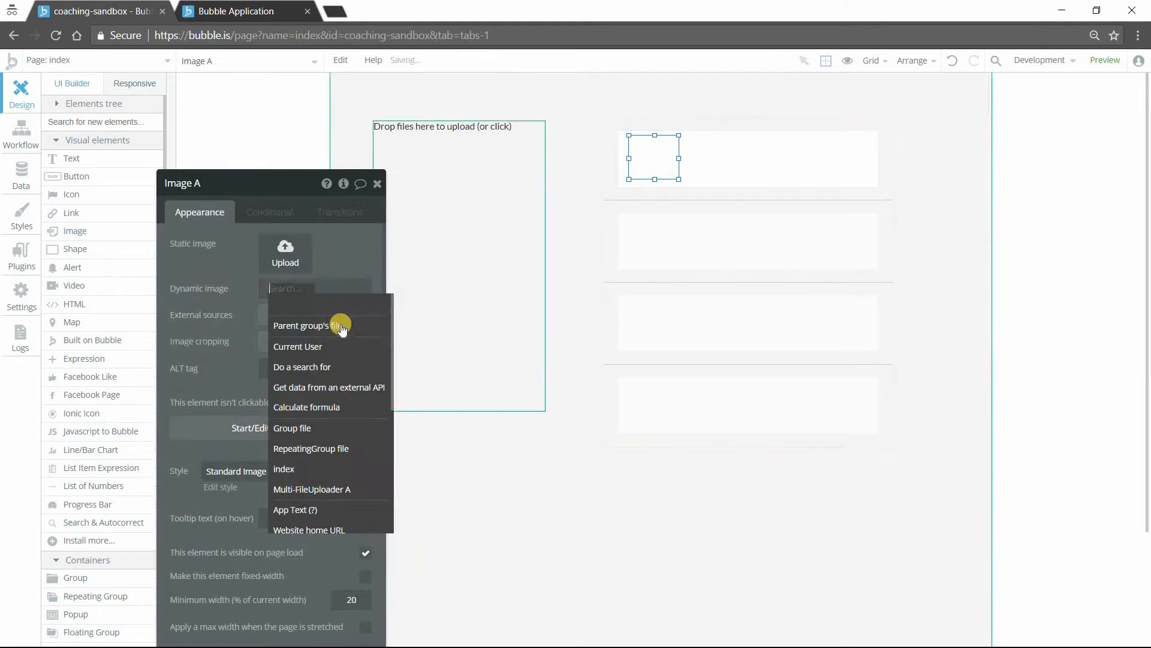
pyautogui.click(302, 325)
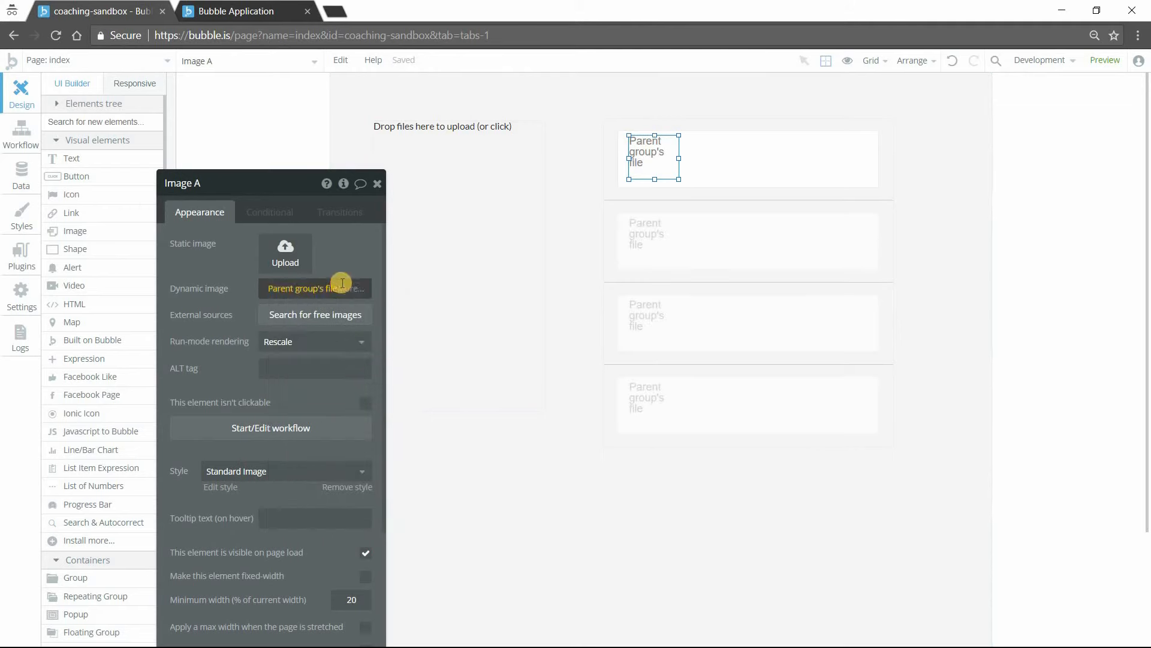
pyautogui.click(314, 288)
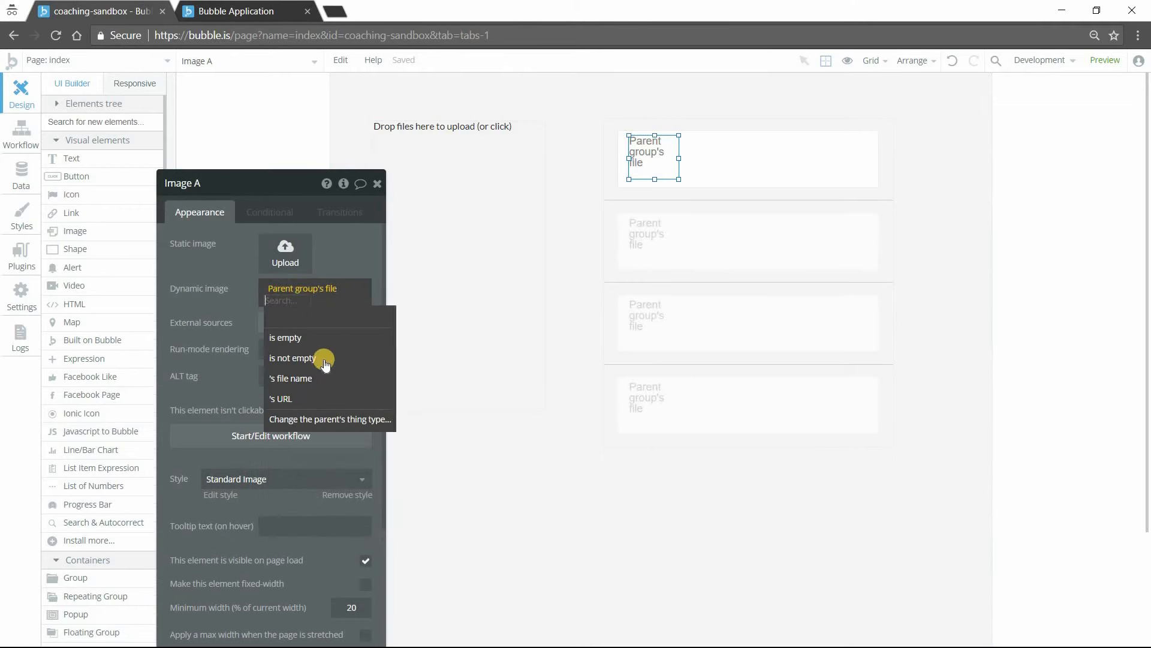
pyautogui.click(281, 398)
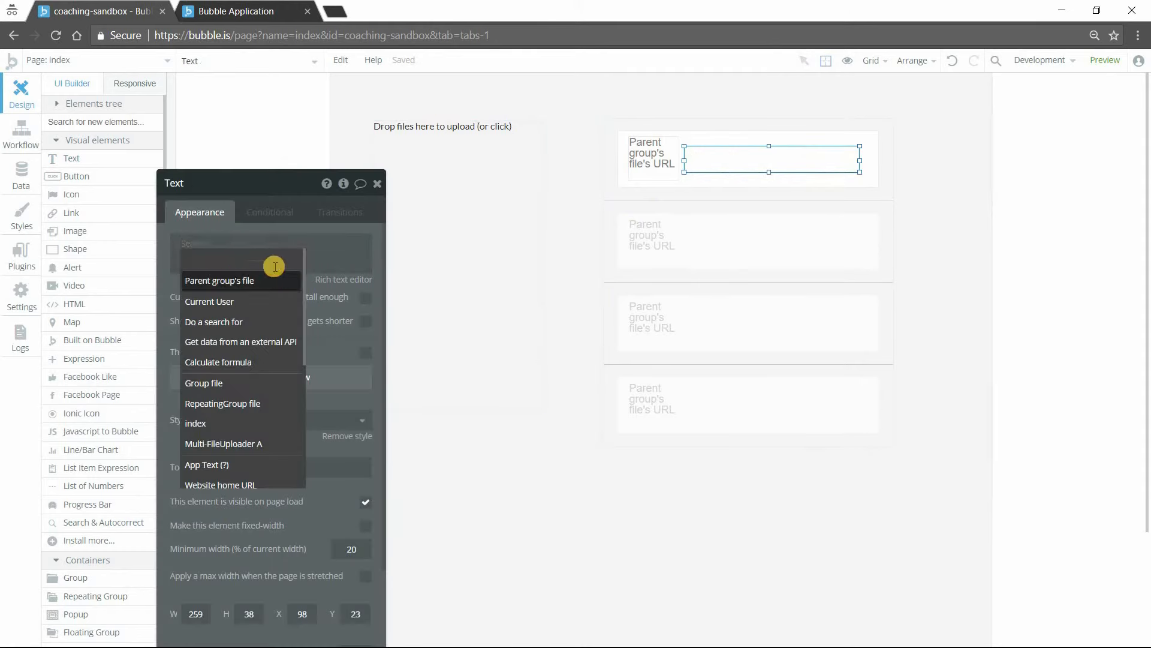
# Set the cell text's content to Parent group's file's file name
pyautogui.click(220, 281)
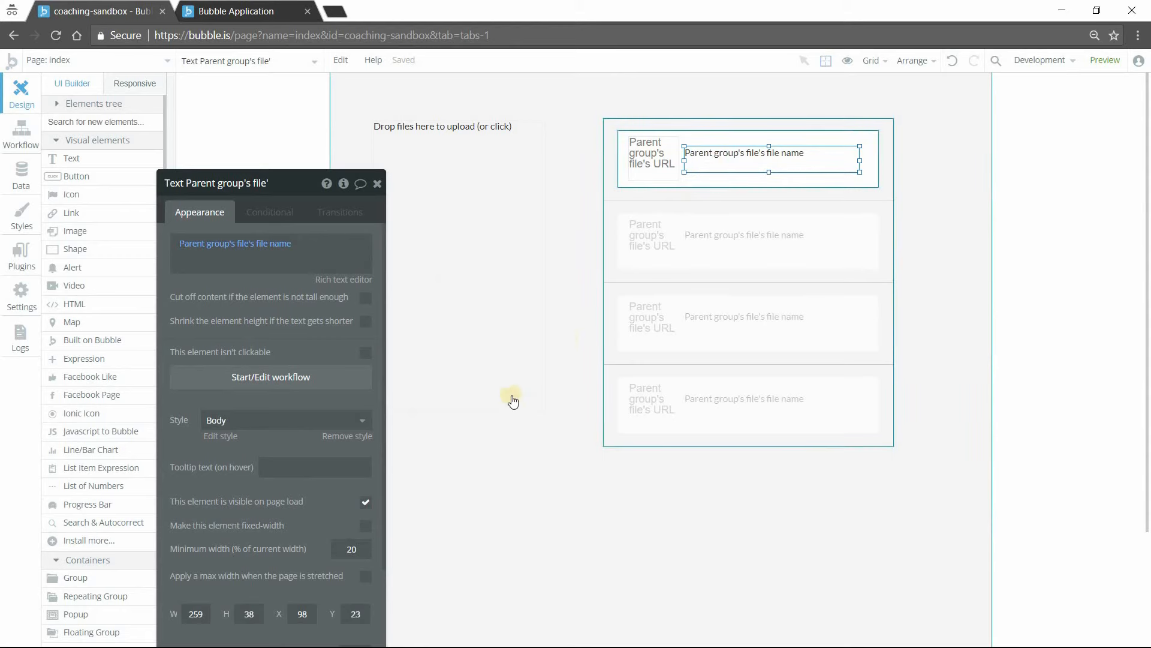
pyautogui.click(346, 435)
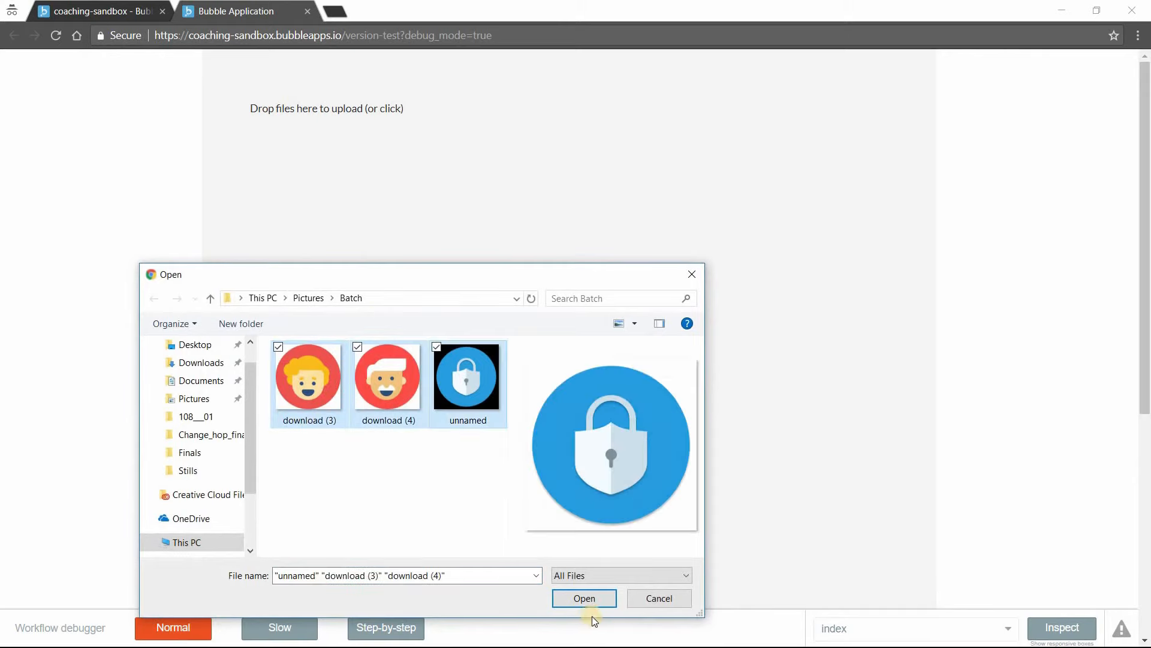
# Upload the three selected images in the preview so they list with thumbnails and names
pyautogui.click(584, 597)
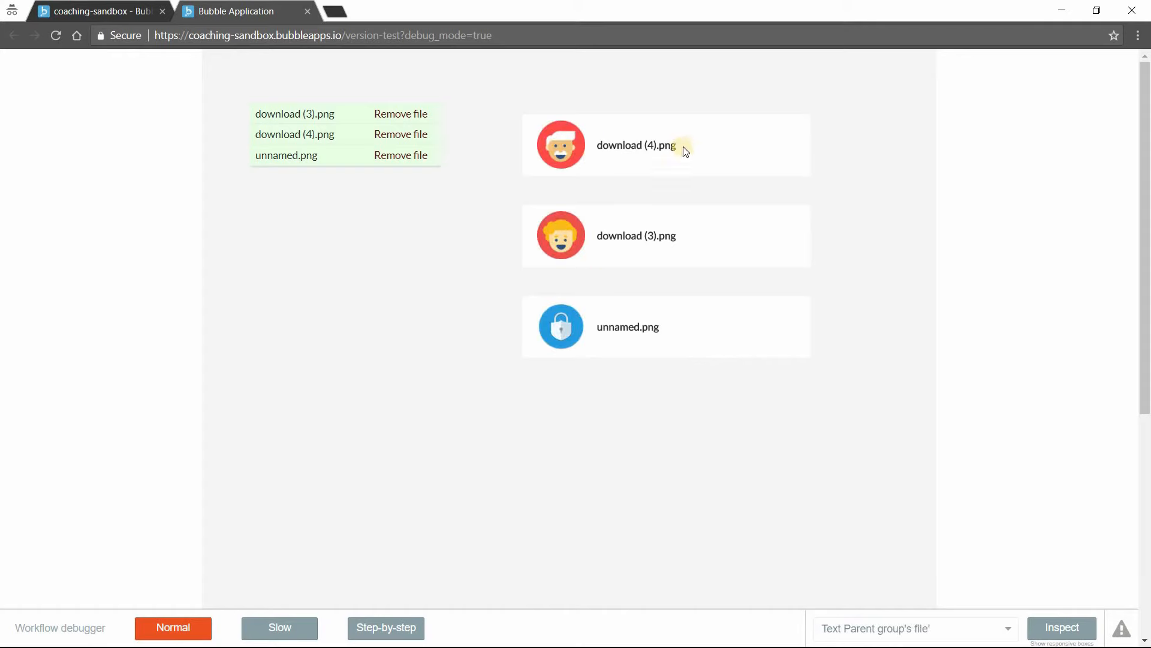
pyautogui.moveTo(626, 193)
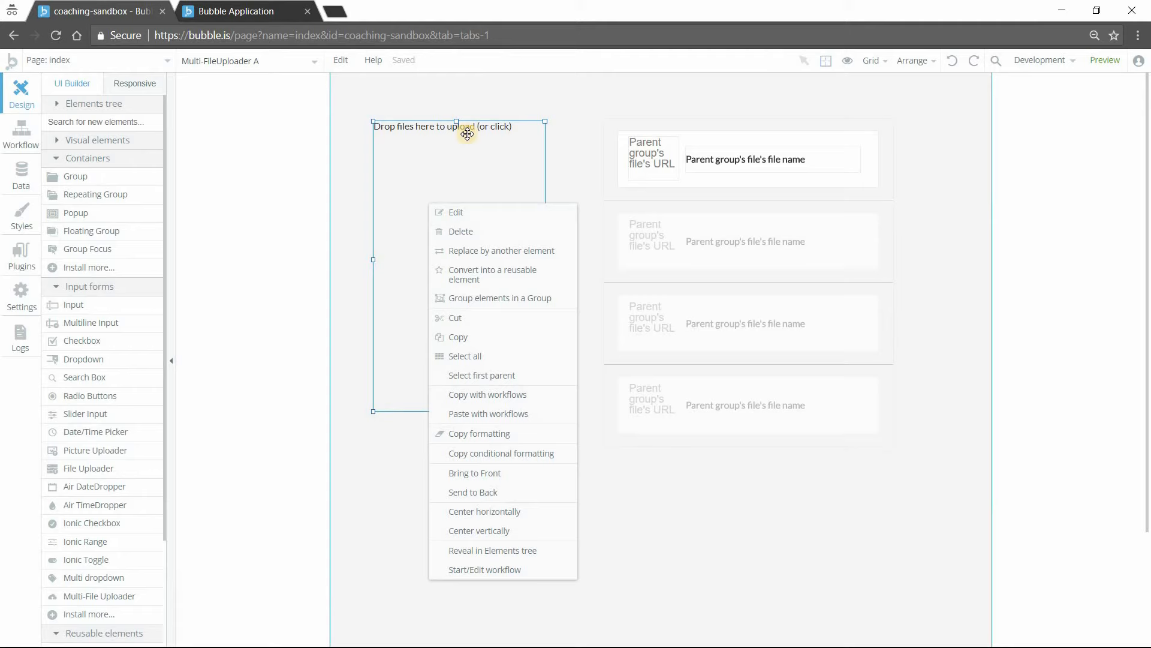
pyautogui.moveTo(527, 573)
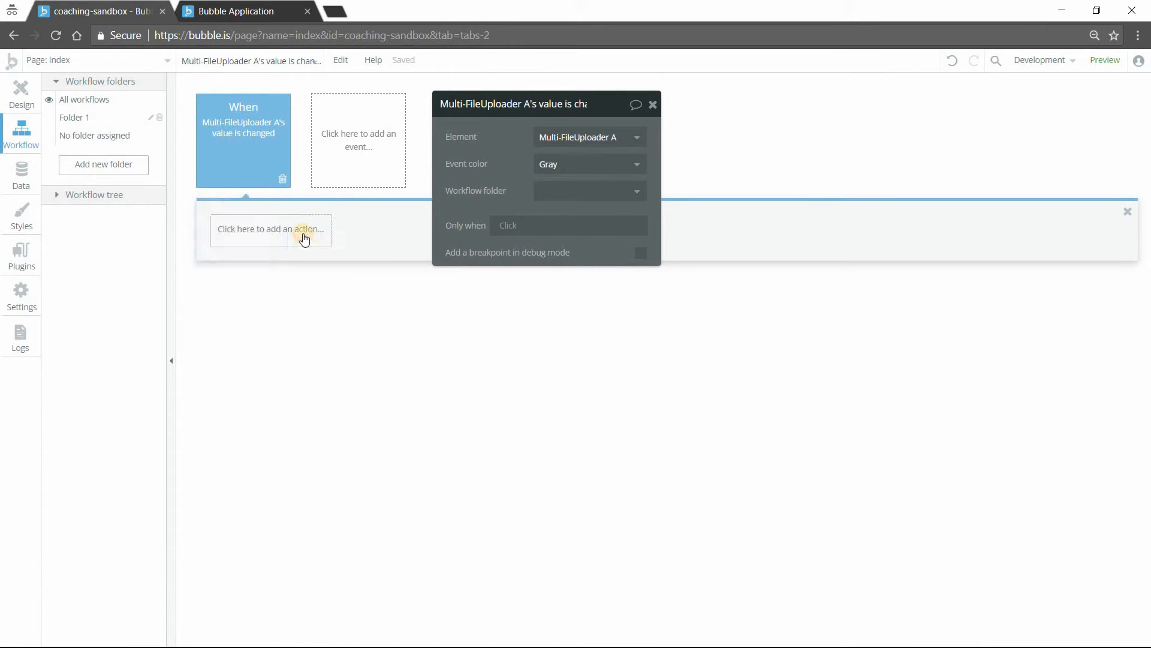
# Add a Set state action creating a file-type custom state 'uploaded files' on index
pyautogui.click(269, 227)
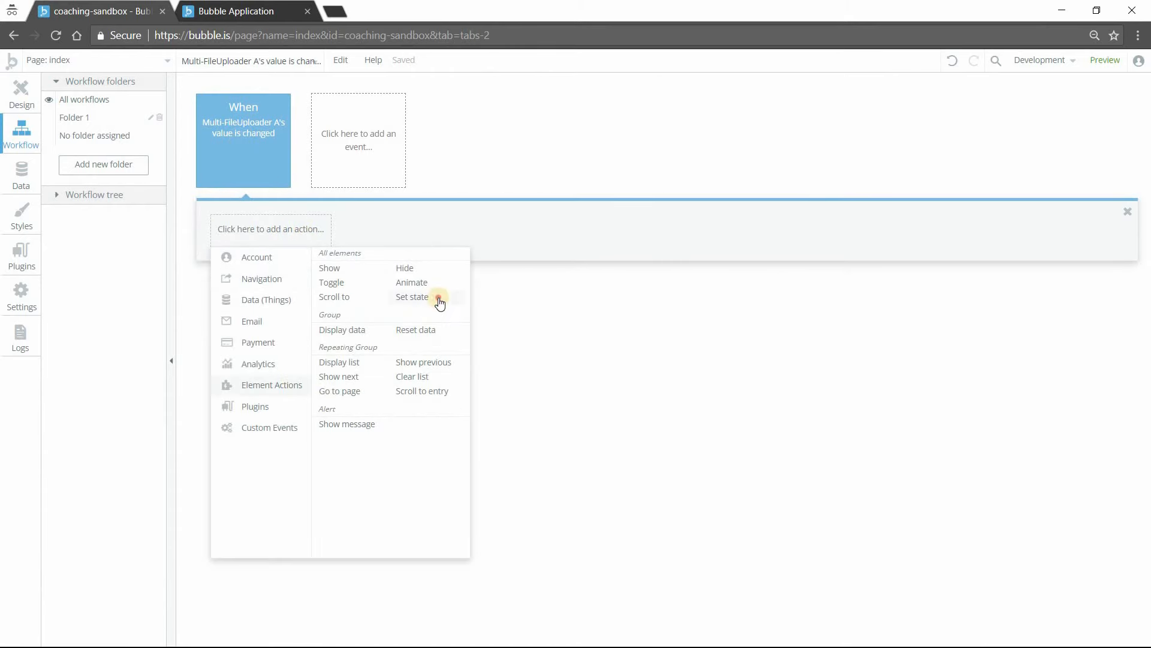
pyautogui.click(411, 296)
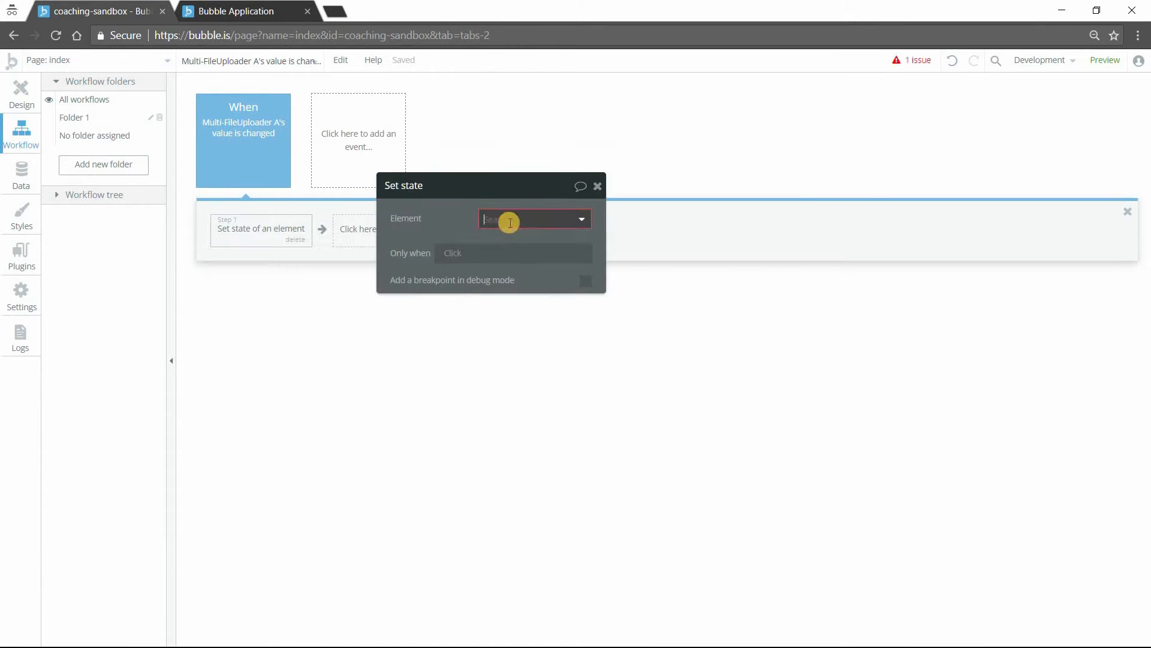
pyautogui.click(534, 218)
pyautogui.write('uploaded files')
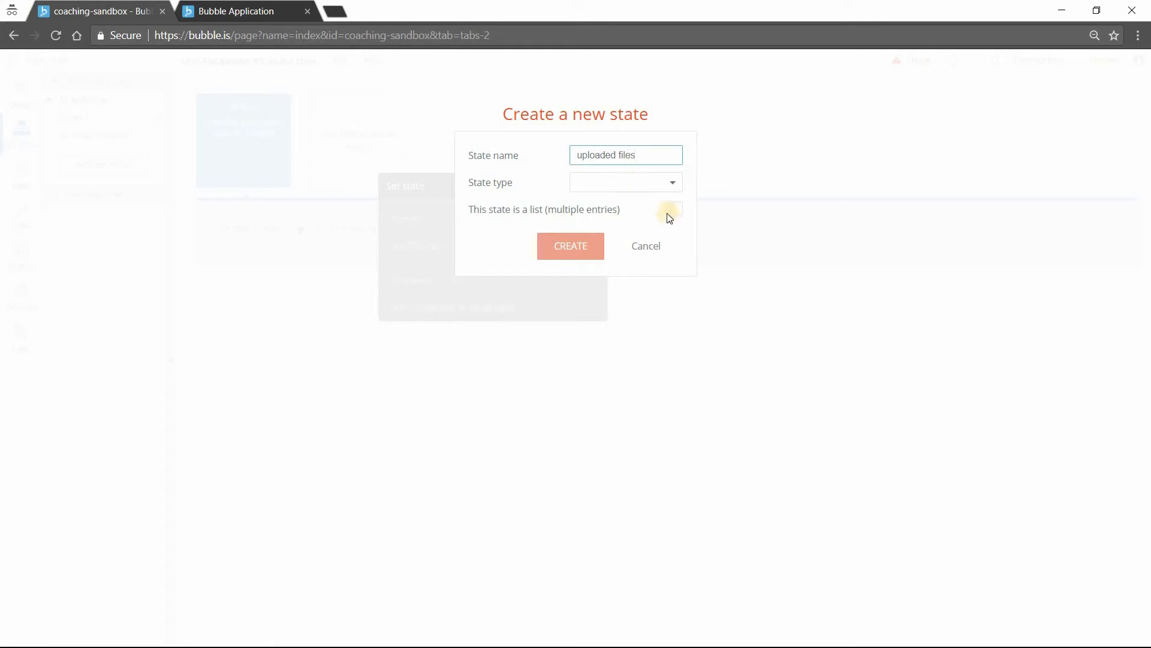
pyautogui.click(625, 182)
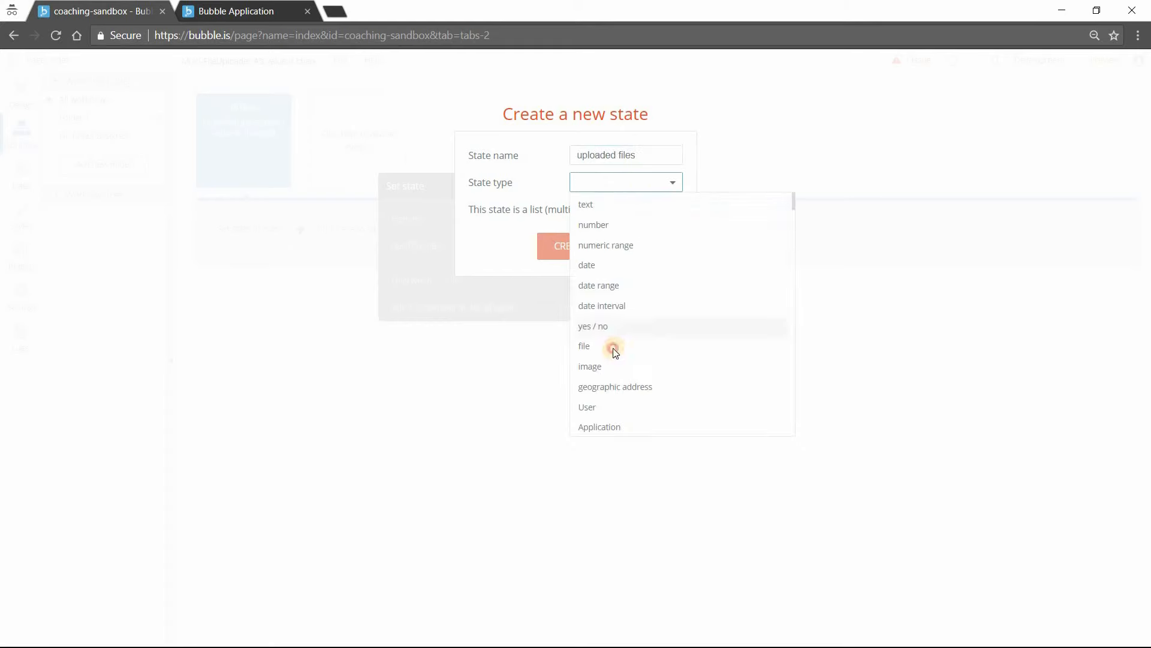
pyautogui.click(584, 345)
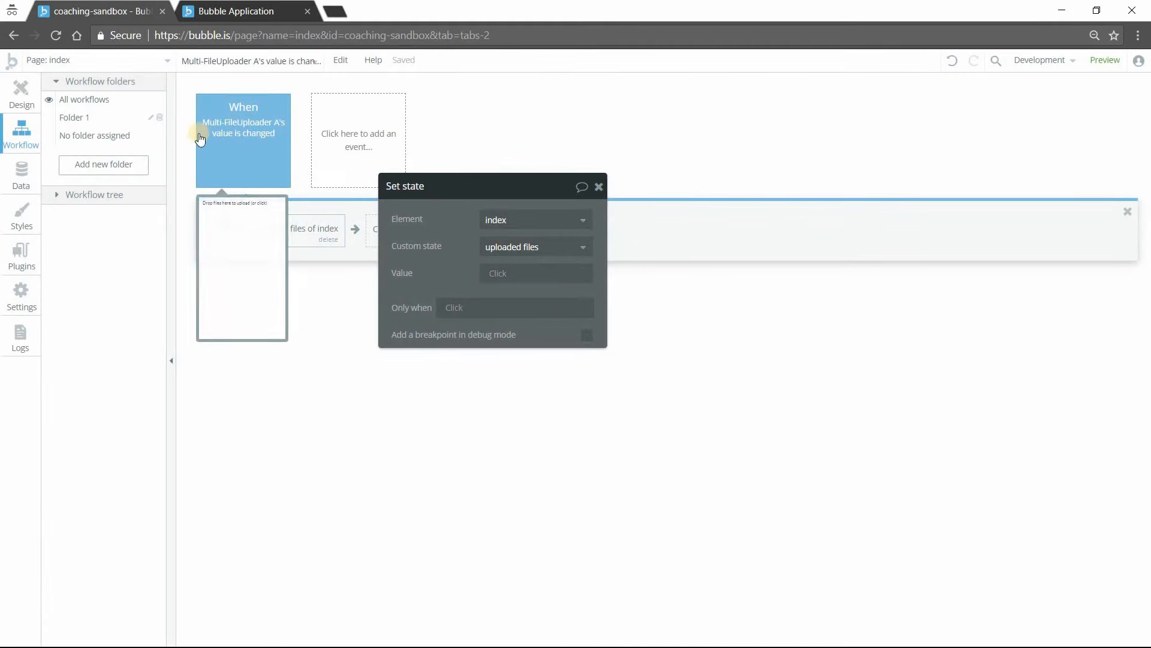
# Store This Multi-FileUploader's value in the uploaded files state
pyautogui.click(535, 273)
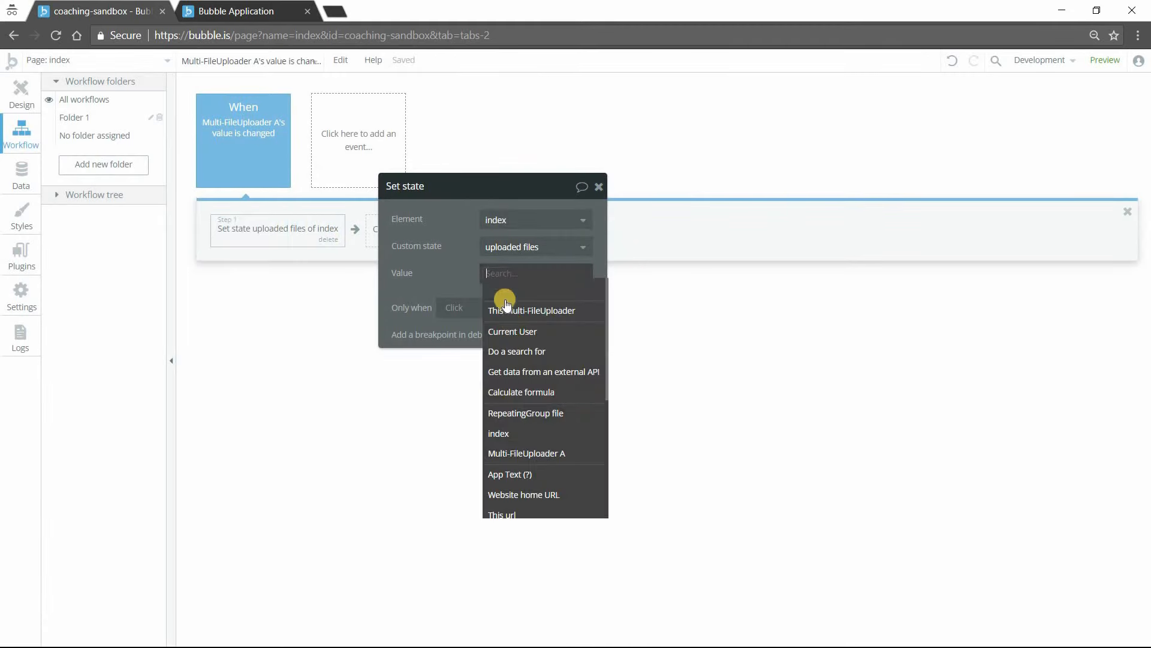
pyautogui.click(531, 309)
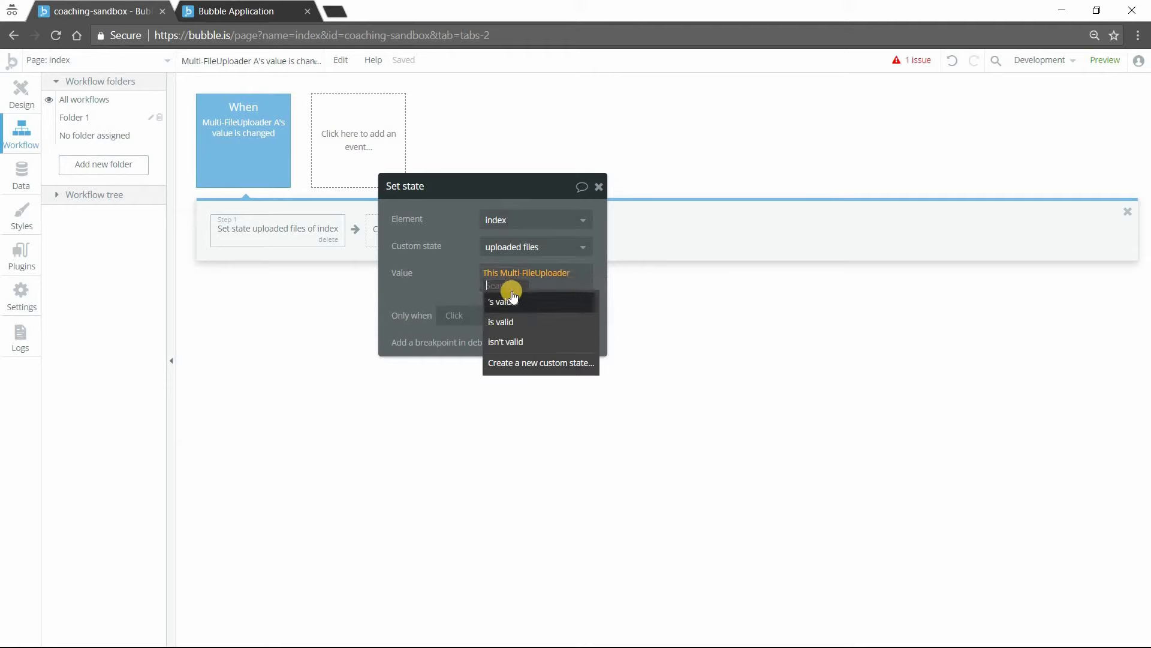
pyautogui.click(501, 285)
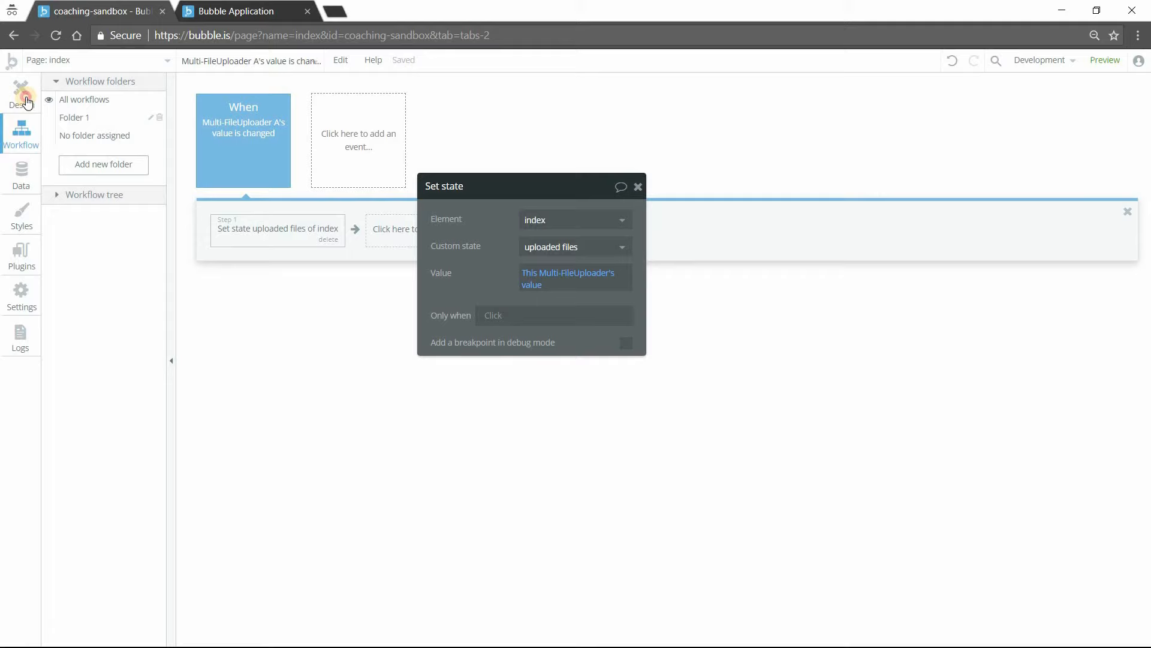
# Back in Design, point the file repeating group's data source at the index page
pyautogui.click(21, 93)
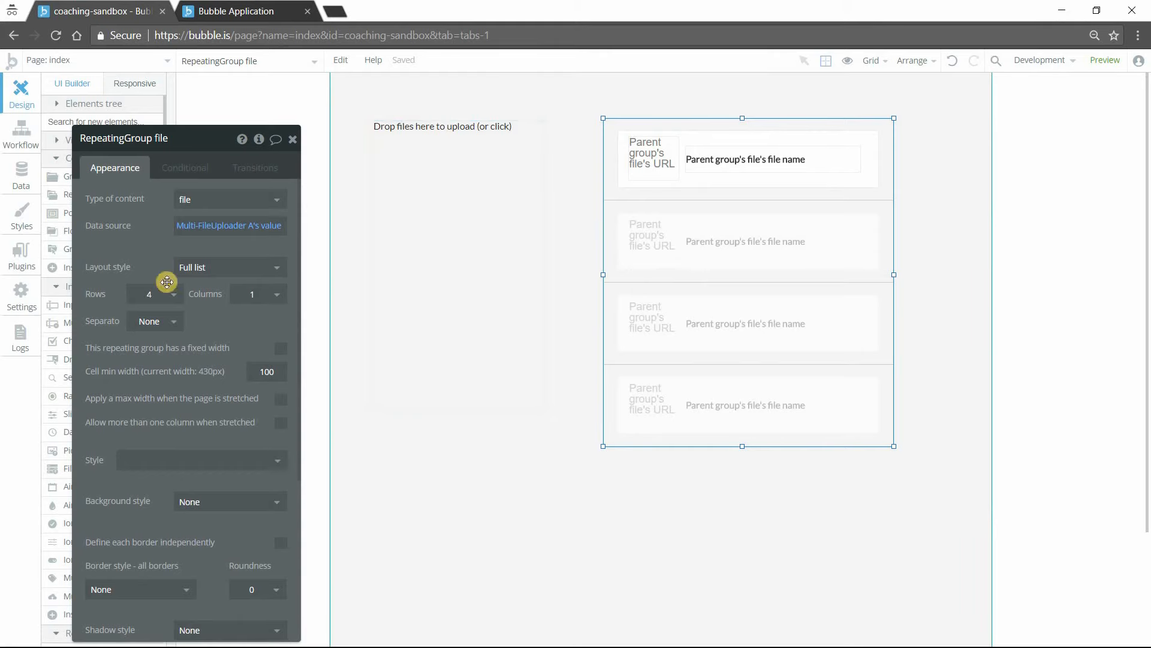
pyautogui.click(228, 226)
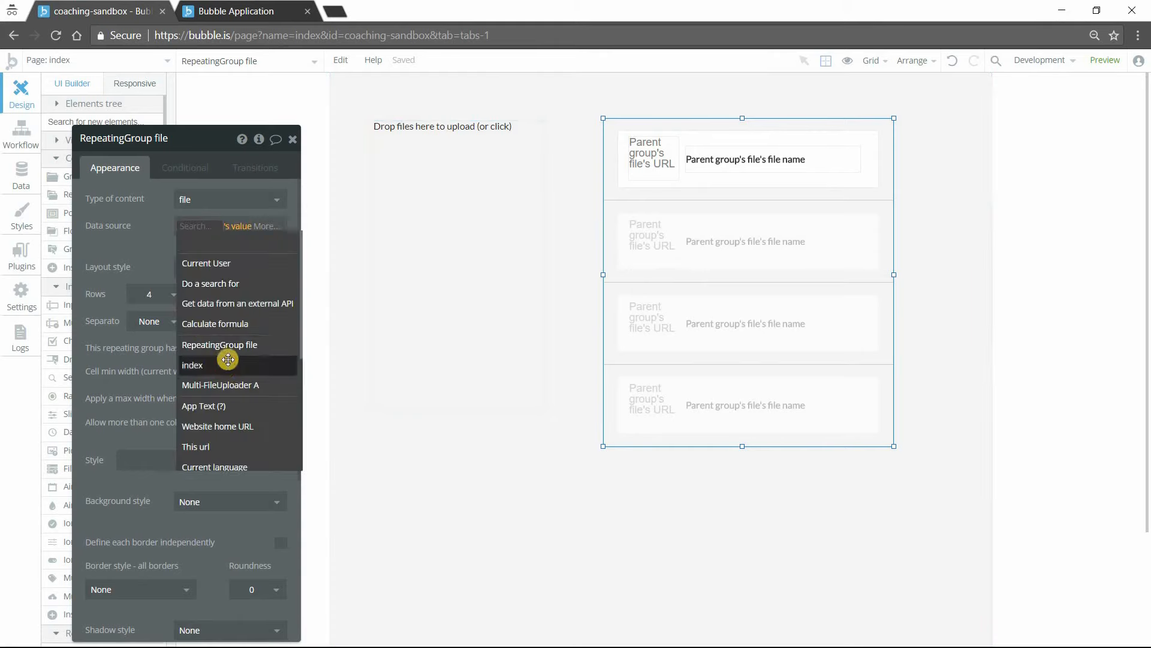
pyautogui.click(192, 364)
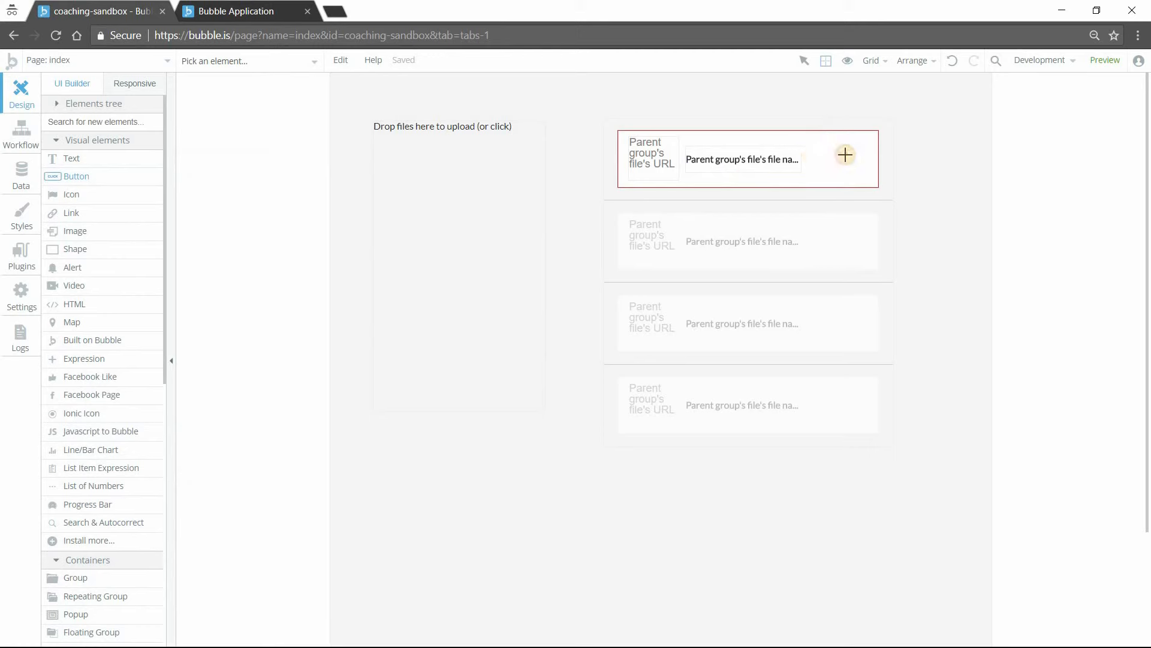
# Add a button to each file row labelled Discard with the Danger Button style
pyautogui.click(845, 155)
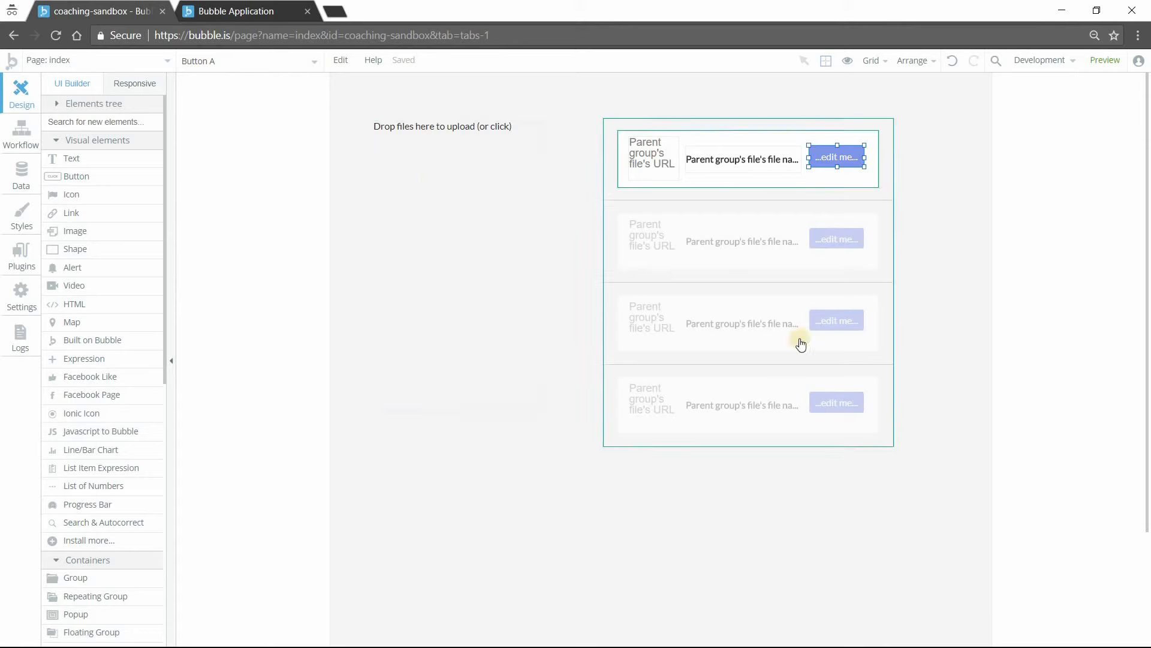
pyautogui.moveTo(613, 275)
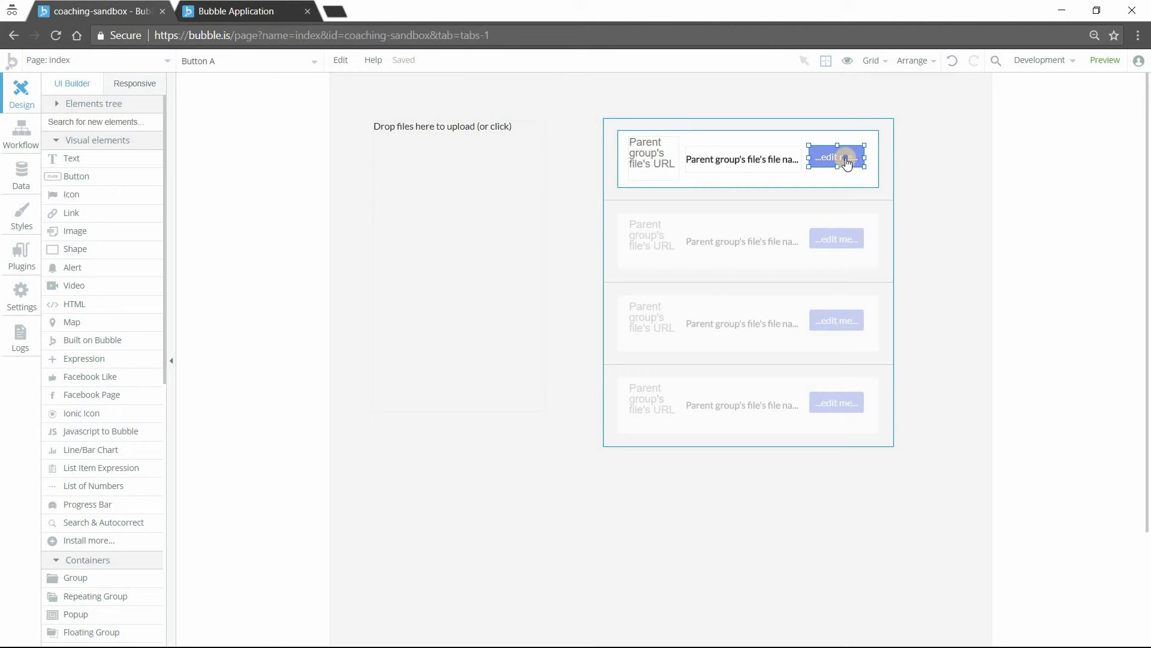
pyautogui.moveTo(842, 158); pyautogui.dragTo(837, 159)
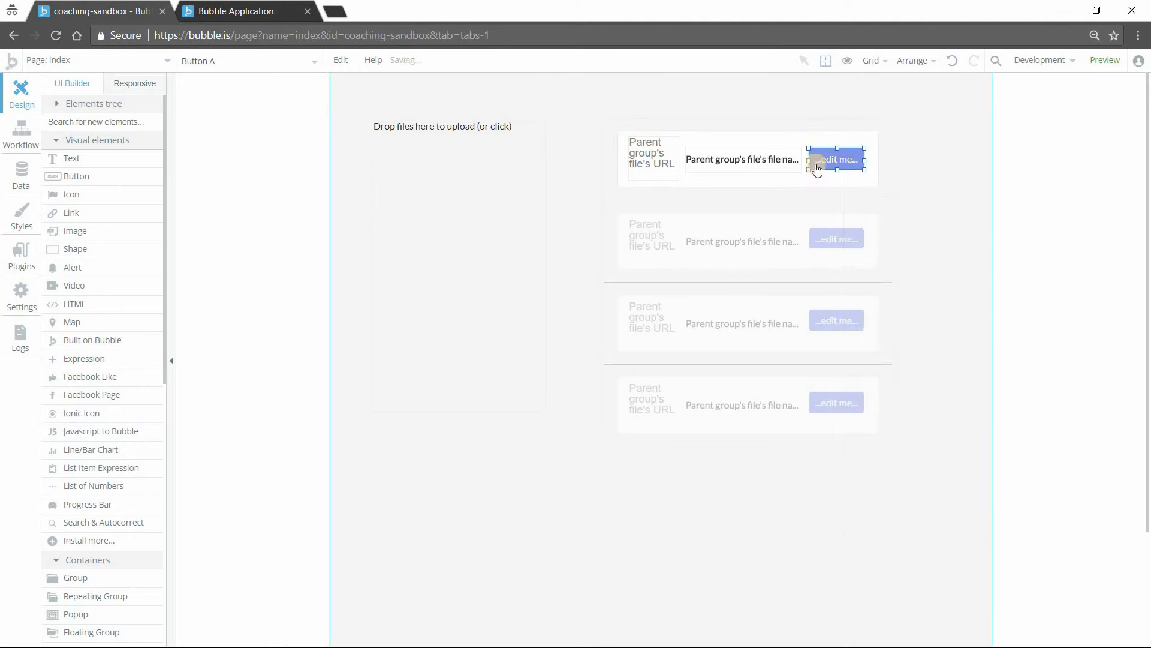
pyautogui.click(836, 159)
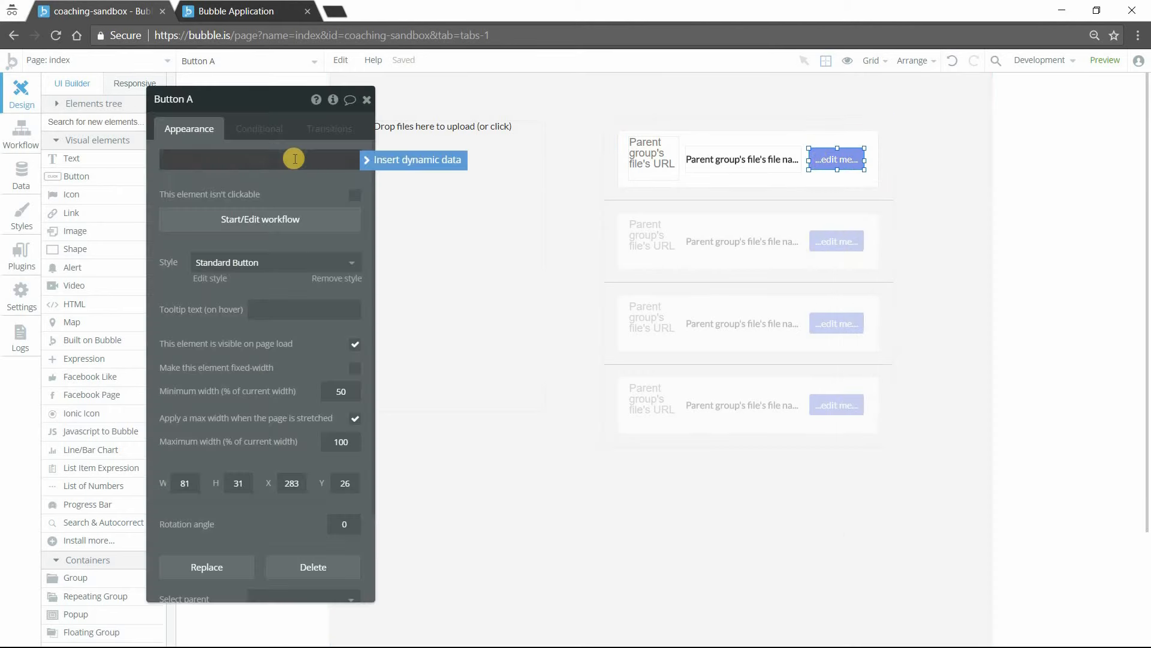
pyautogui.write('D')
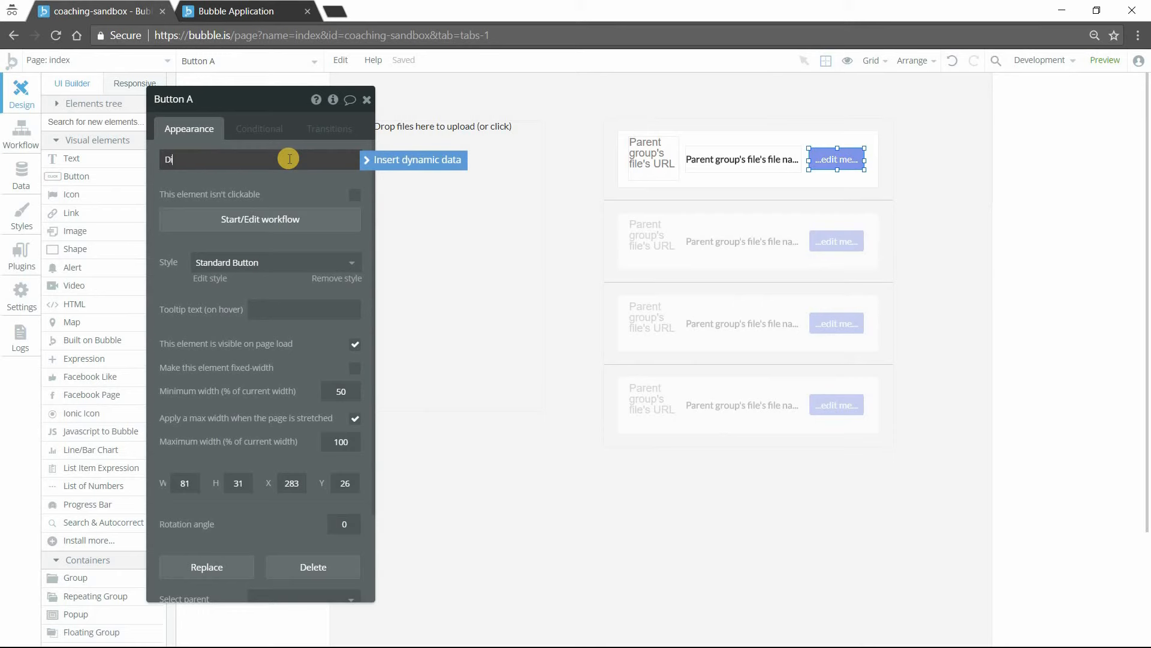
pyautogui.write('iscard')
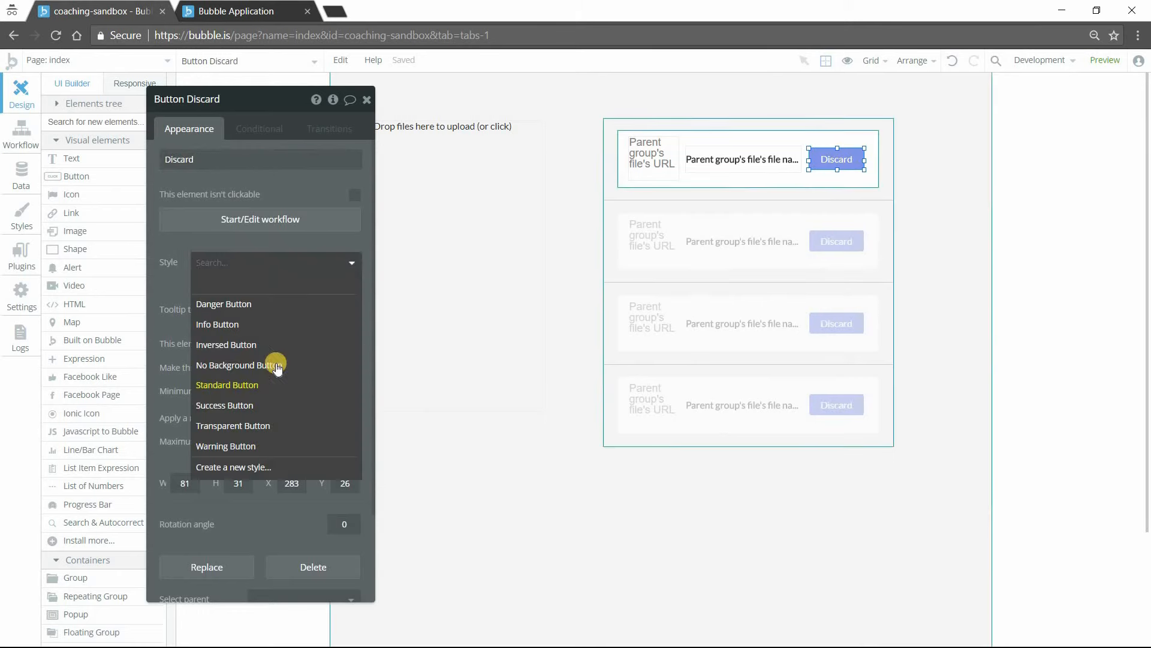
pyautogui.click(224, 303)
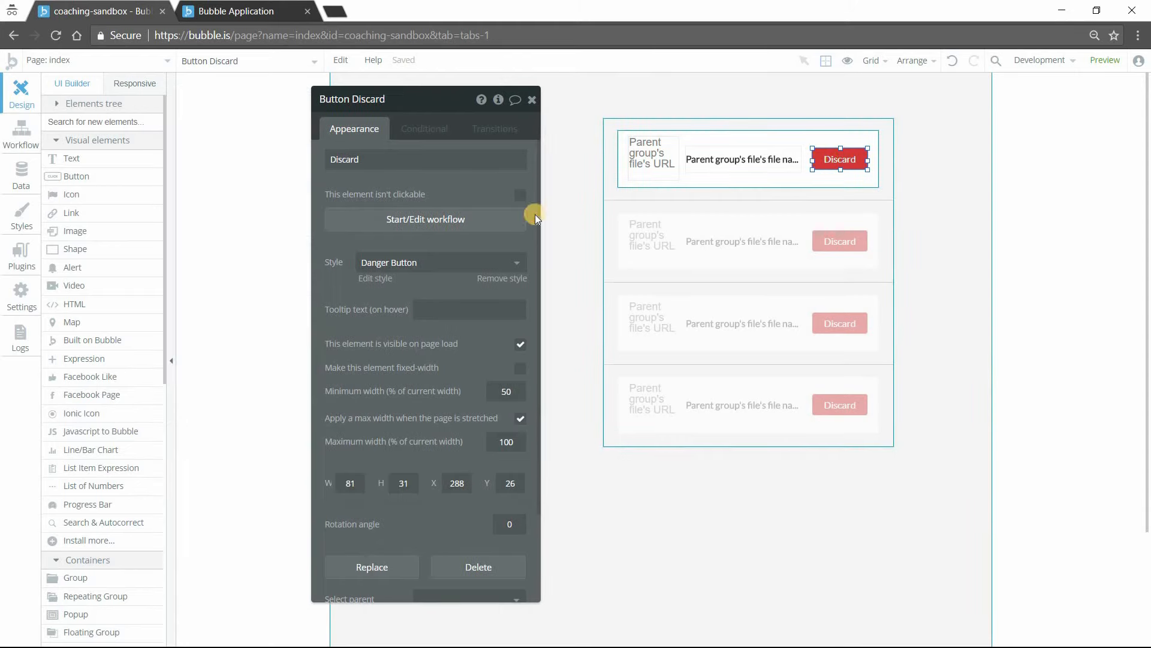
pyautogui.click(424, 218)
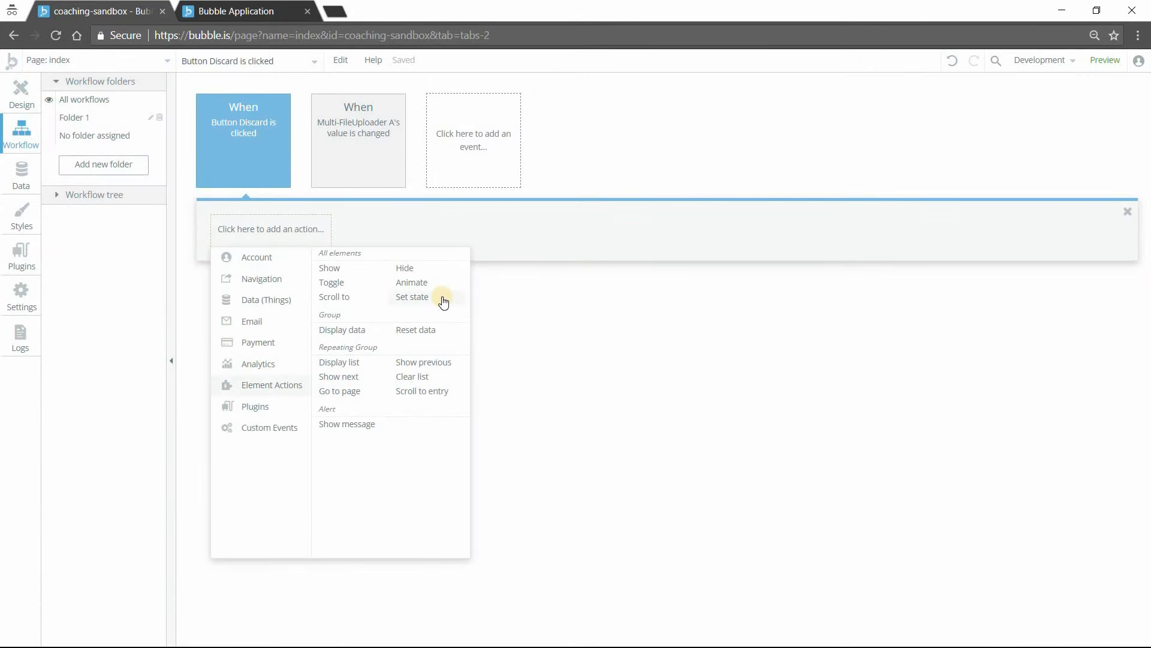
# Set index's uploaded files state to index's uploaded files minus item Parent group's file
pyautogui.click(411, 296)
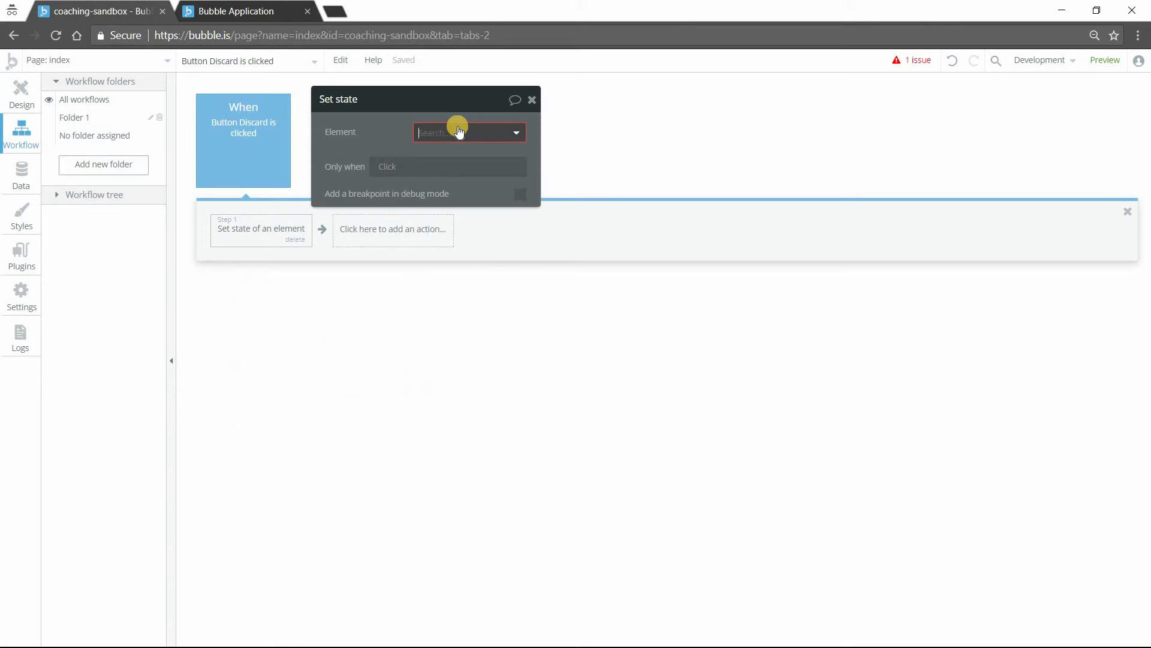
pyautogui.click(469, 132)
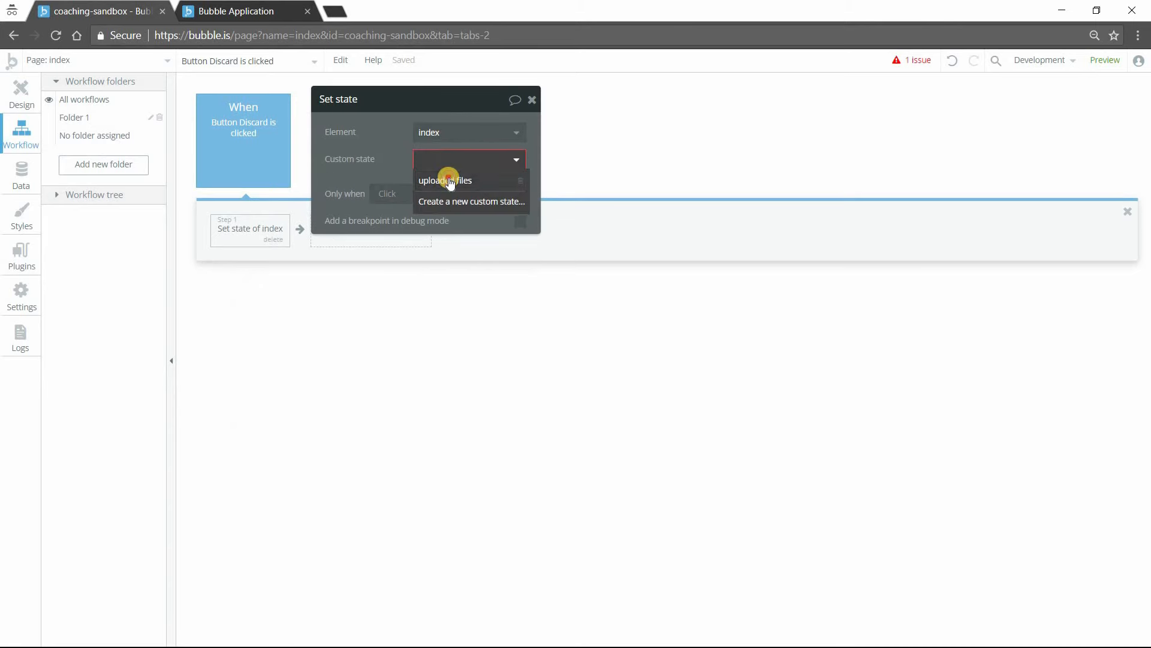
pyautogui.click(445, 180)
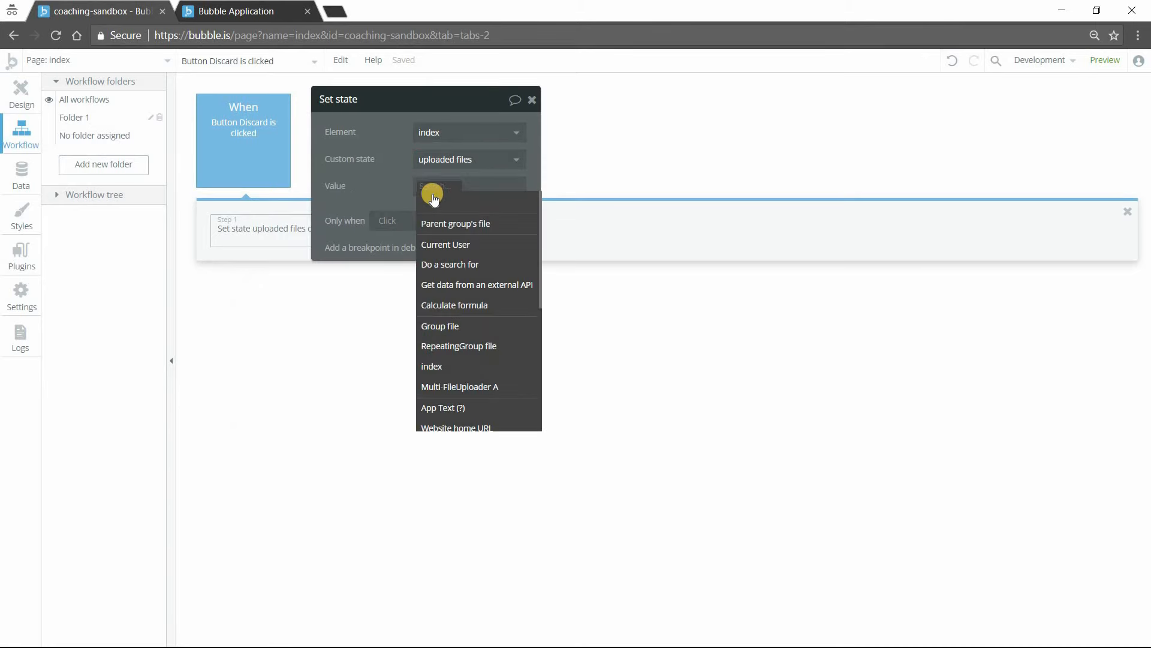
pyautogui.write('up')
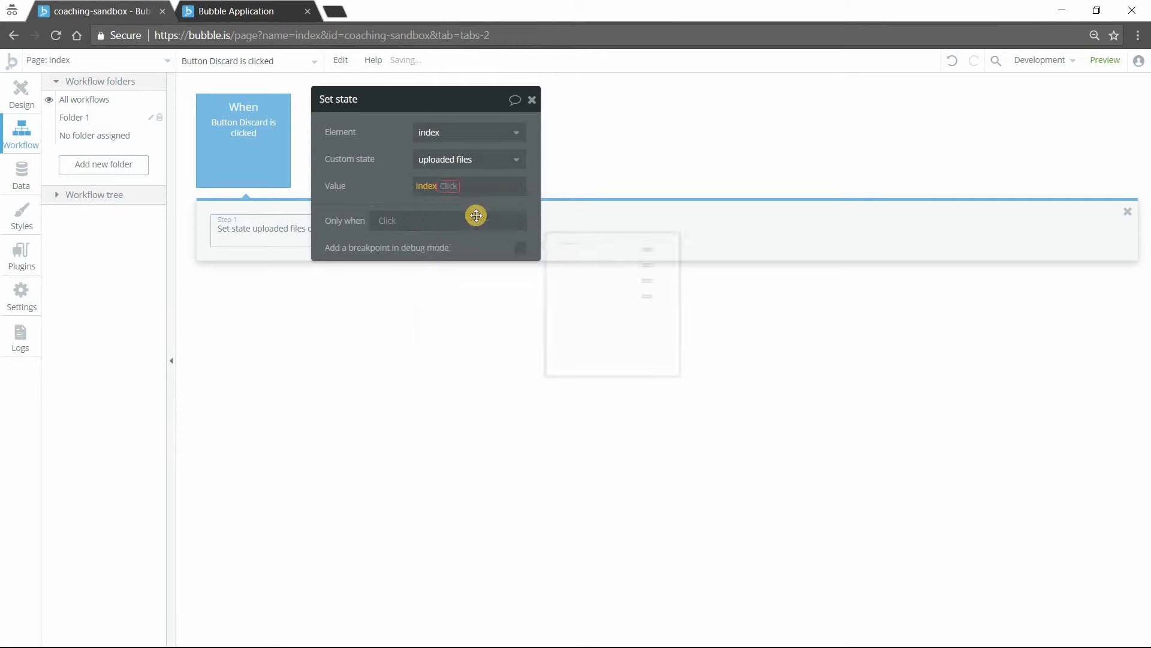
pyautogui.click(436, 185)
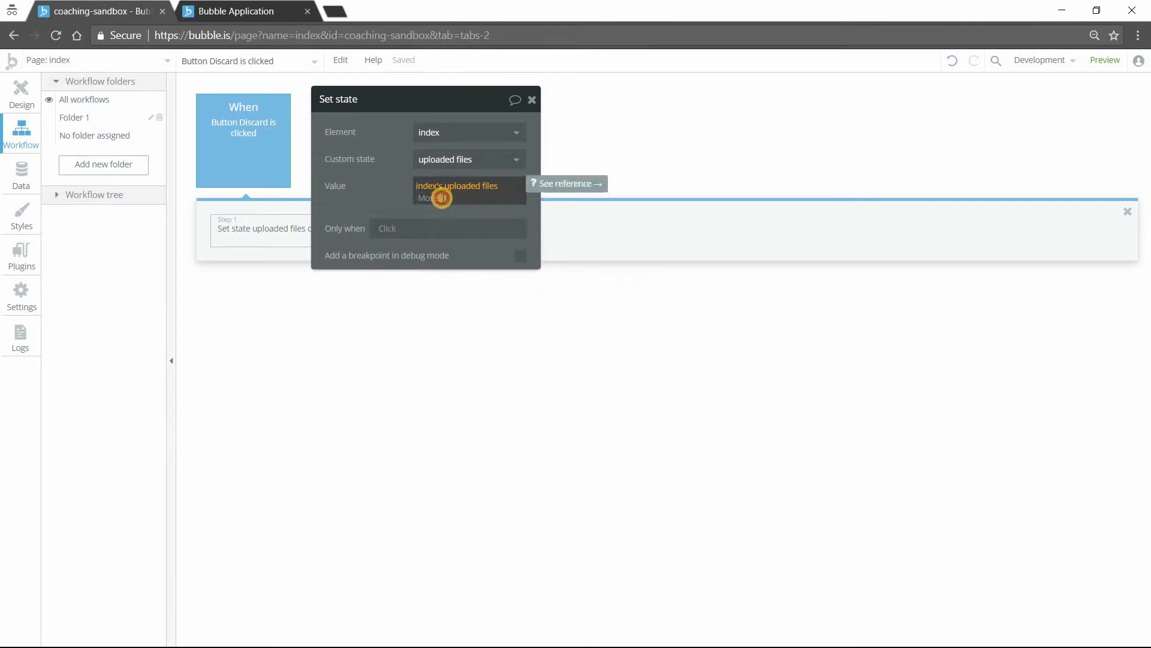
pyautogui.write('mi')
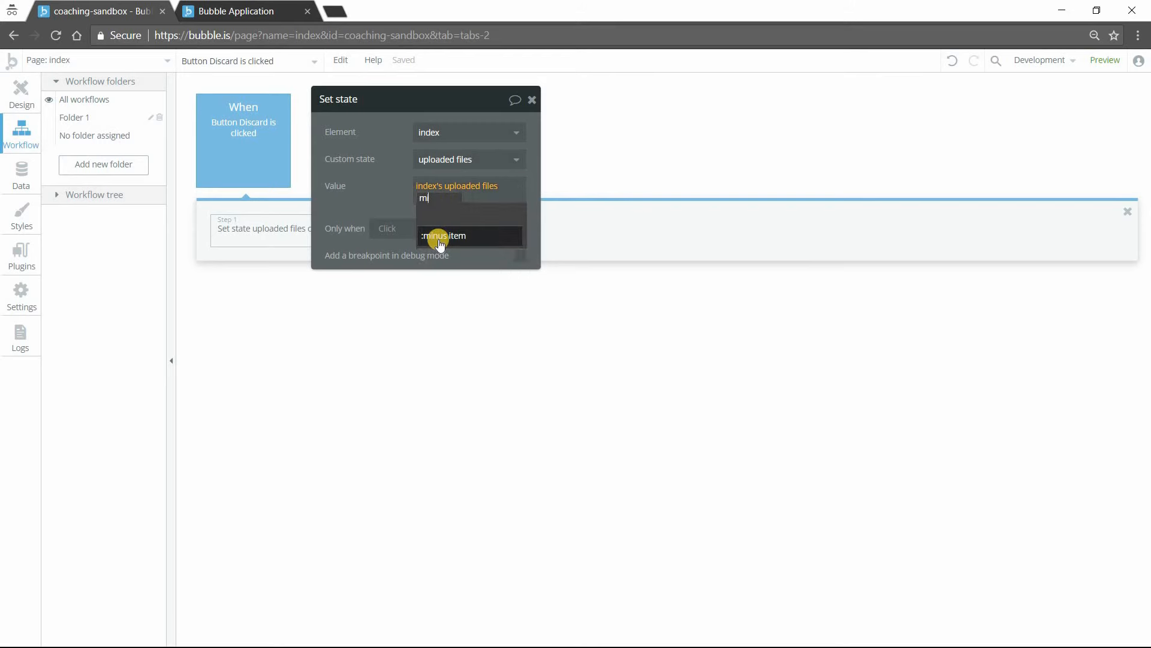
pyautogui.click(444, 237)
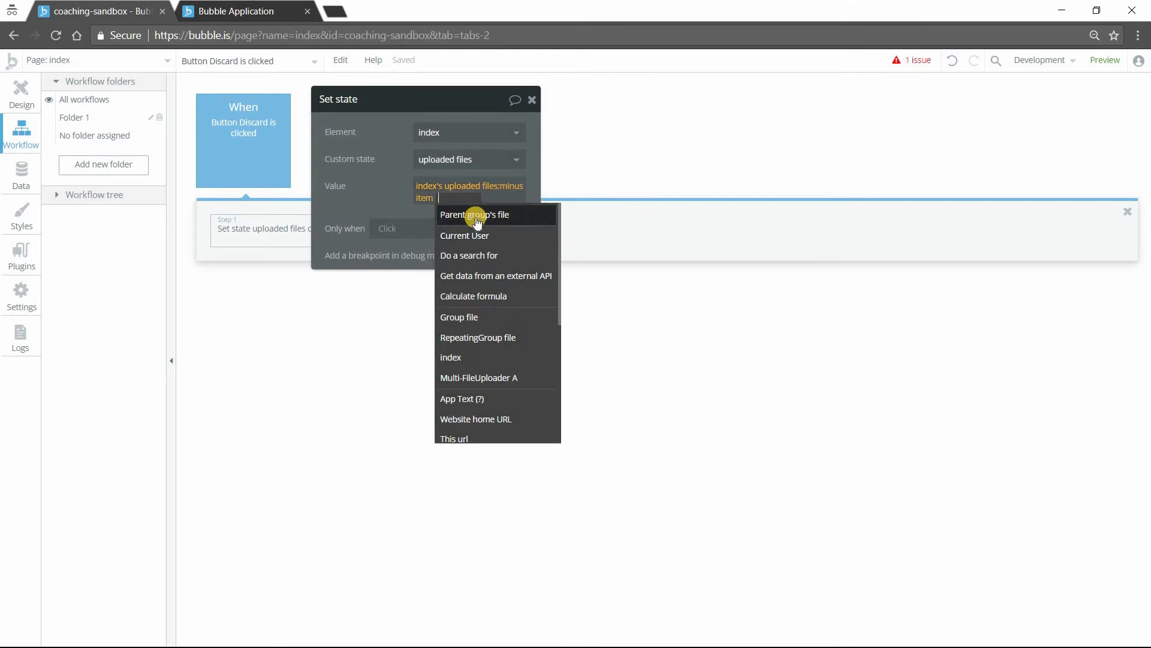
pyautogui.click(475, 214)
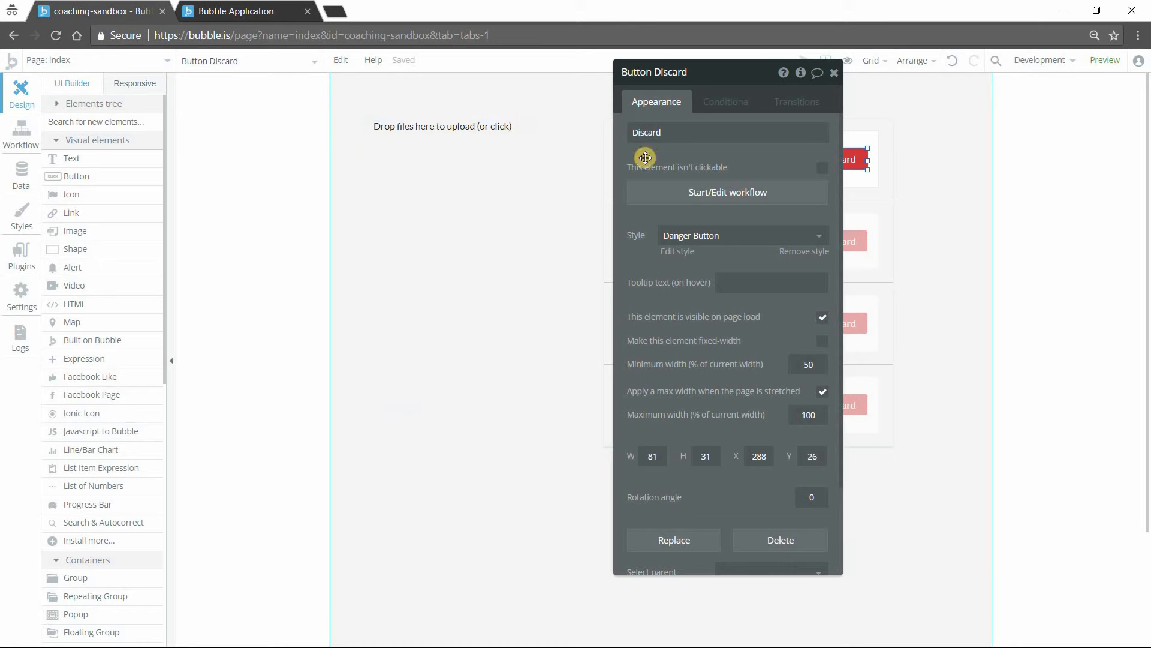
# Preview the page and reload it from the refresh banner to get the latest version
pyautogui.click(20, 132)
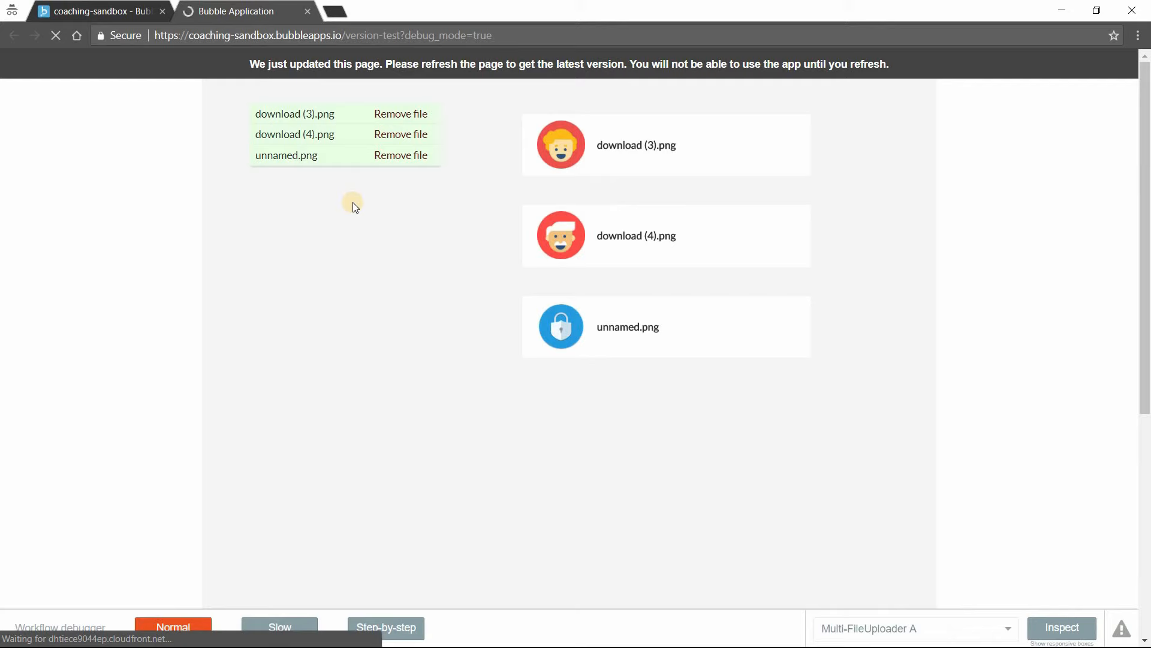
pyautogui.click(56, 35)
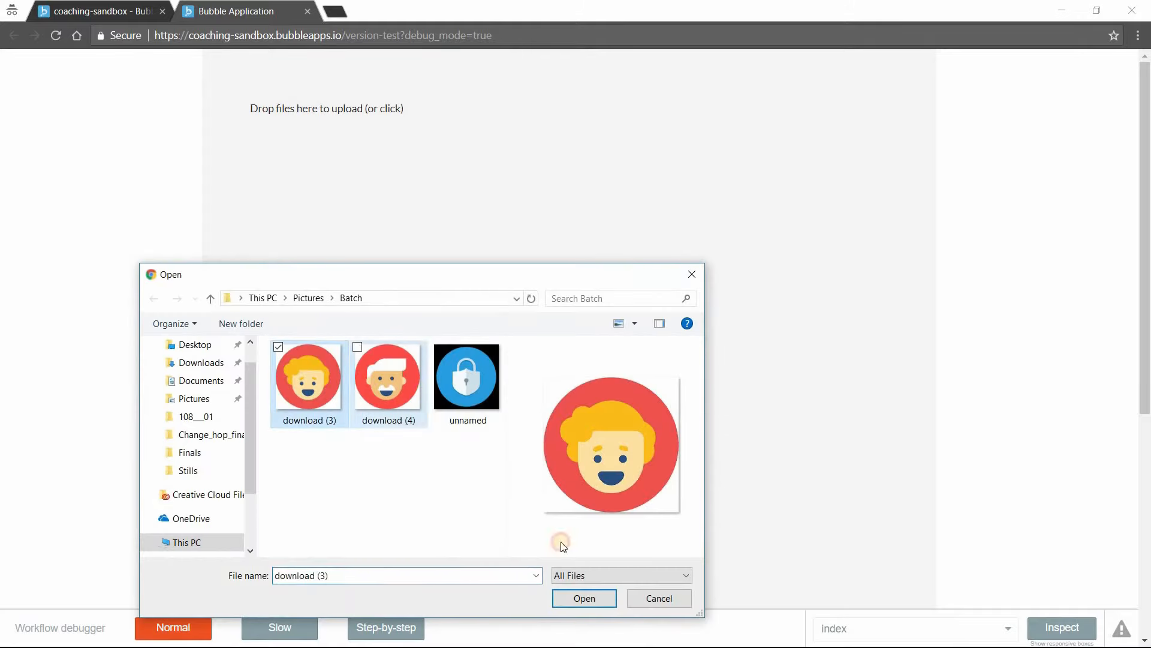
# Upload the three images in the preview and discard the download (4).png row
pyautogui.click(584, 598)
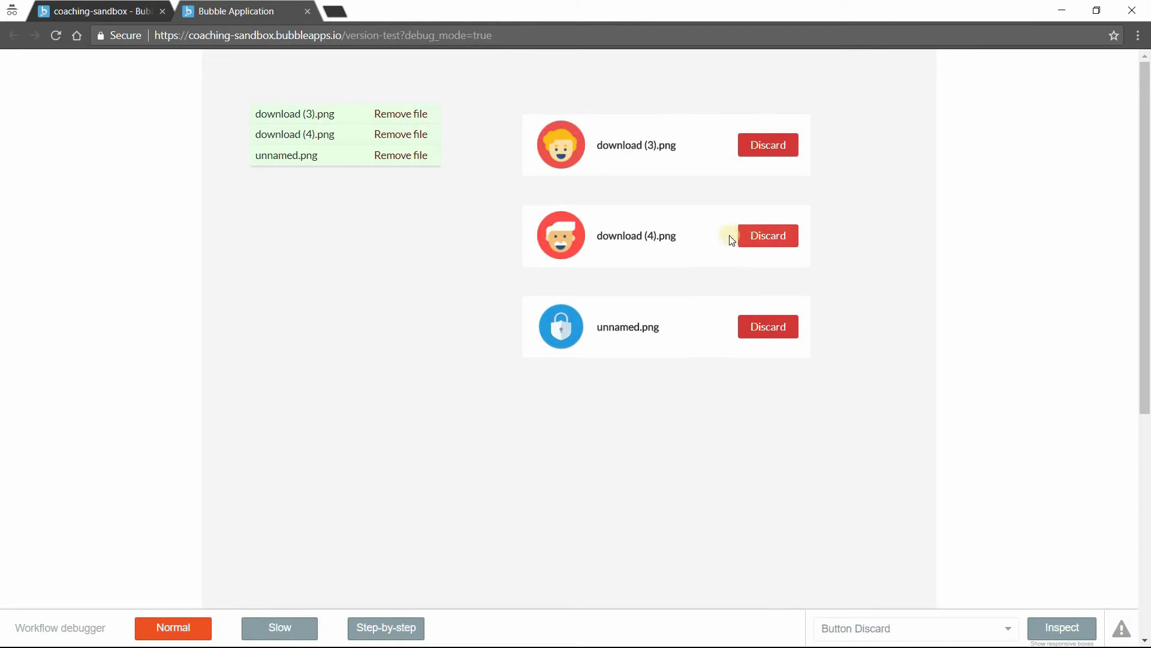
pyautogui.click(768, 236)
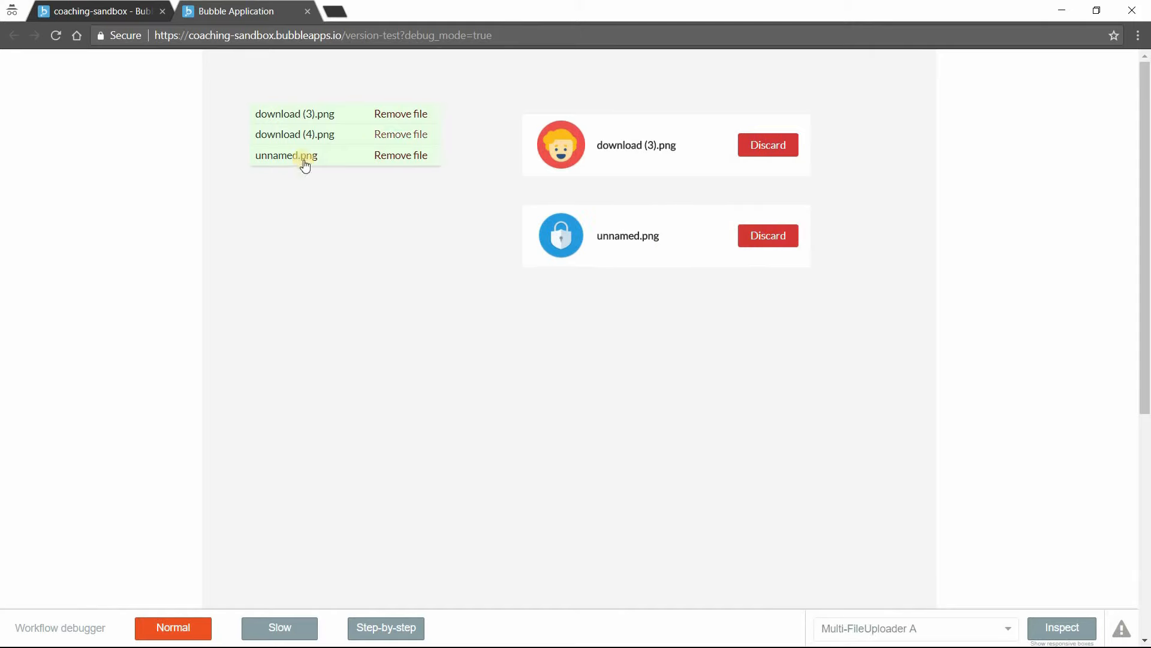
pyautogui.moveTo(325, 162)
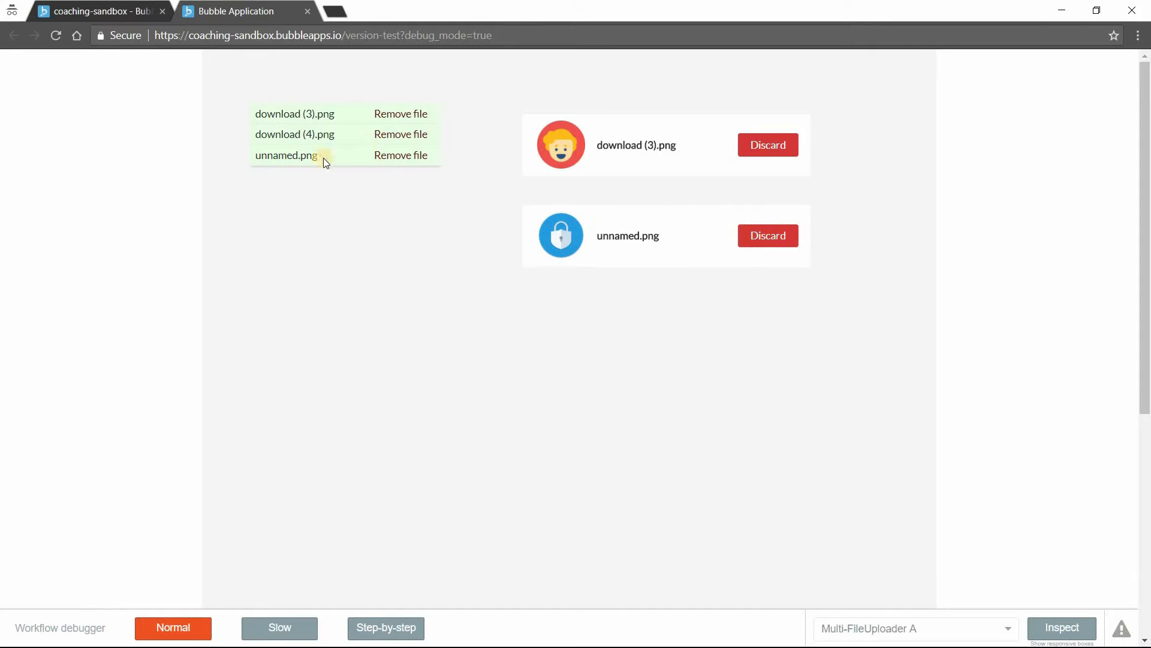
pyautogui.moveTo(361, 160)
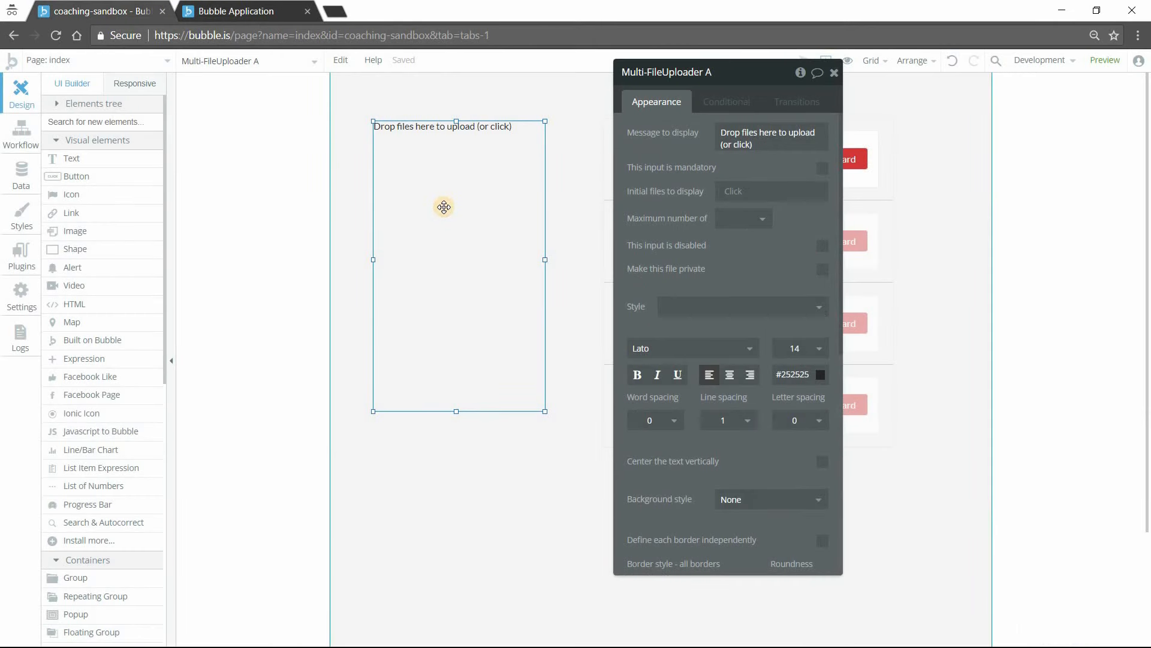
# Group the Multi-FileUploader into a new group named Group Reset
pyautogui.rightClick(443, 207)
pyautogui.write('Group Reset')
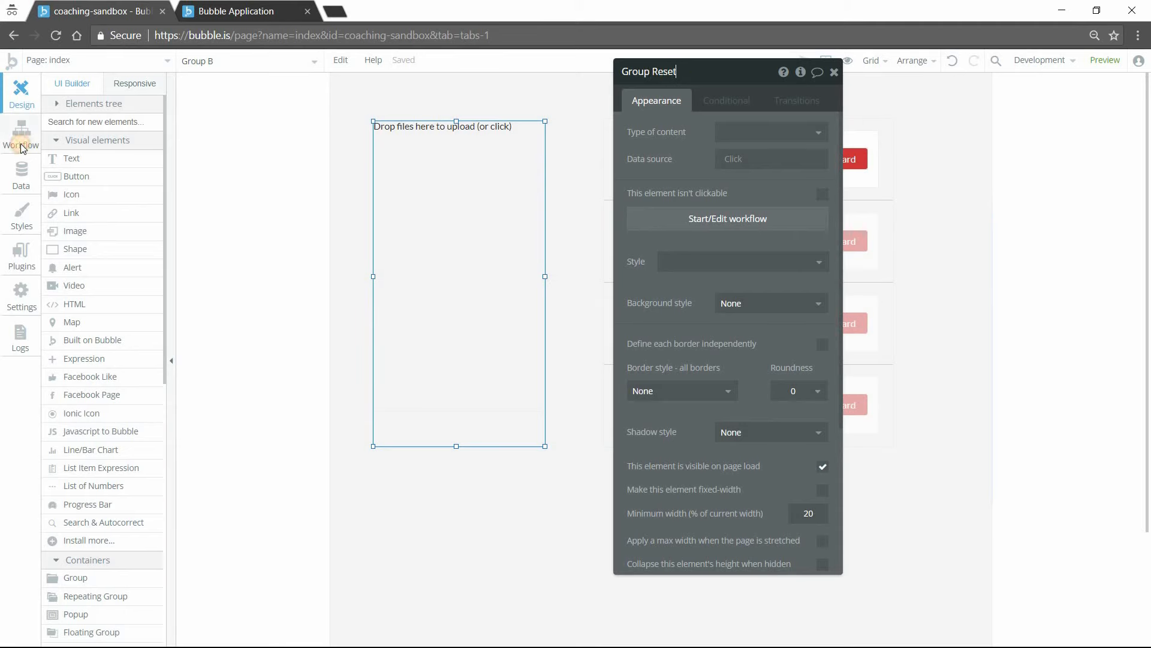
# Add a Reset a group/popup action targeting Group Reset to the uploader-changed workflow
pyautogui.click(20, 132)
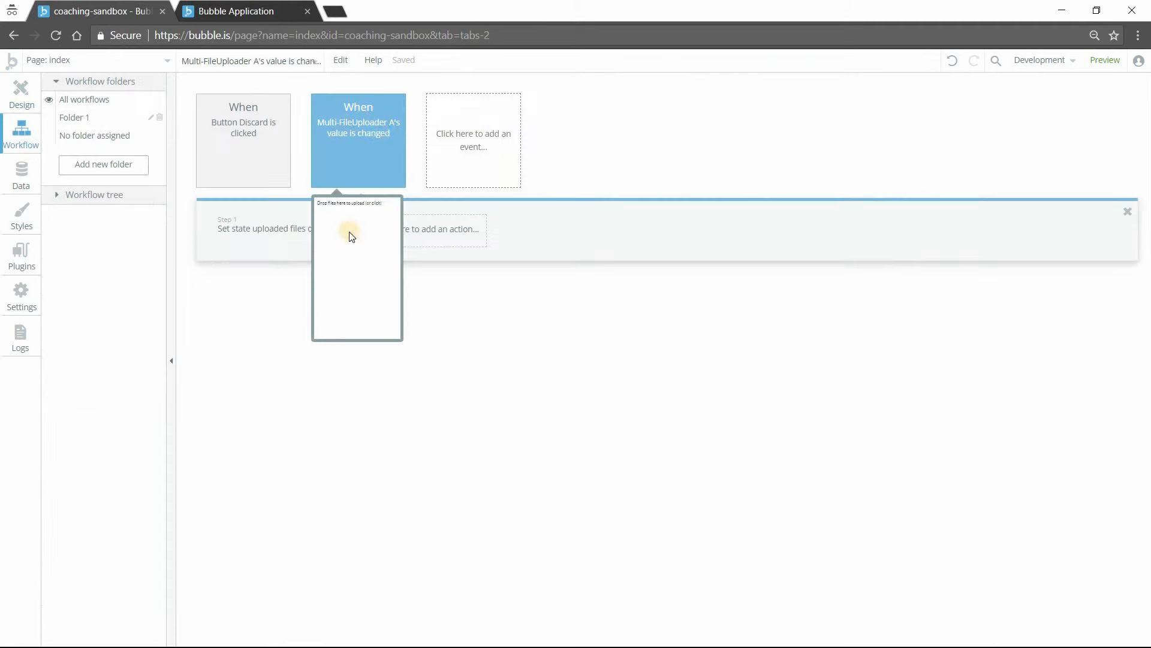
pyautogui.click(277, 228)
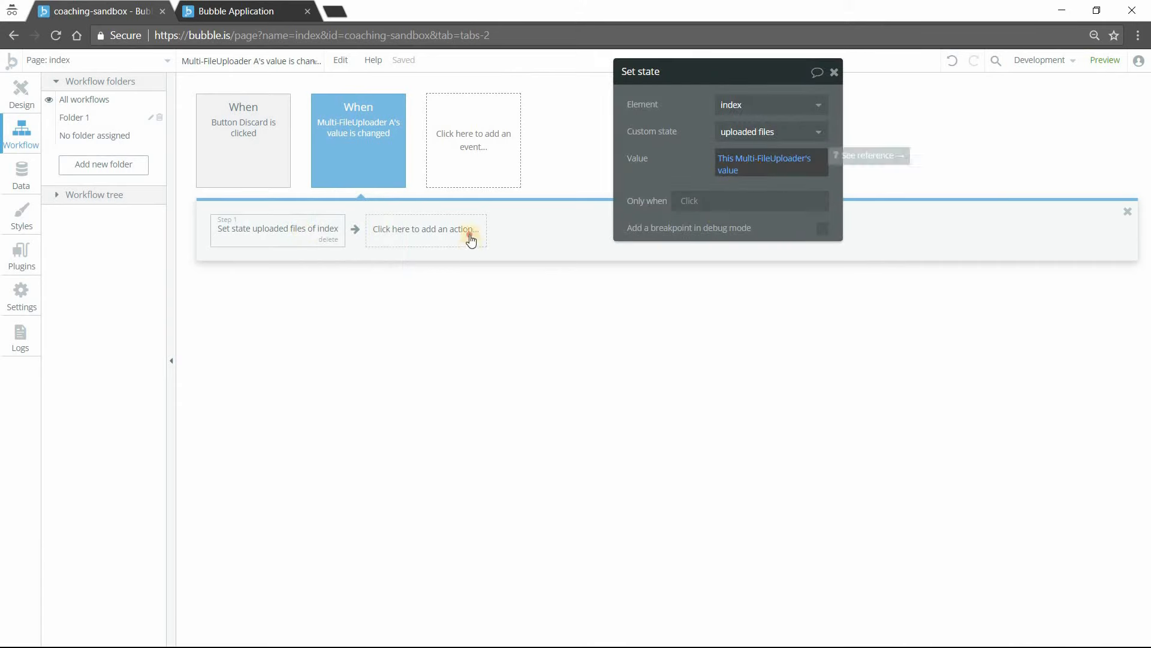
pyautogui.click(425, 228)
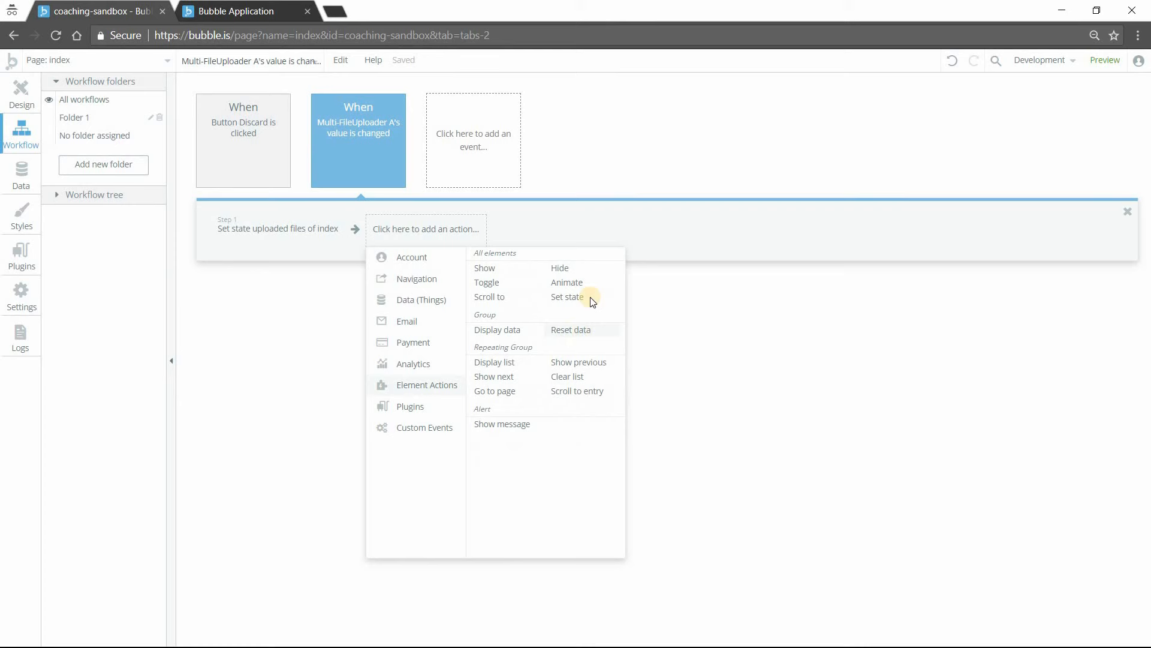
pyautogui.click(571, 329)
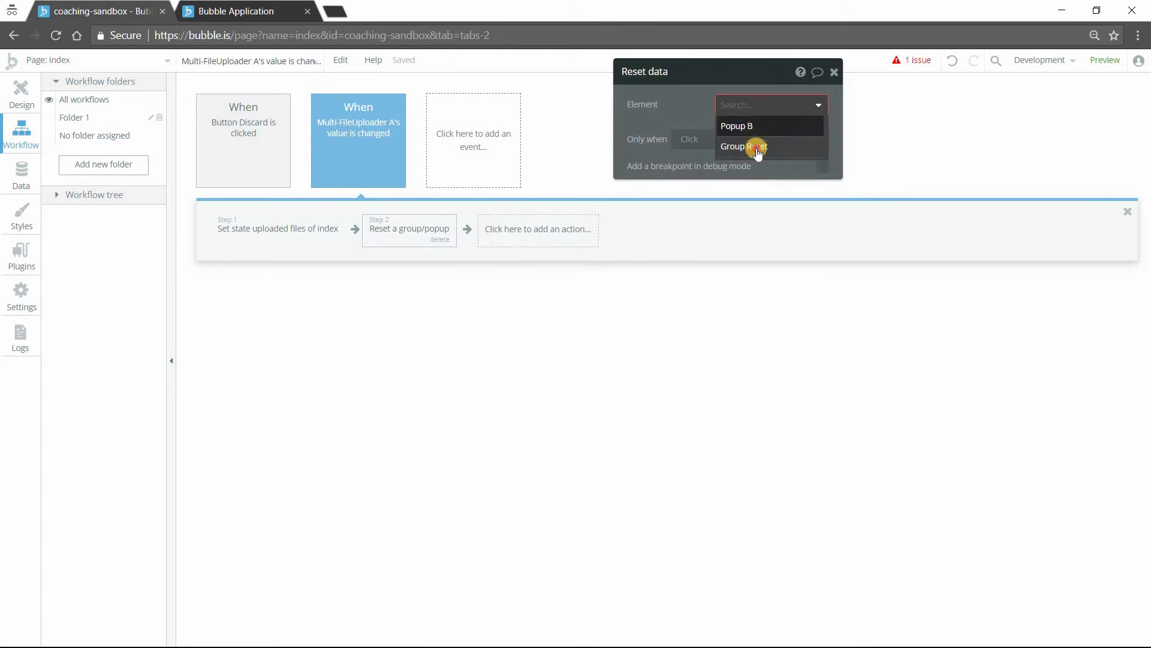
pyautogui.click(744, 146)
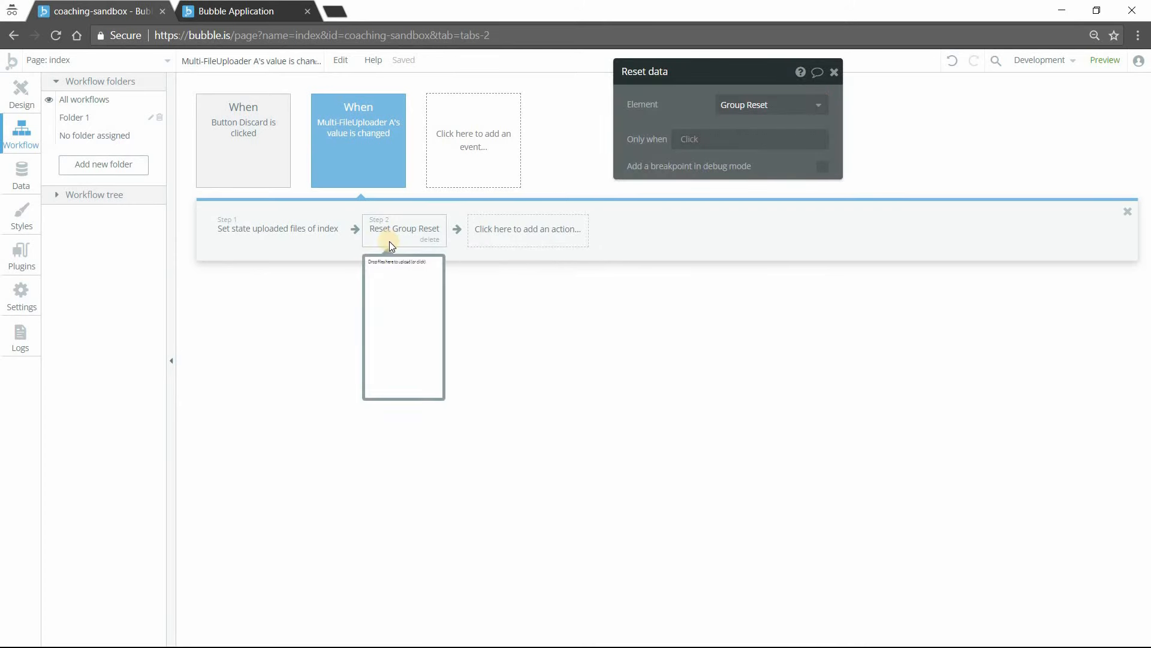
# Add a Hide an element action targeting Group Reset after the reset step
pyautogui.click(528, 227)
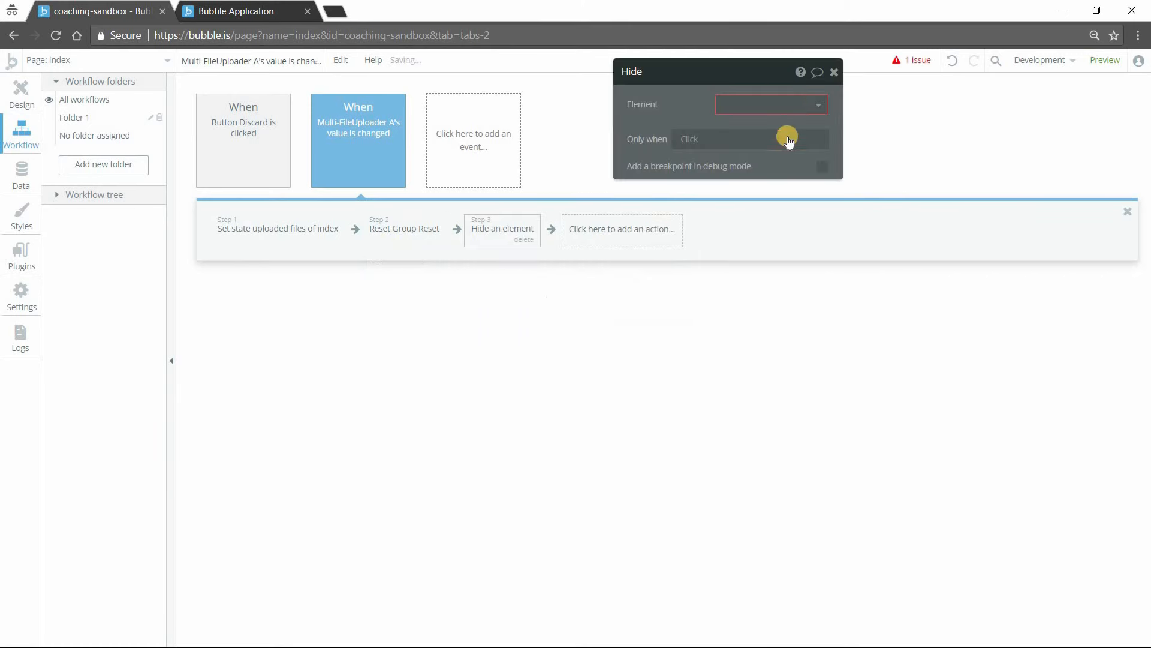
pyautogui.click(771, 103)
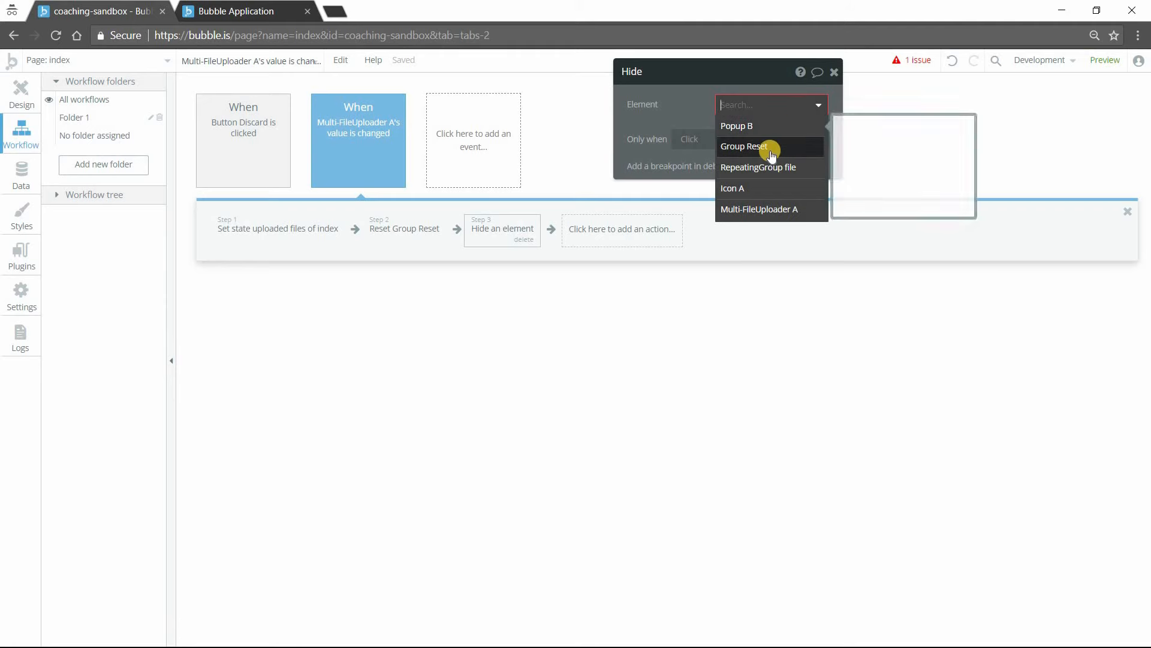
pyautogui.click(744, 146)
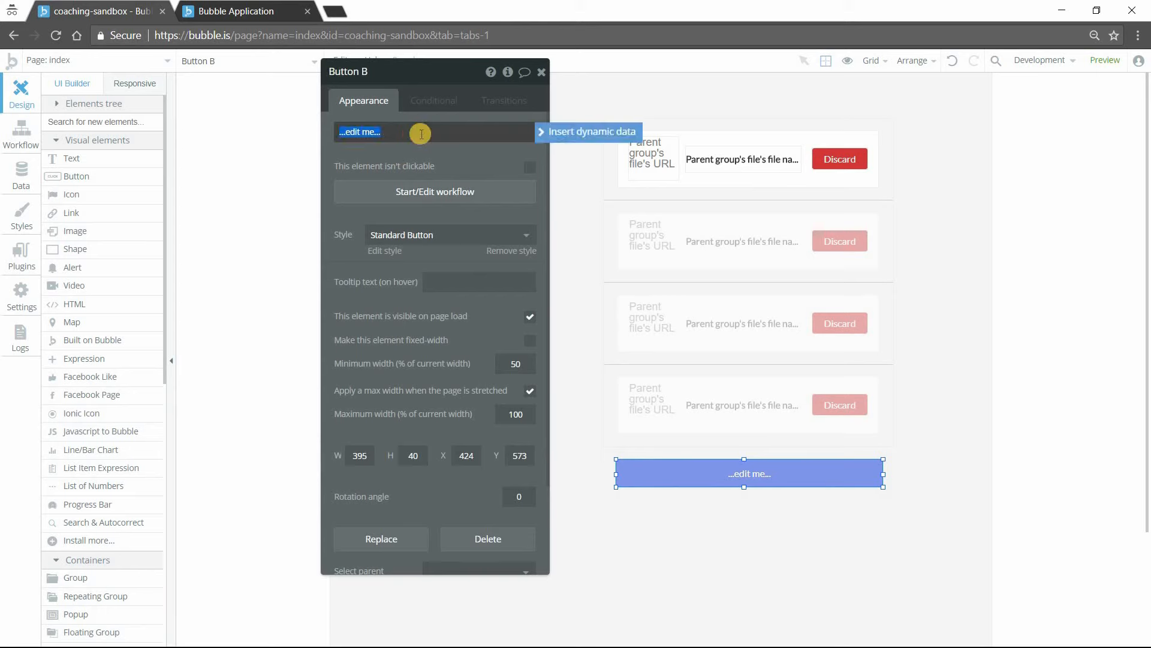
# Label the button 'Add more files' and add a Show an element action to its click workflow
pyautogui.write('Add more files')
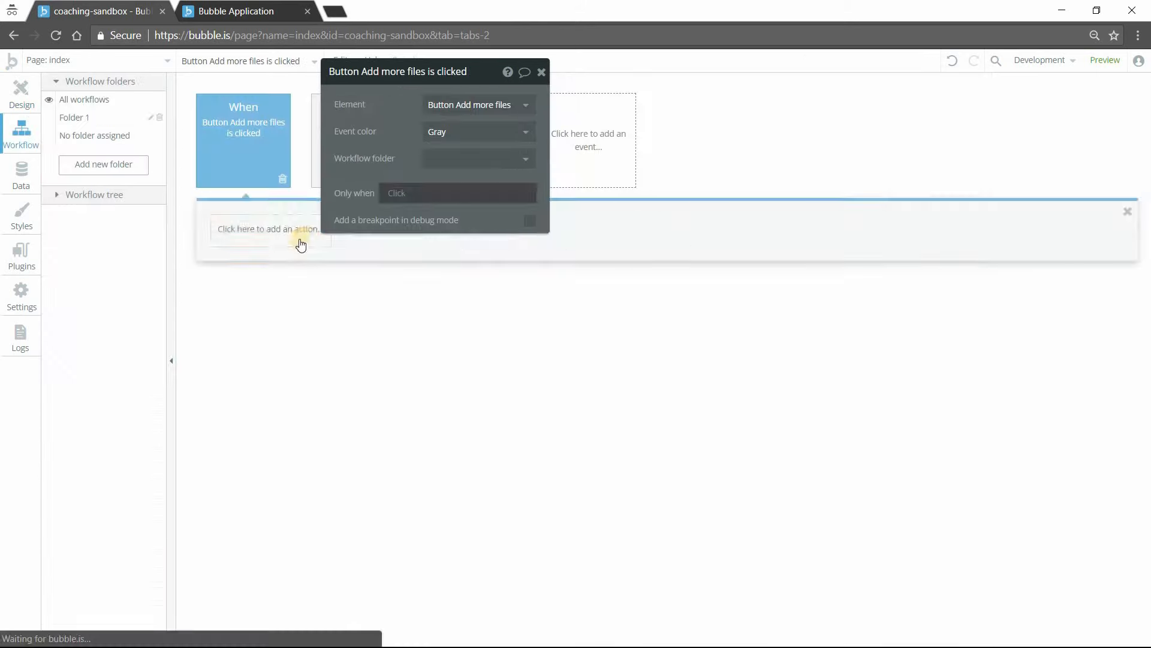
pyautogui.click(270, 228)
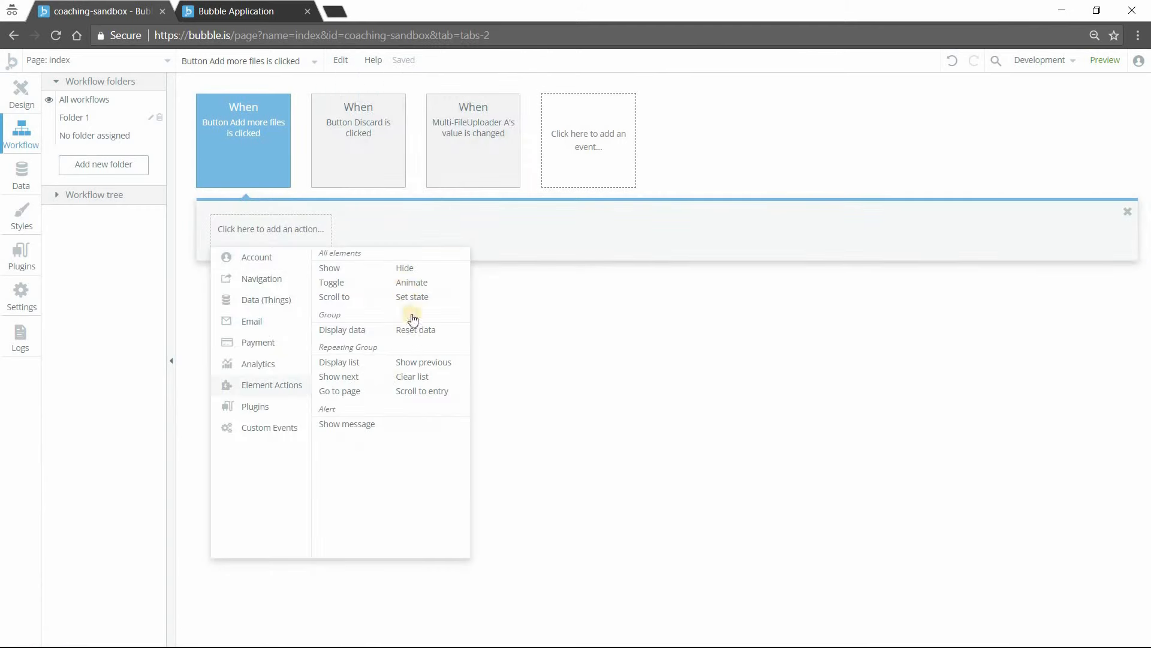
pyautogui.click(329, 268)
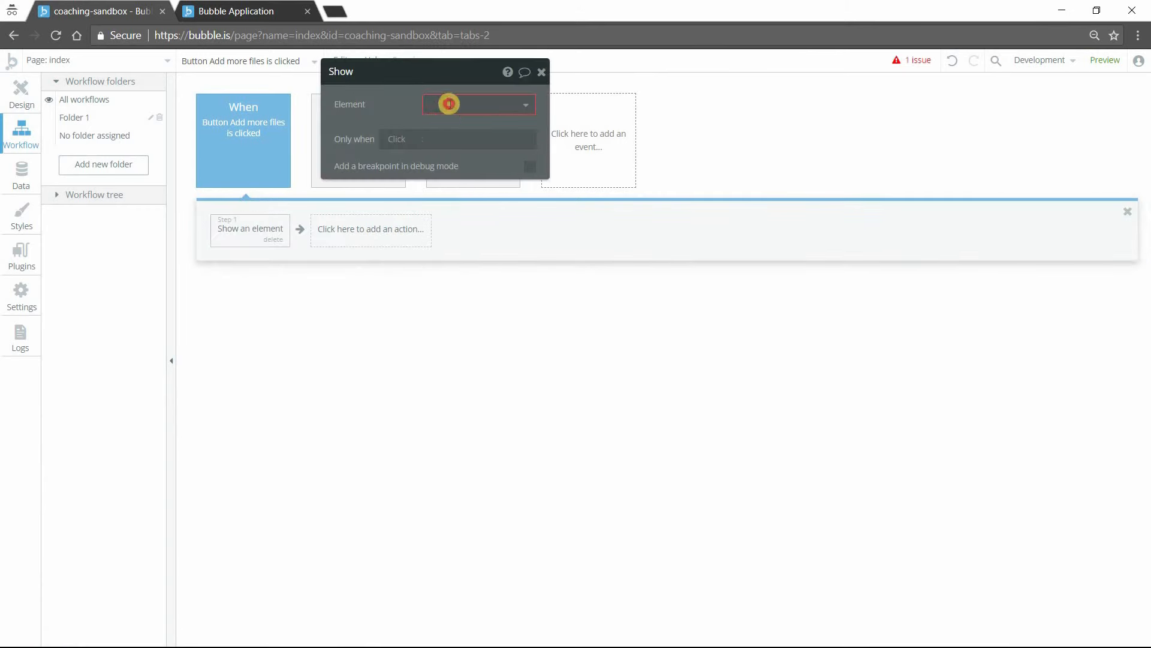
pyautogui.click(476, 105)
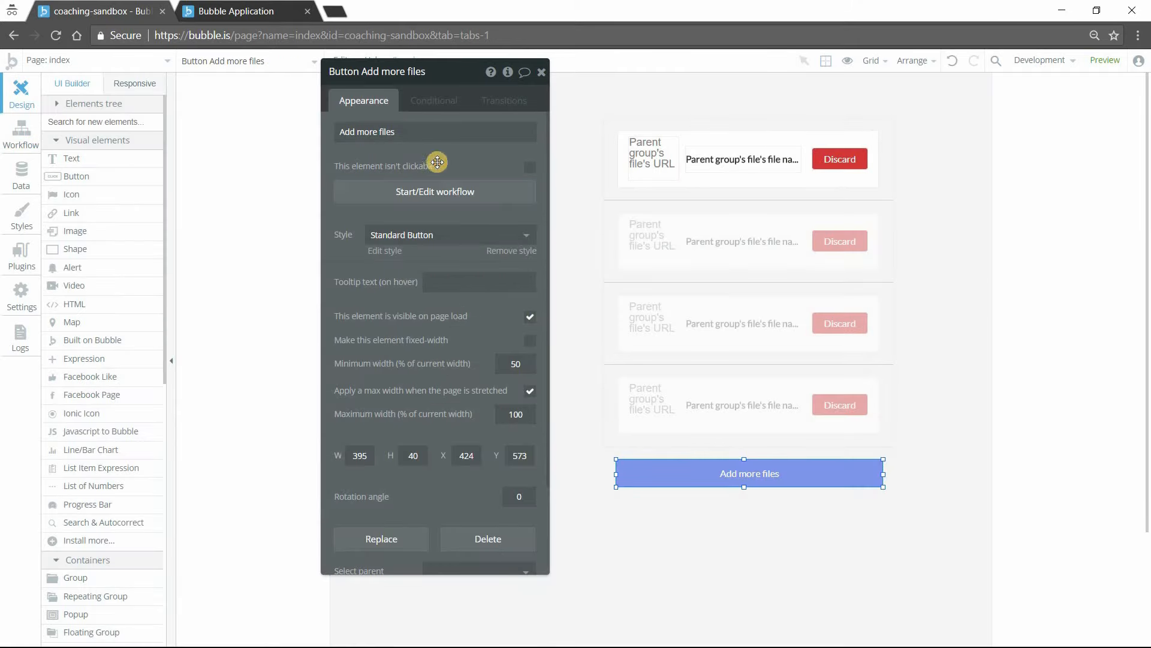
# Add a condition 'Group Reset isn't visible' that makes the Add more files button visible
pyautogui.click(433, 101)
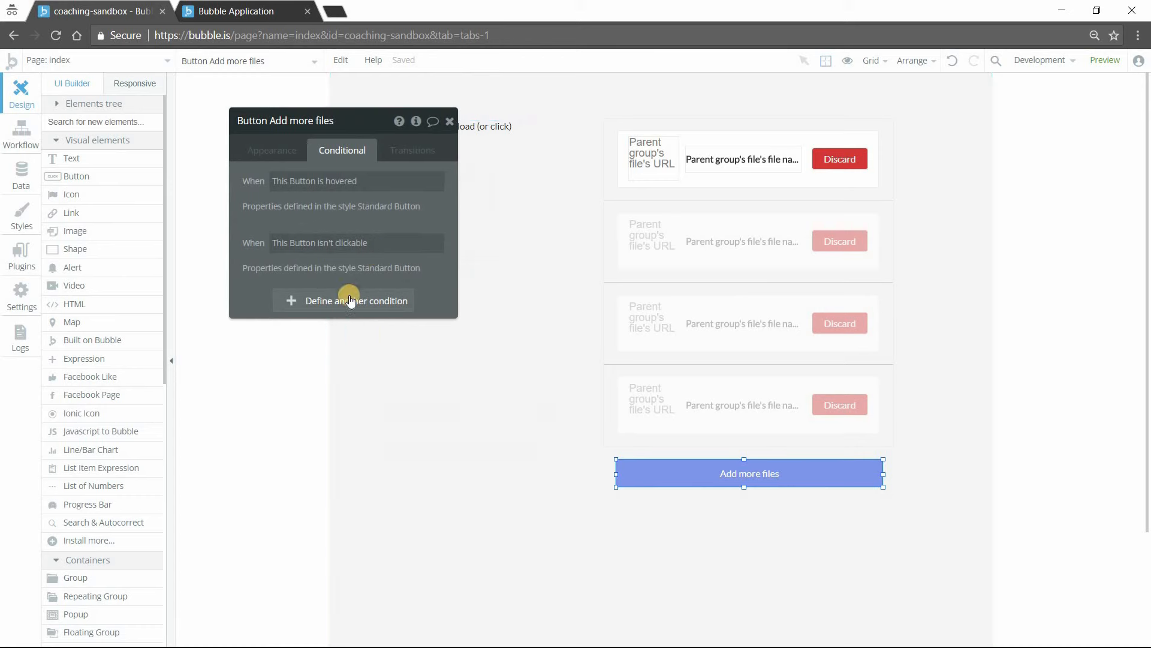
pyautogui.click(357, 300)
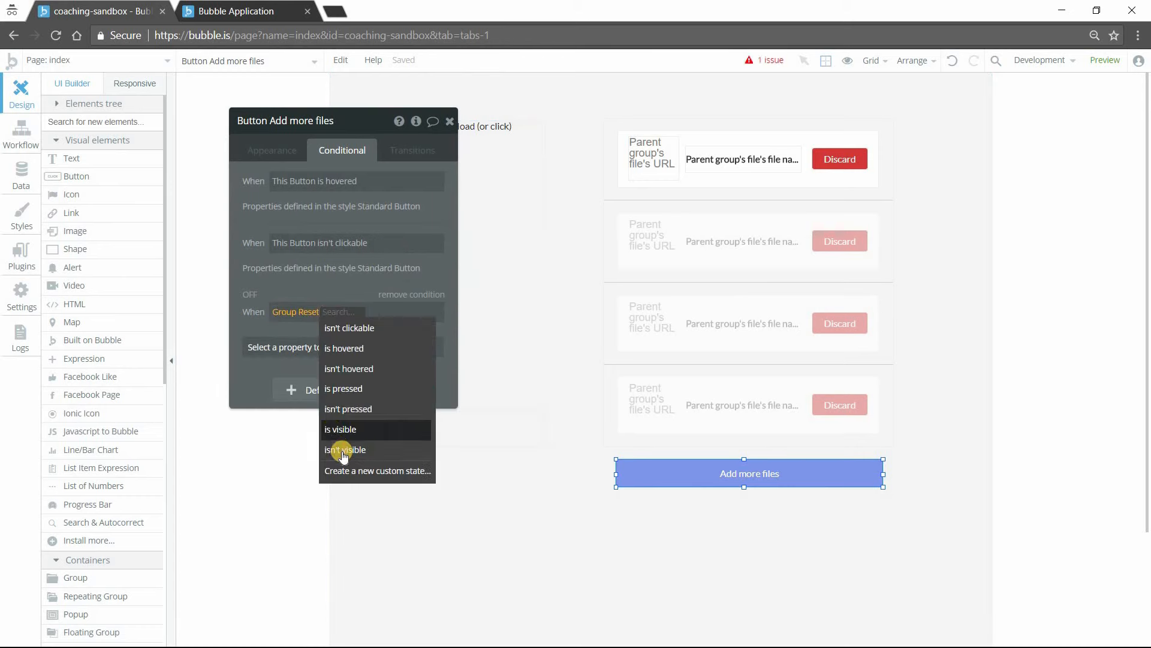
pyautogui.click(345, 450)
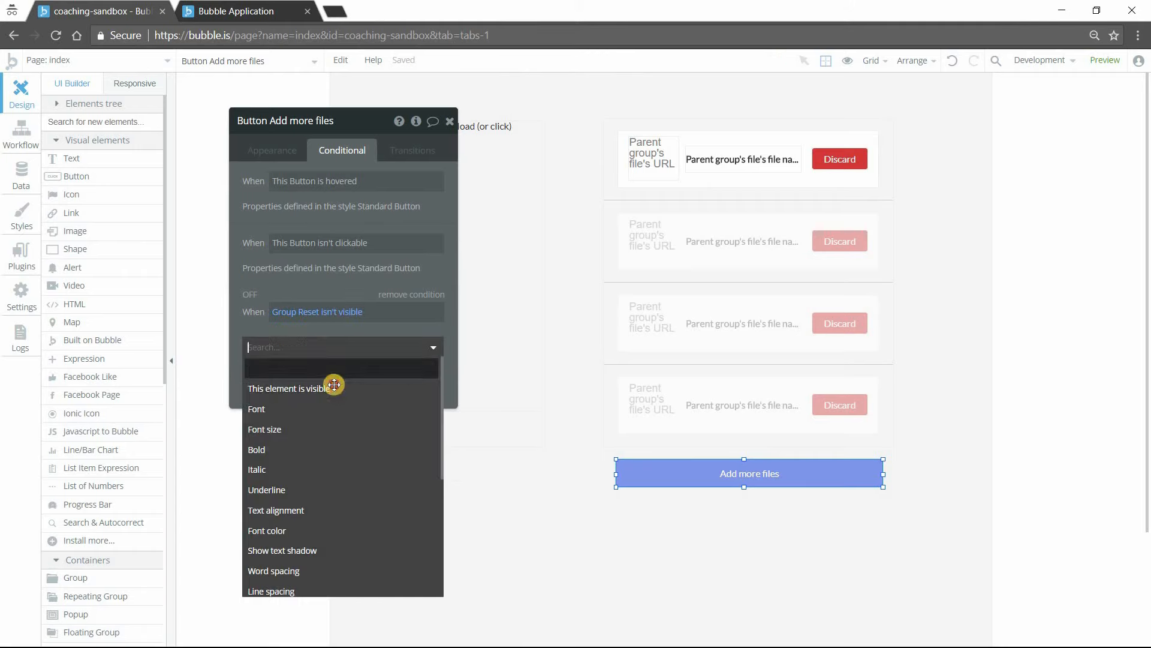
pyautogui.click(287, 388)
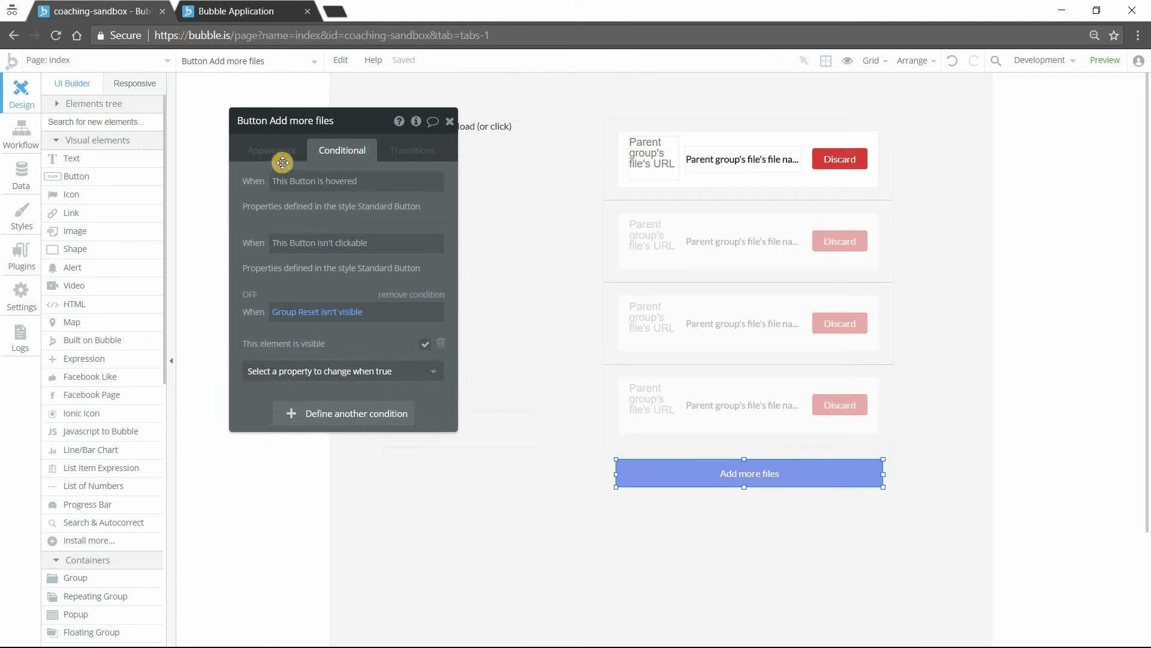
pyautogui.click(273, 150)
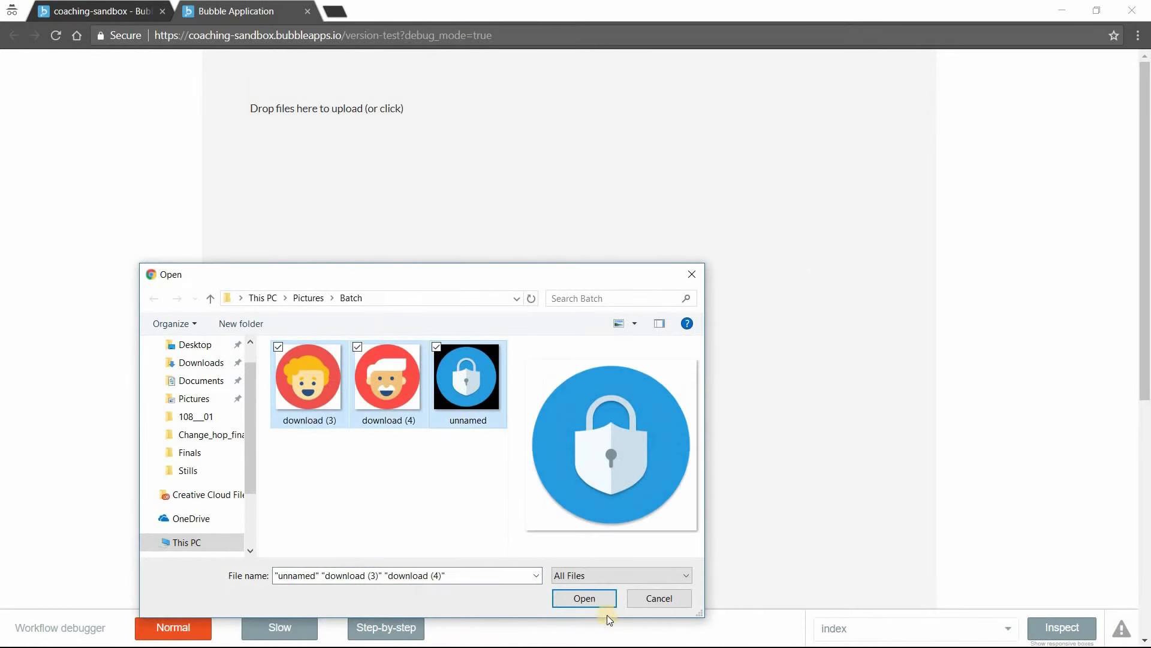
# Upload three images, discard download (3).png, and restore the uploader with Add more files
pyautogui.click(584, 597)
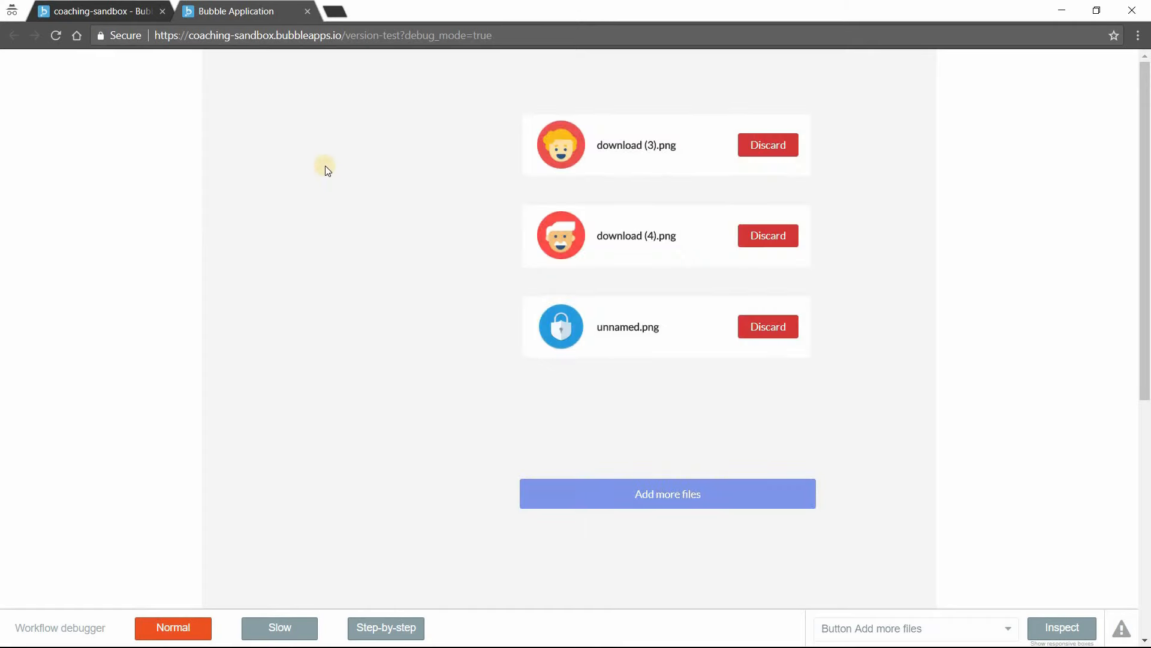
pyautogui.moveTo(260, 207)
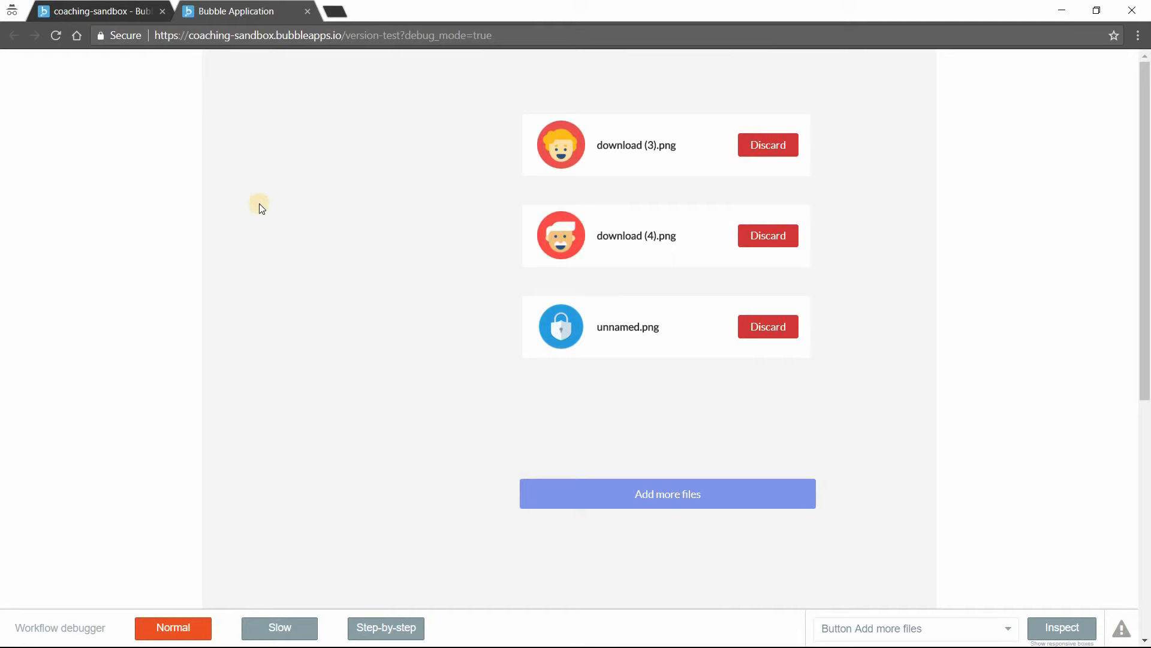
pyautogui.moveTo(268, 221)
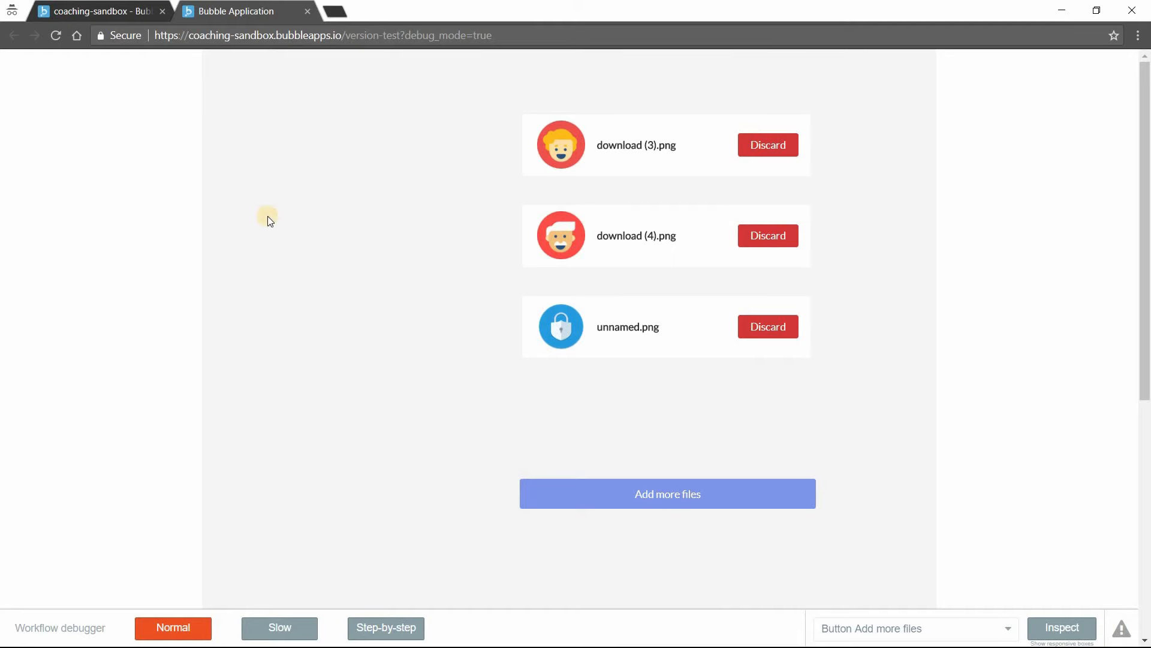
pyautogui.moveTo(528, 255)
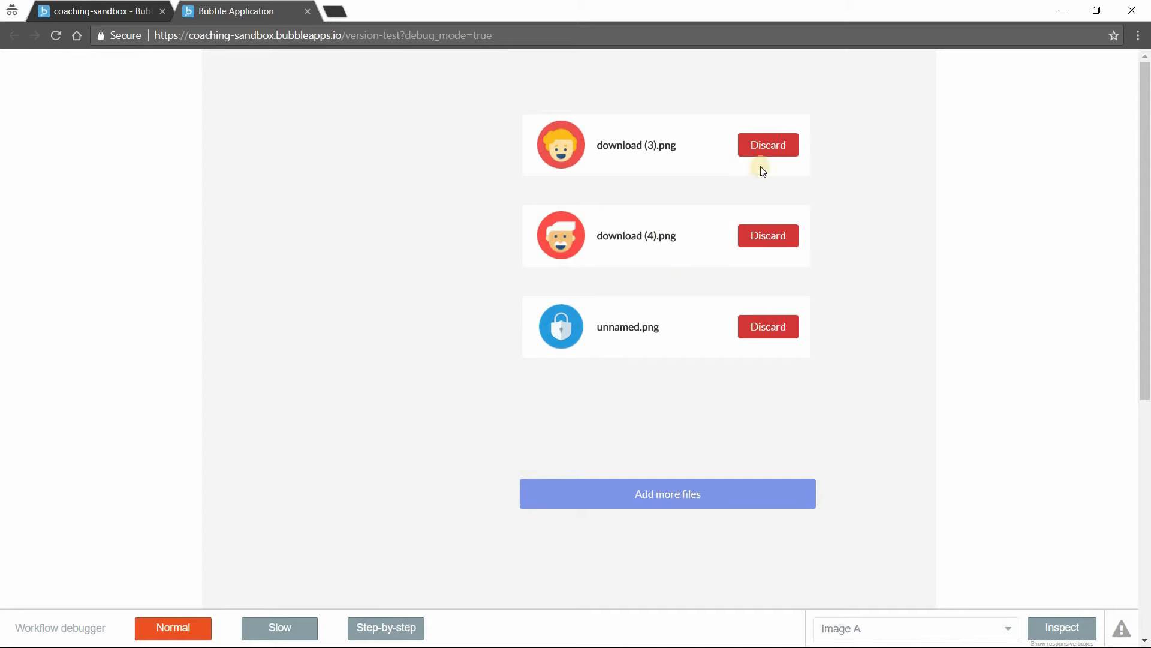
pyautogui.click(768, 145)
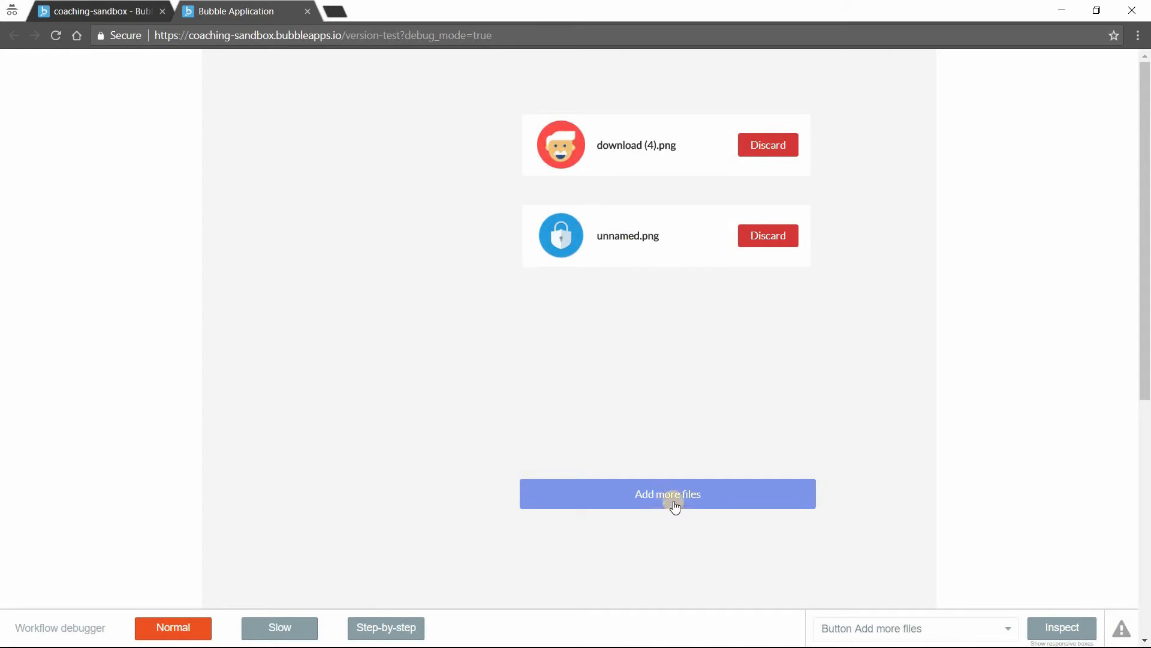
pyautogui.moveTo(603, 470)
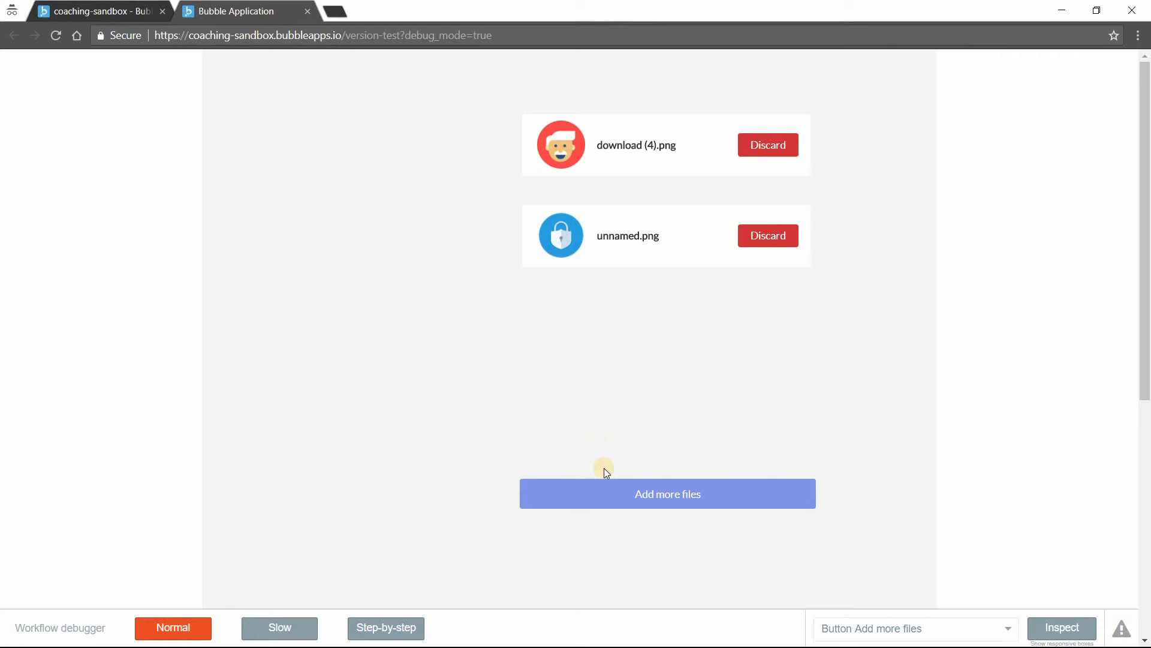
pyautogui.click(667, 493)
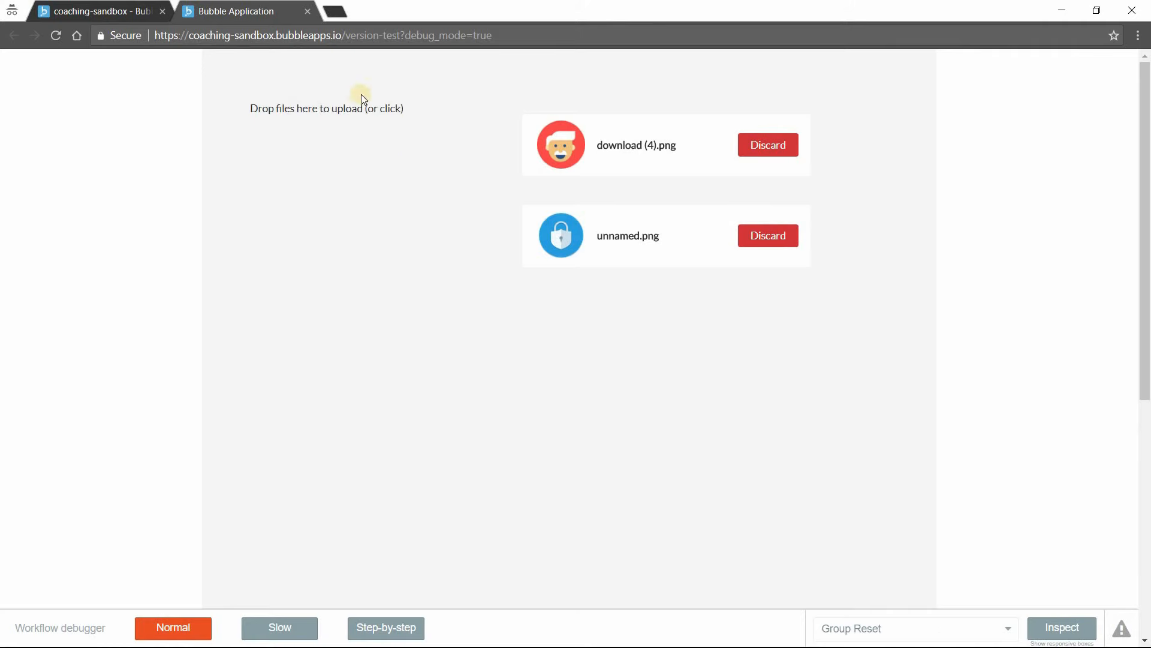
pyautogui.moveTo(314, 163)
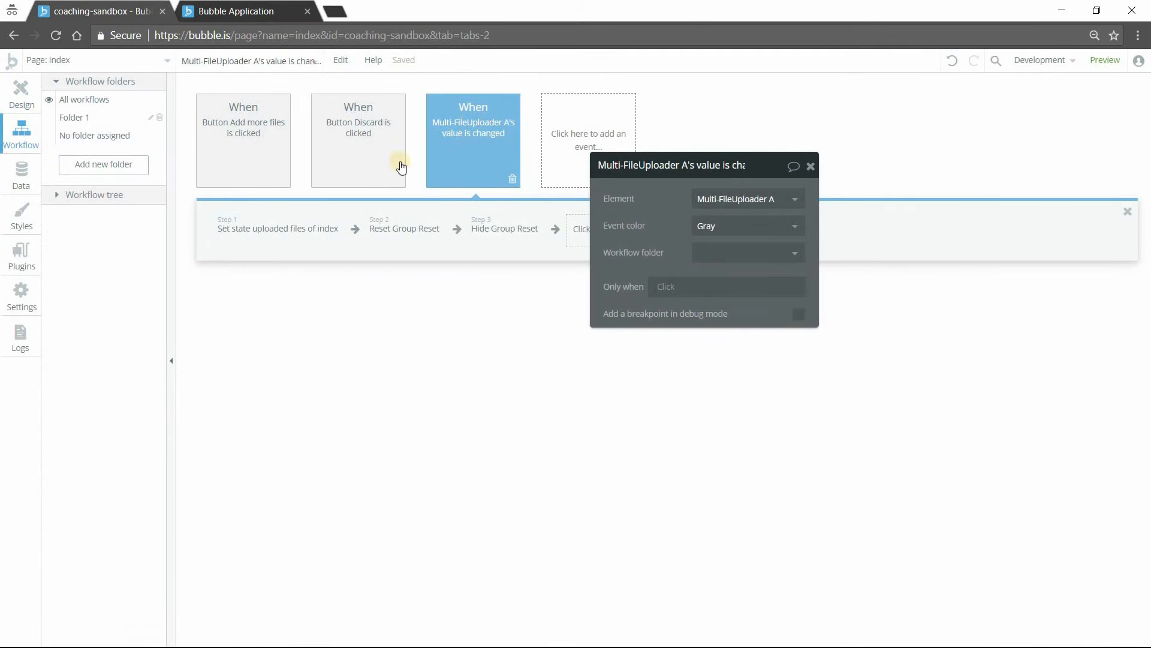
pyautogui.click(404, 228)
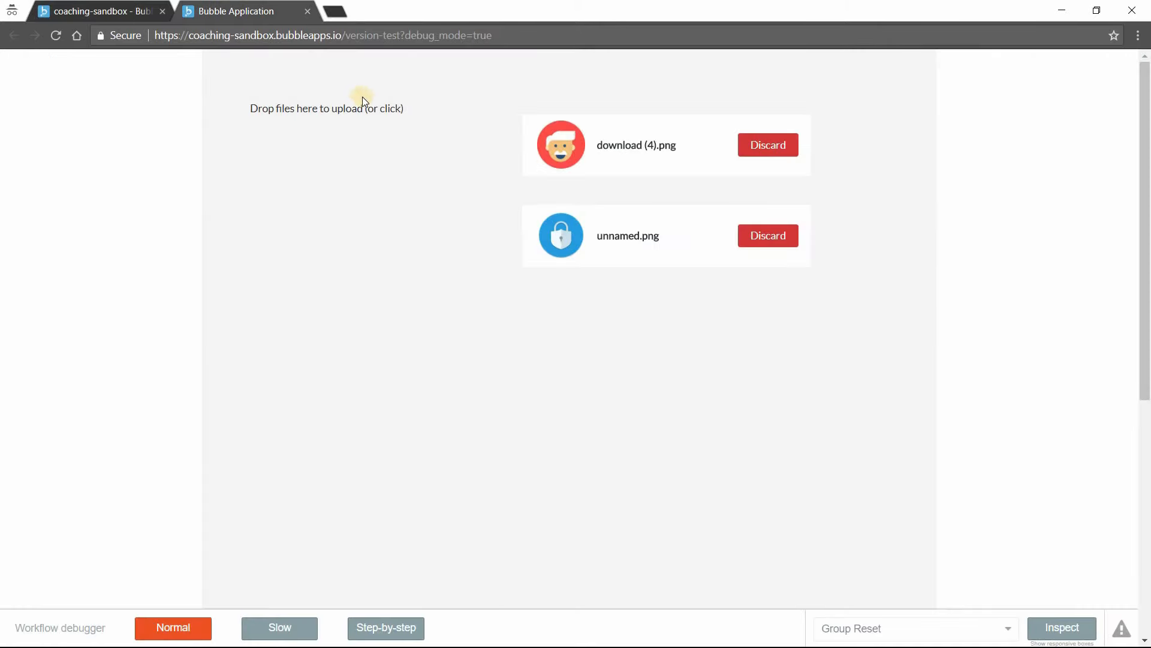
pyautogui.moveTo(390, 201)
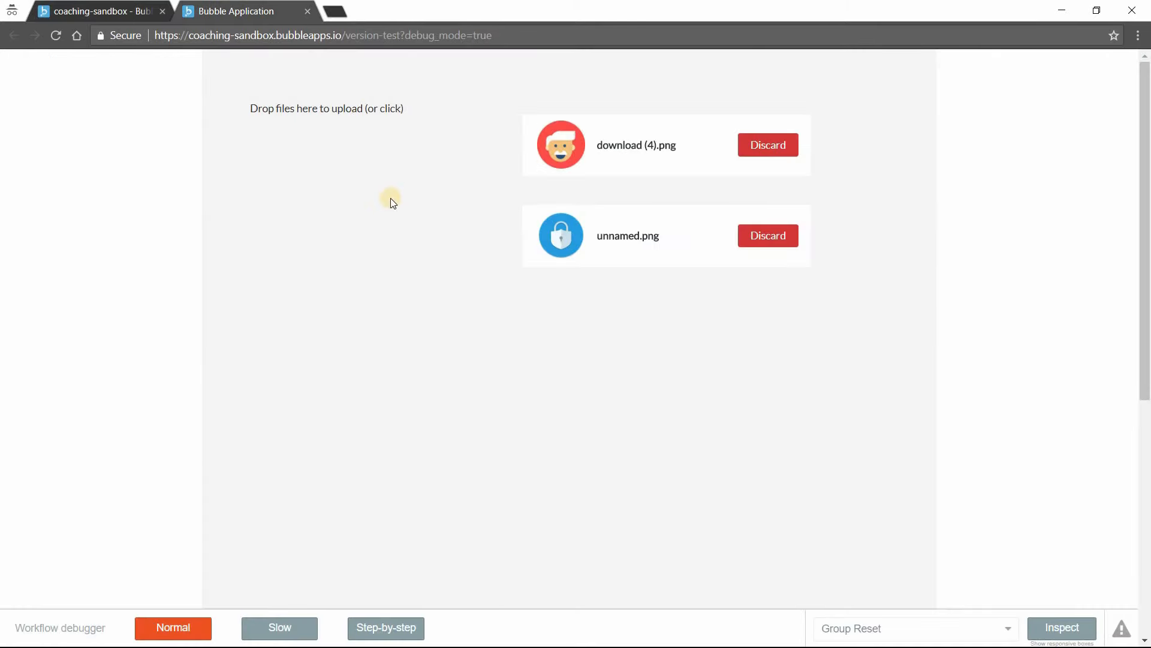